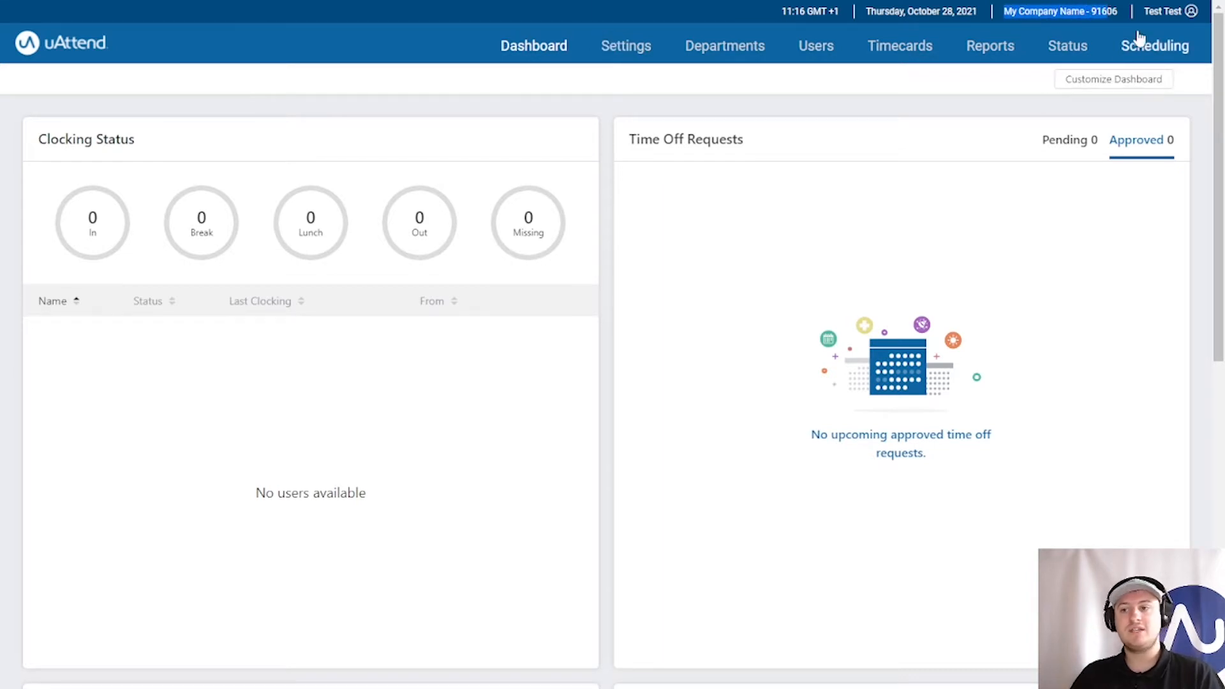
{"action": "mouse_move", "coordinate": [1195, 19]}
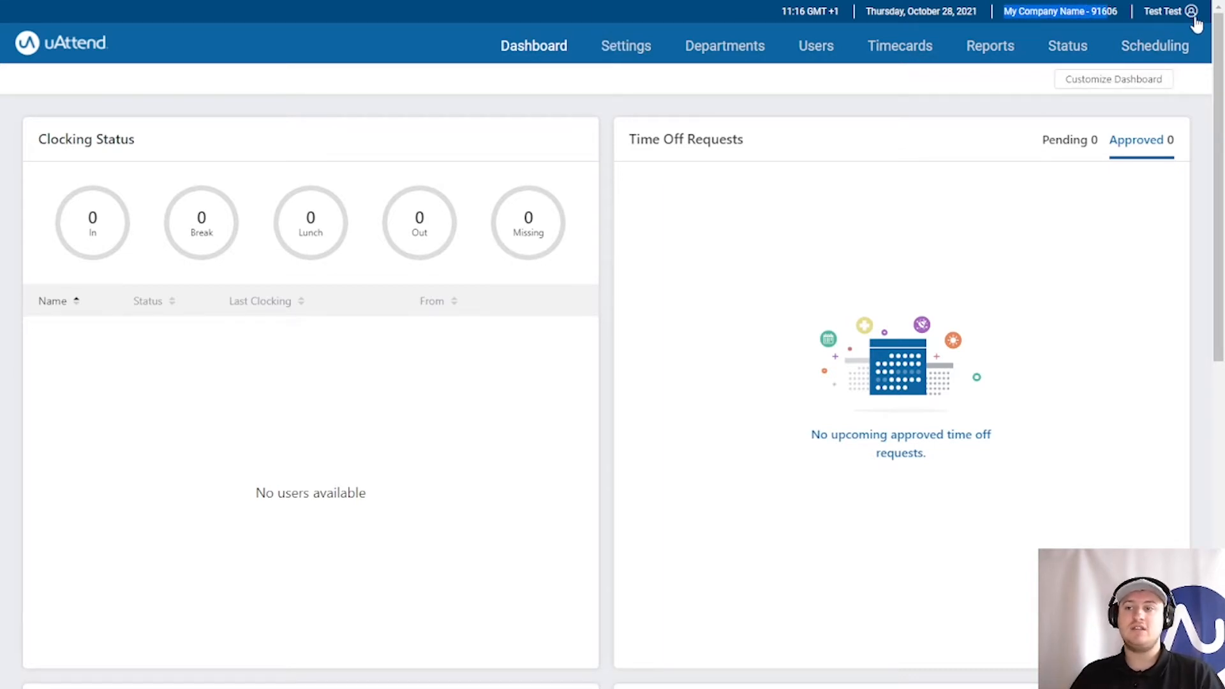
{"action": "mouse_move", "coordinate": [796, 254]}
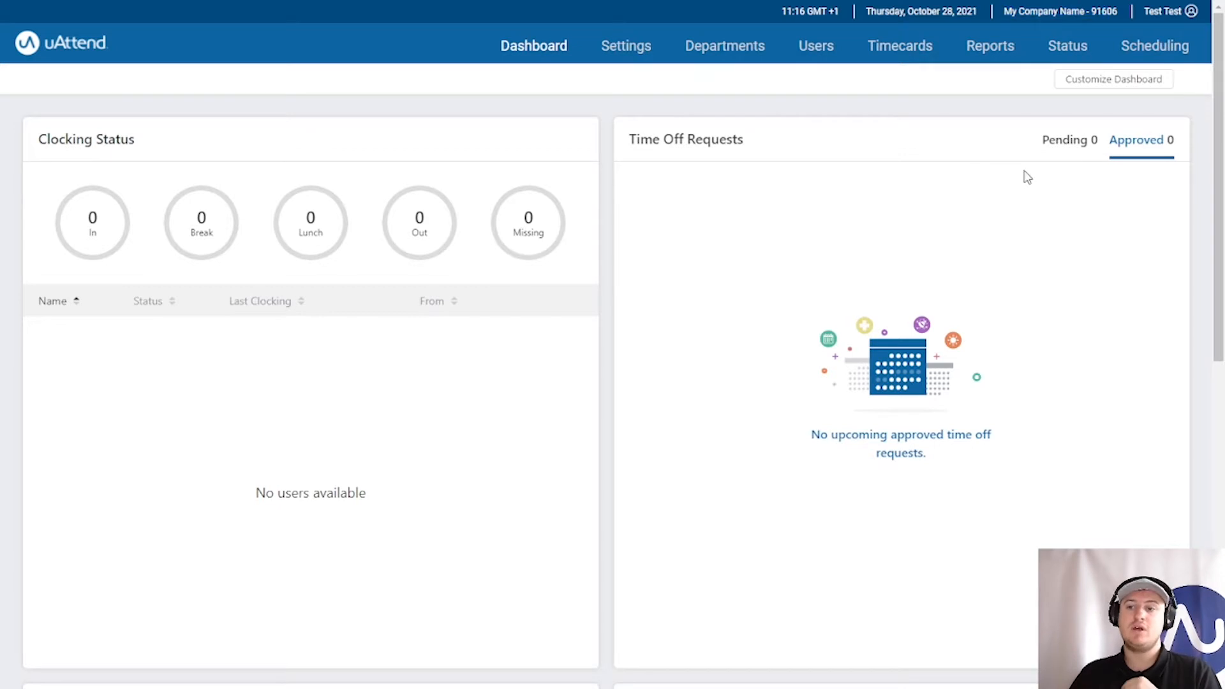
{"action": "mouse_move", "coordinate": [1177, 23]}
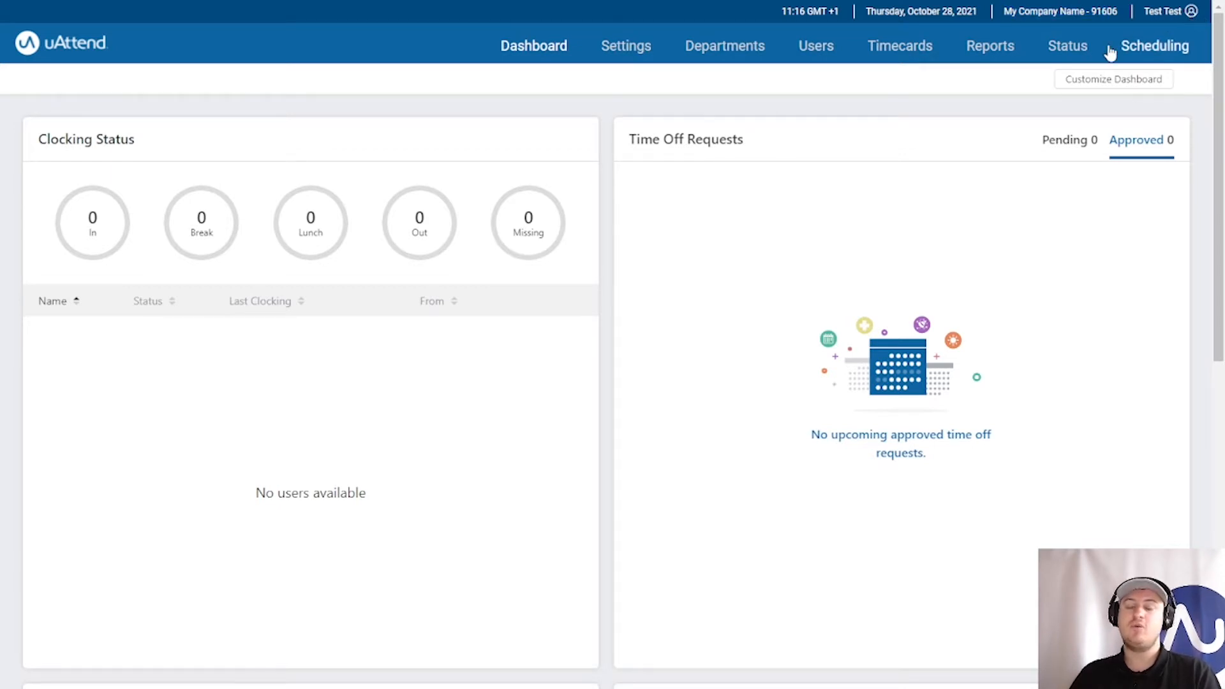
{"action": "mouse_move", "coordinate": [1154, 46]}
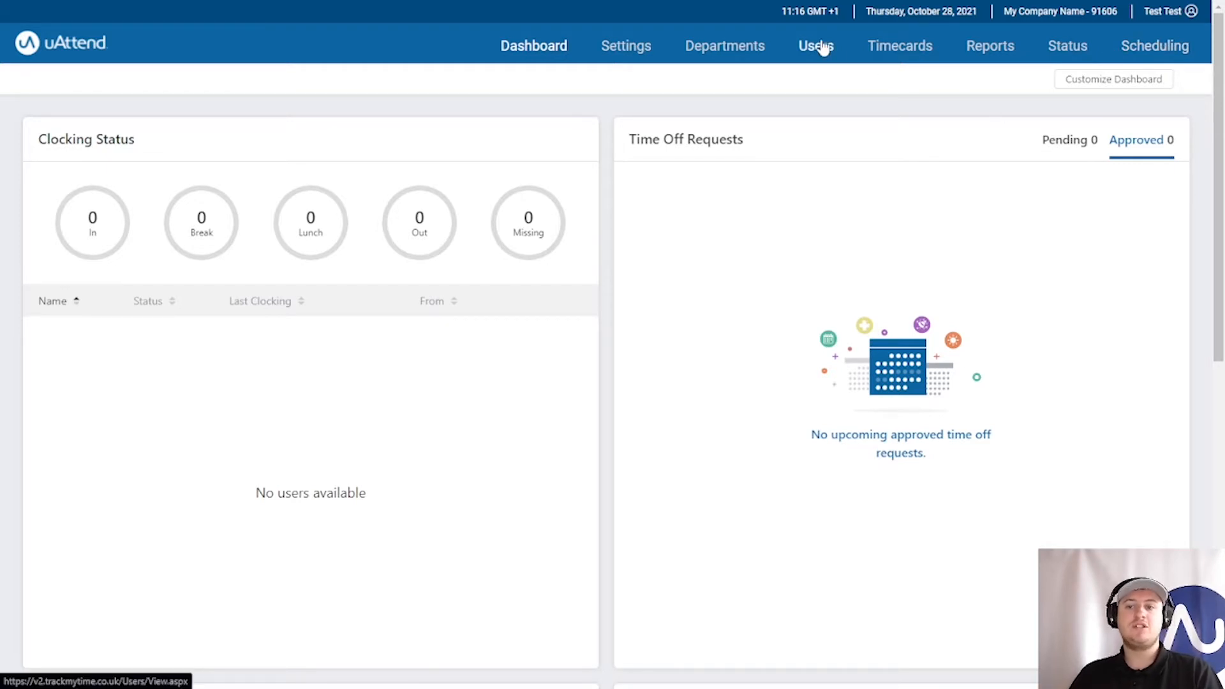
Show the Users list with the active accounts Test Test and James Test.
{"action": "left_click", "coordinate": [815, 46]}
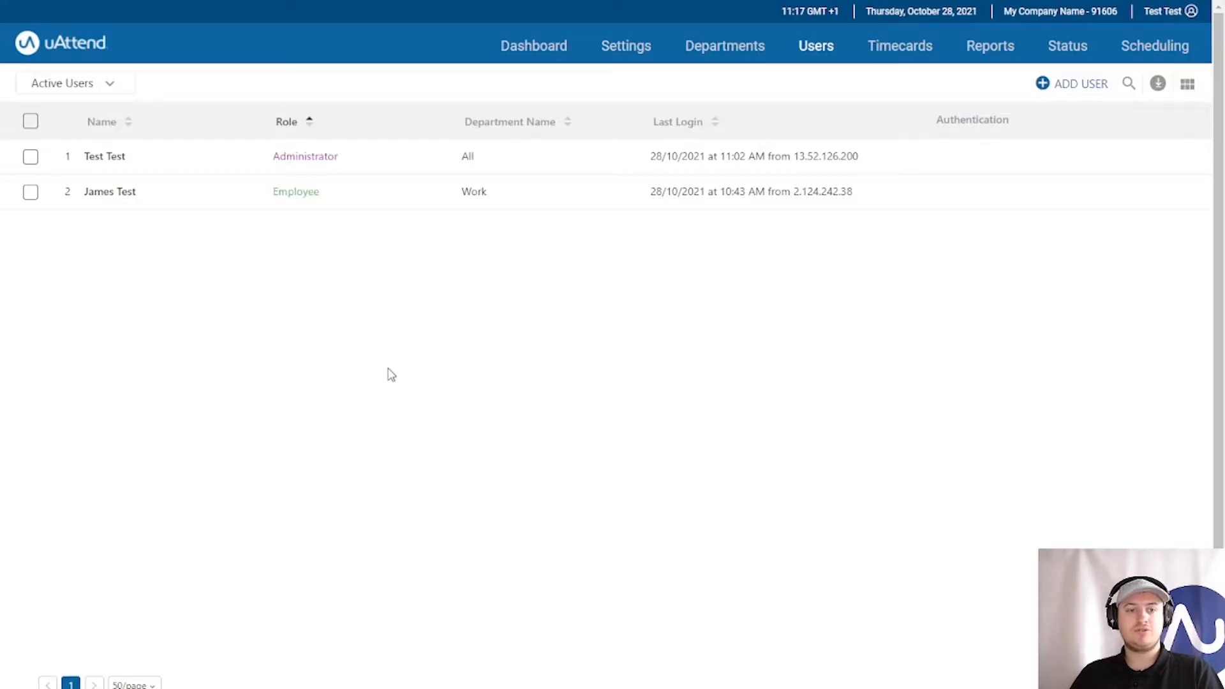
{"action": "mouse_move", "coordinate": [178, 244]}
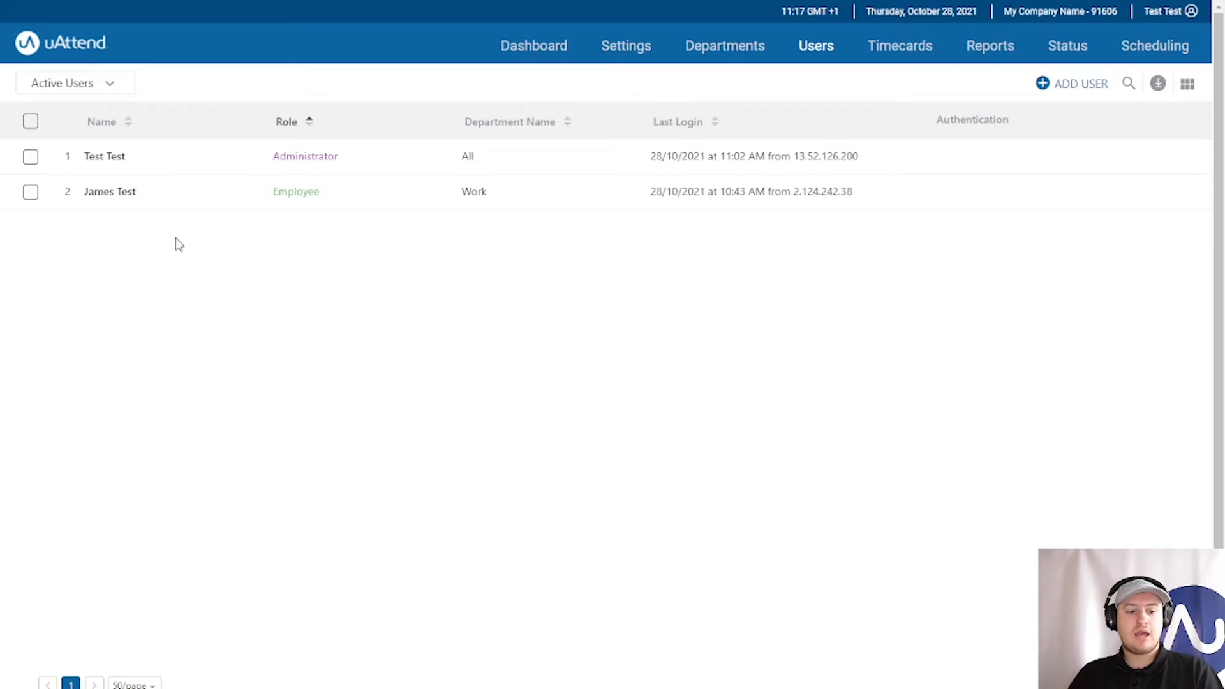
{"action": "mouse_move", "coordinate": [132, 205]}
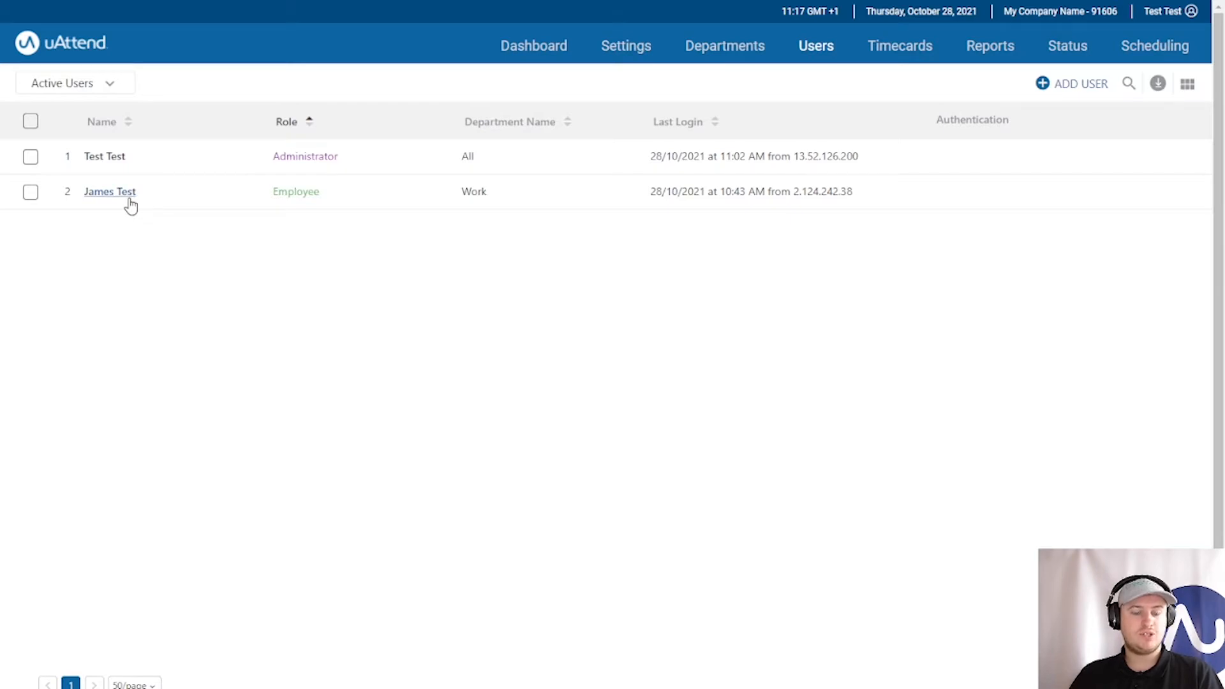
Bring up James Test's user profile from the list.
{"action": "left_click", "coordinate": [110, 192]}
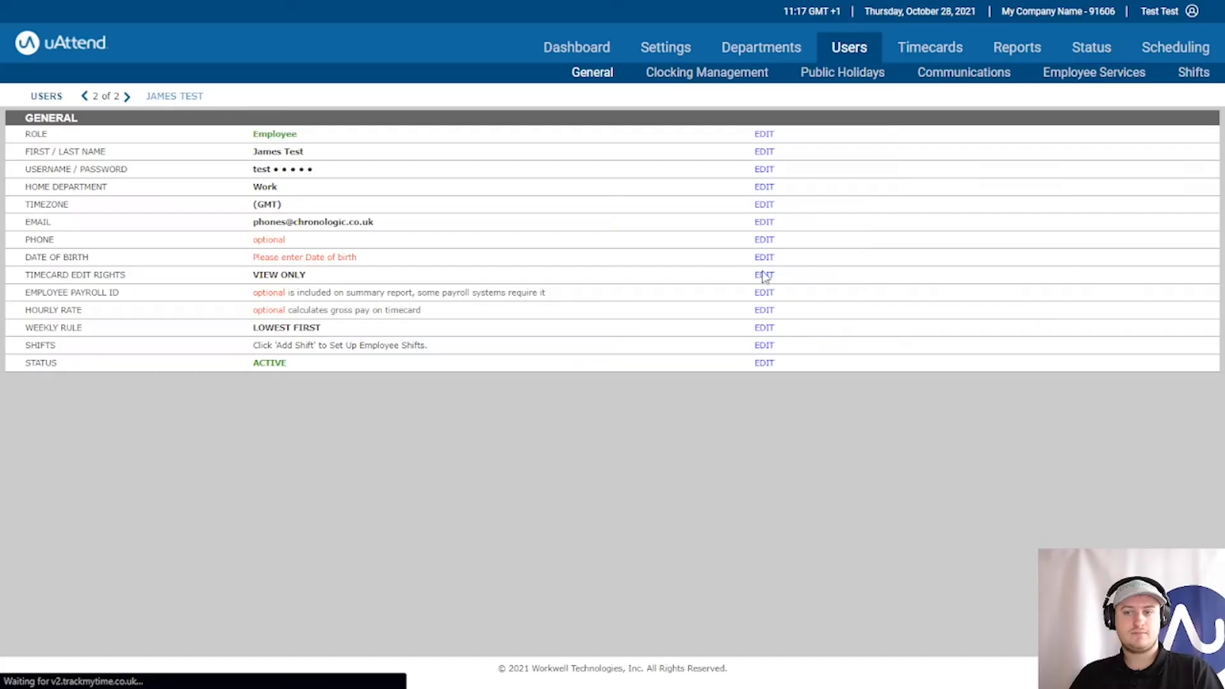
{"action": "mouse_move", "coordinate": [1093, 71]}
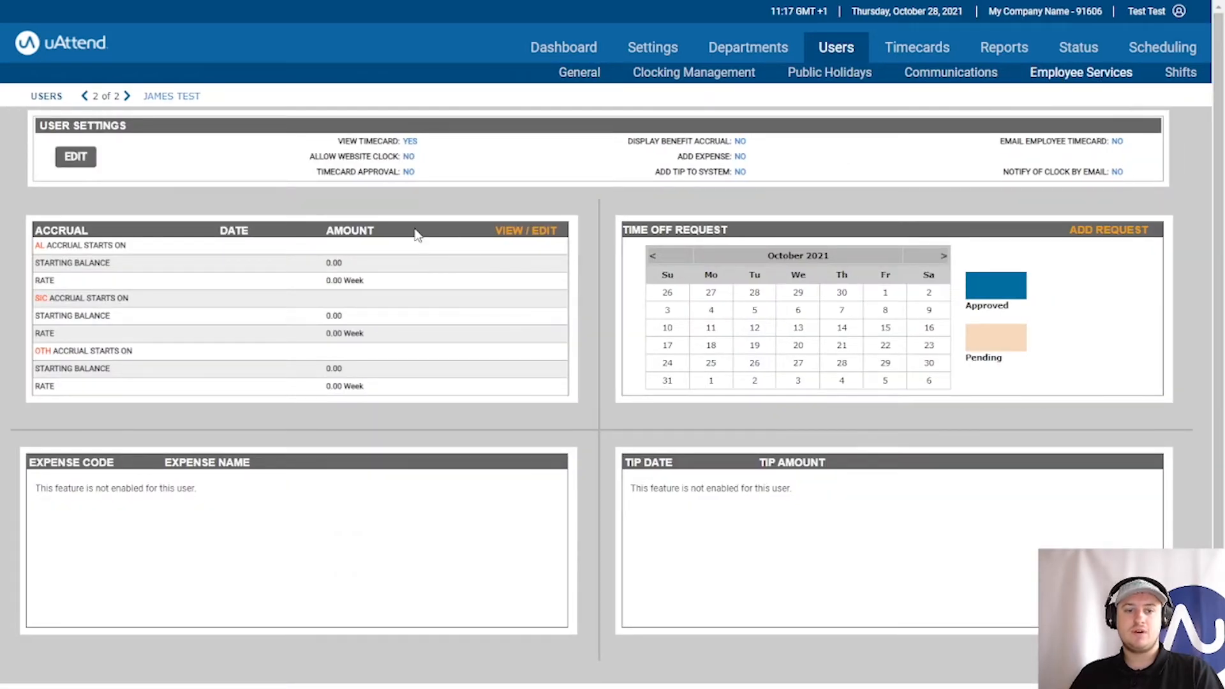
{"action": "mouse_move", "coordinate": [784, 208]}
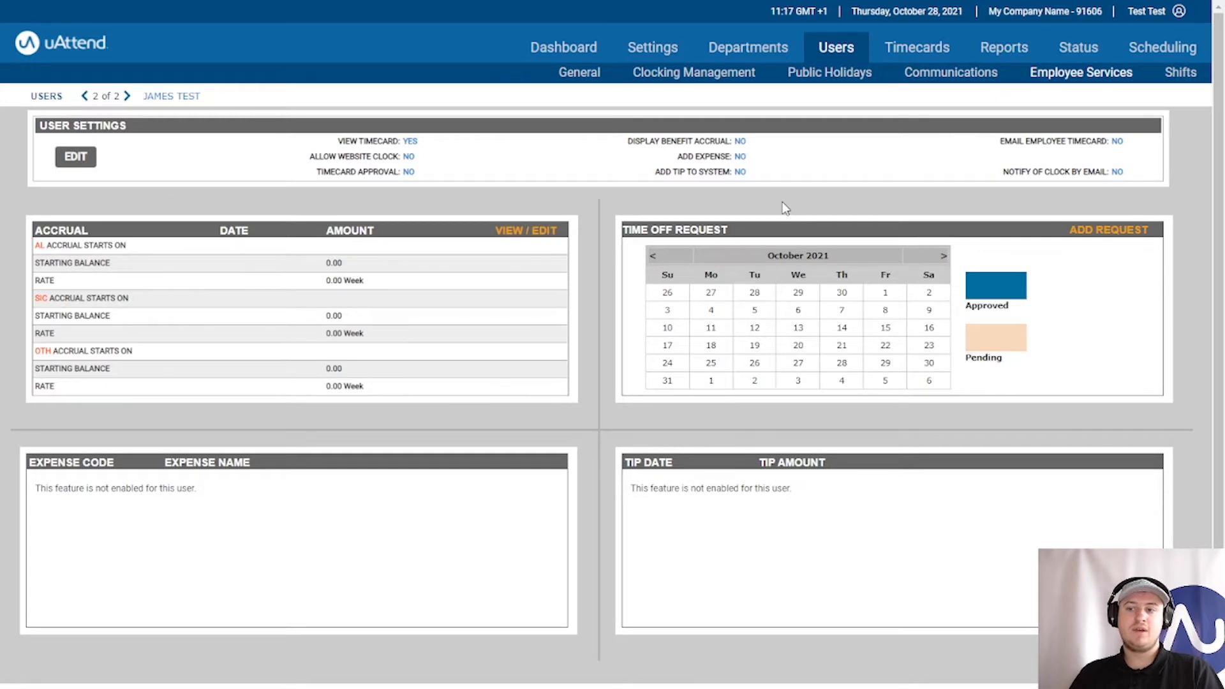
{"action": "mouse_move", "coordinate": [307, 180]}
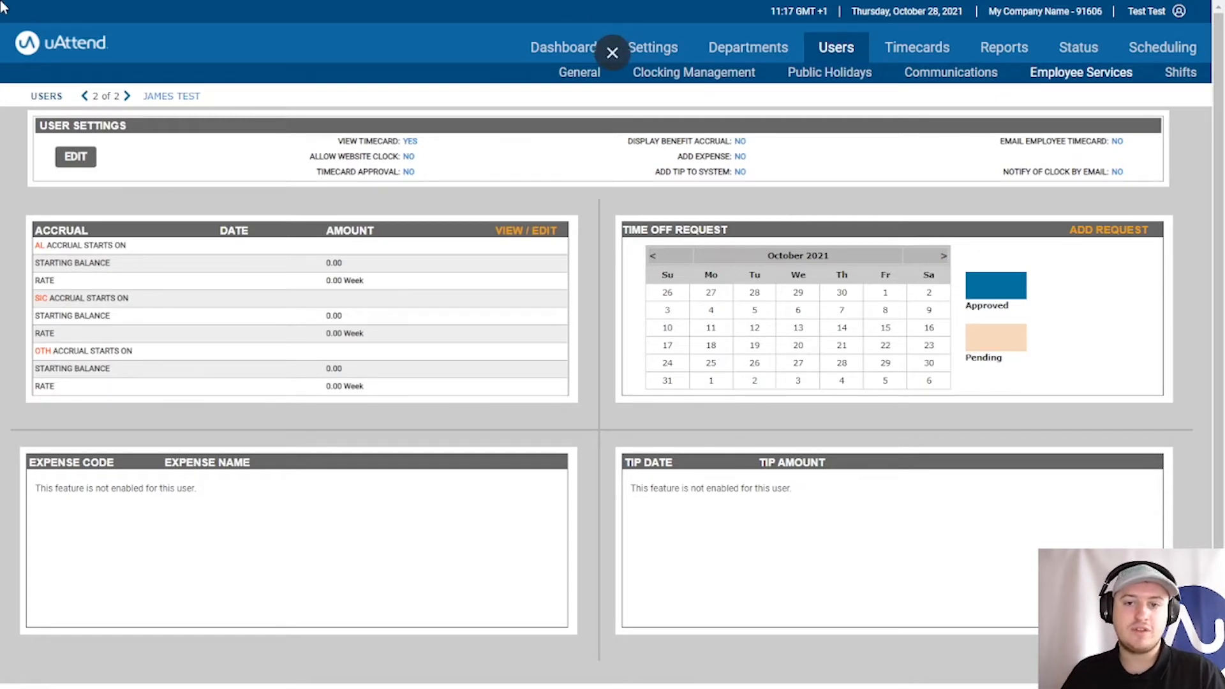
{"action": "mouse_move", "coordinate": [699, 387]}
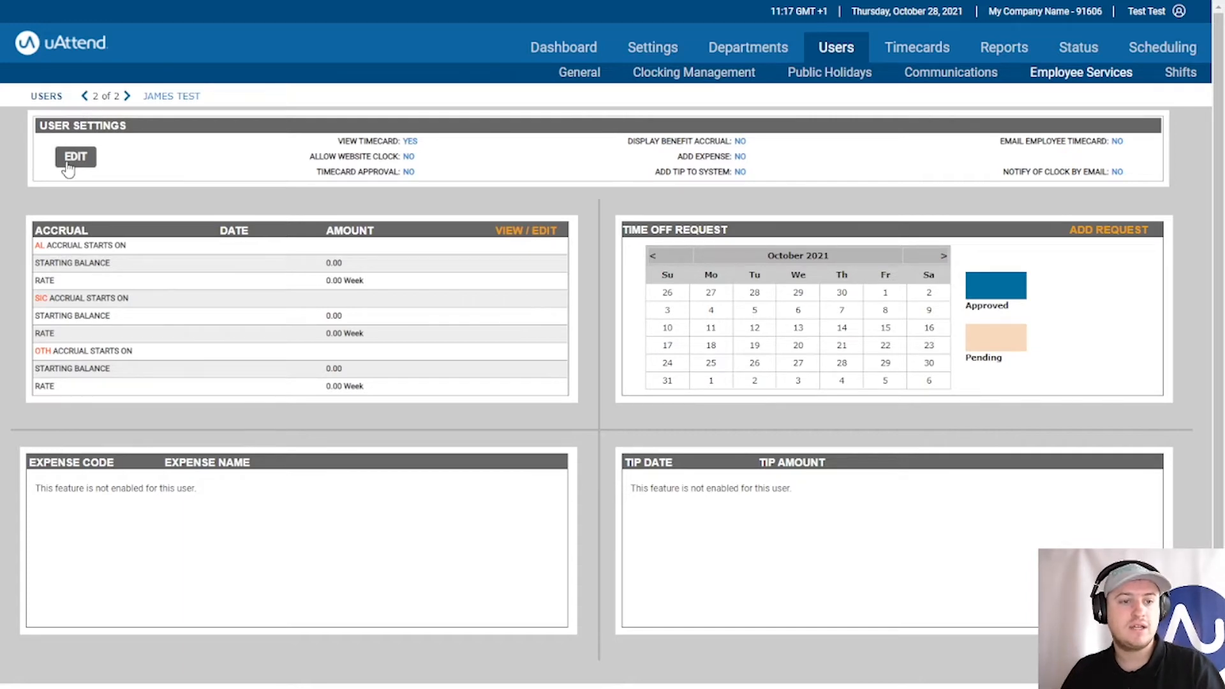
In James Test's user settings, set Display Benefit Accrual to Yes and save.
{"action": "left_click", "coordinate": [75, 156]}
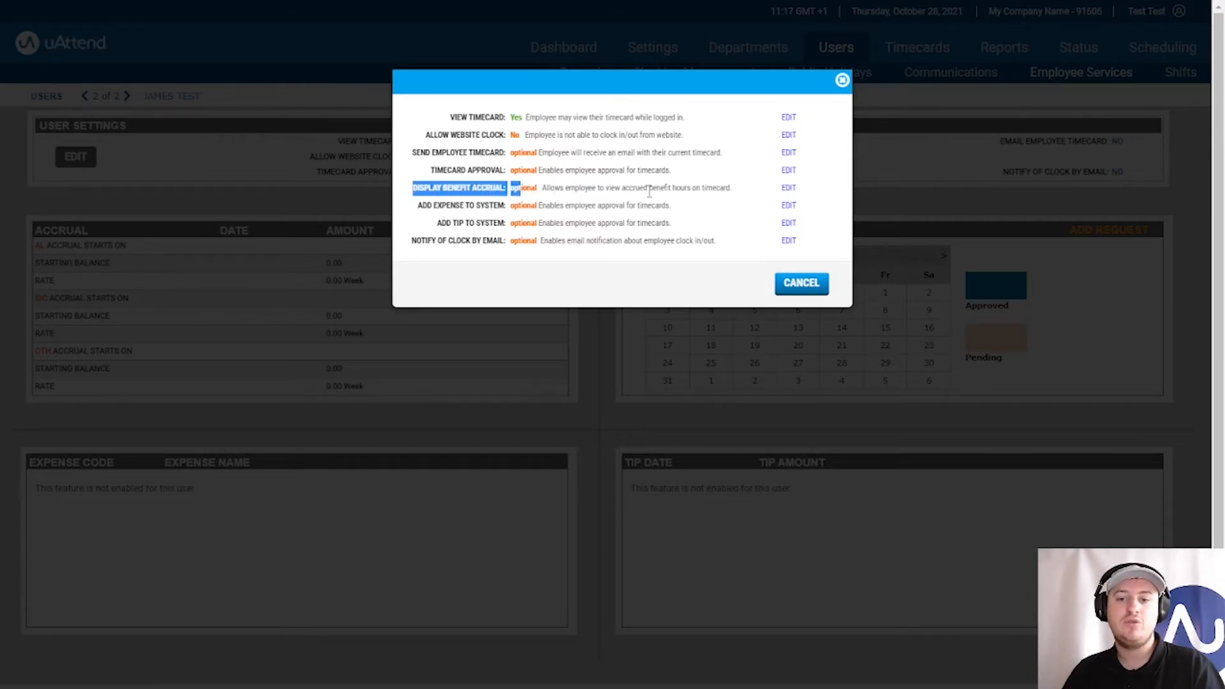
{"action": "mouse_move", "coordinate": [714, 189]}
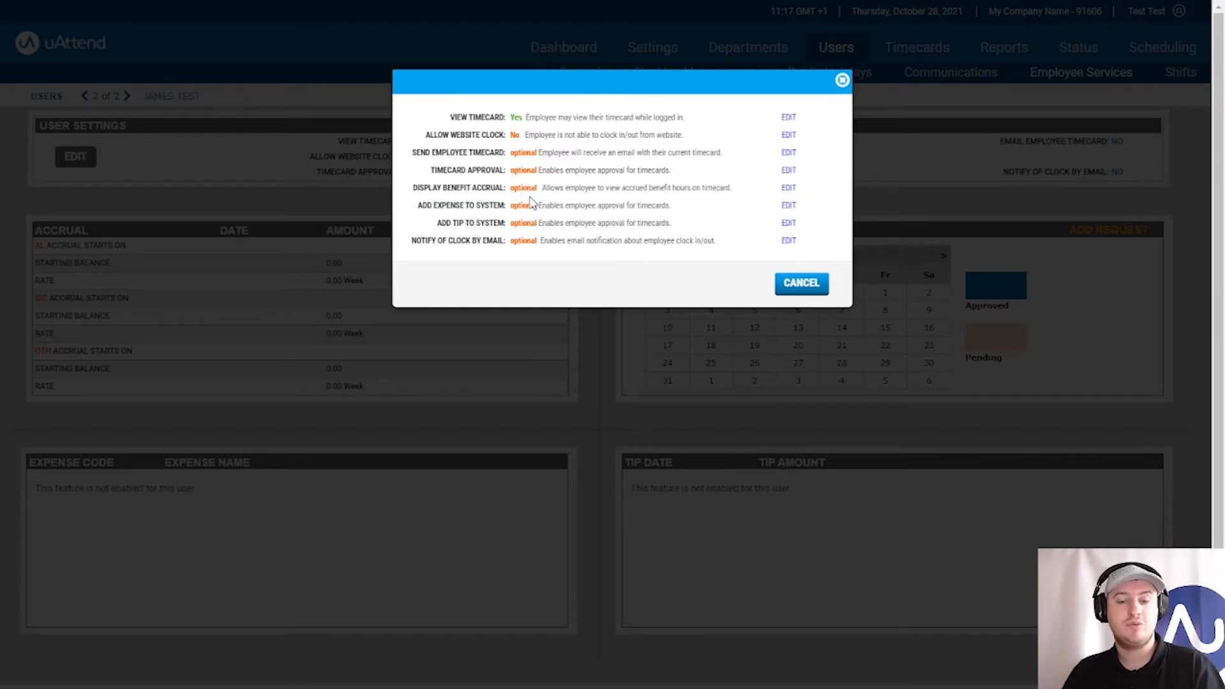
{"action": "mouse_move", "coordinate": [735, 200]}
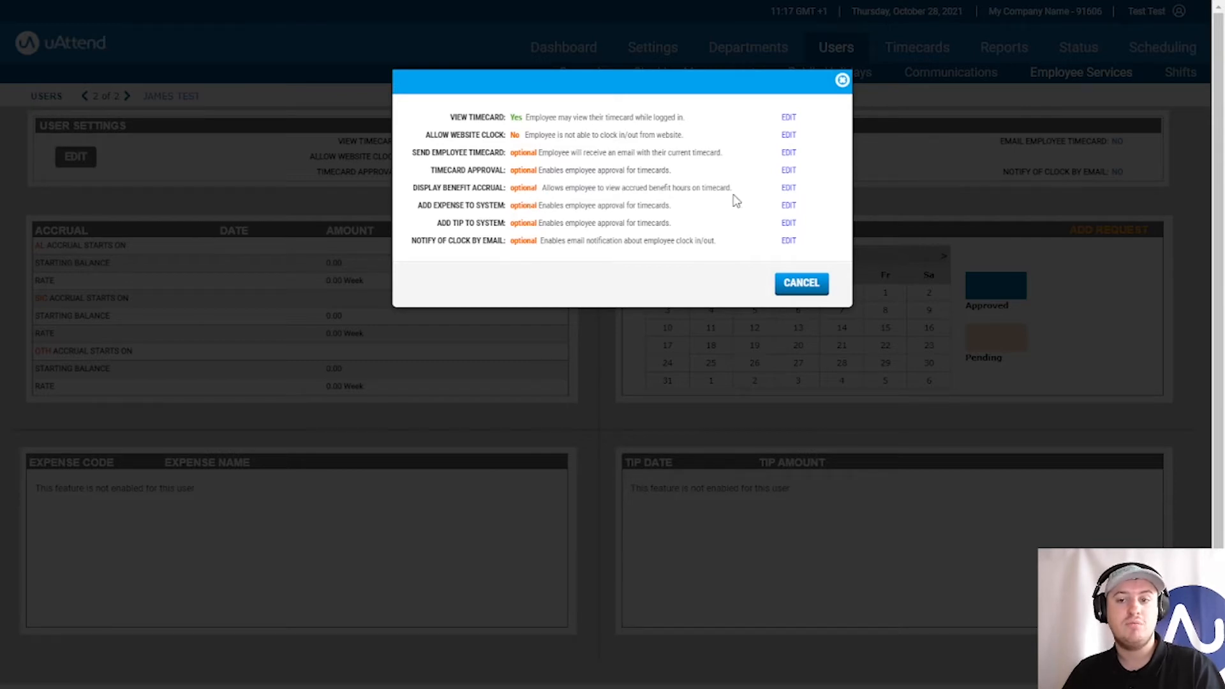
{"action": "left_click", "coordinate": [787, 187]}
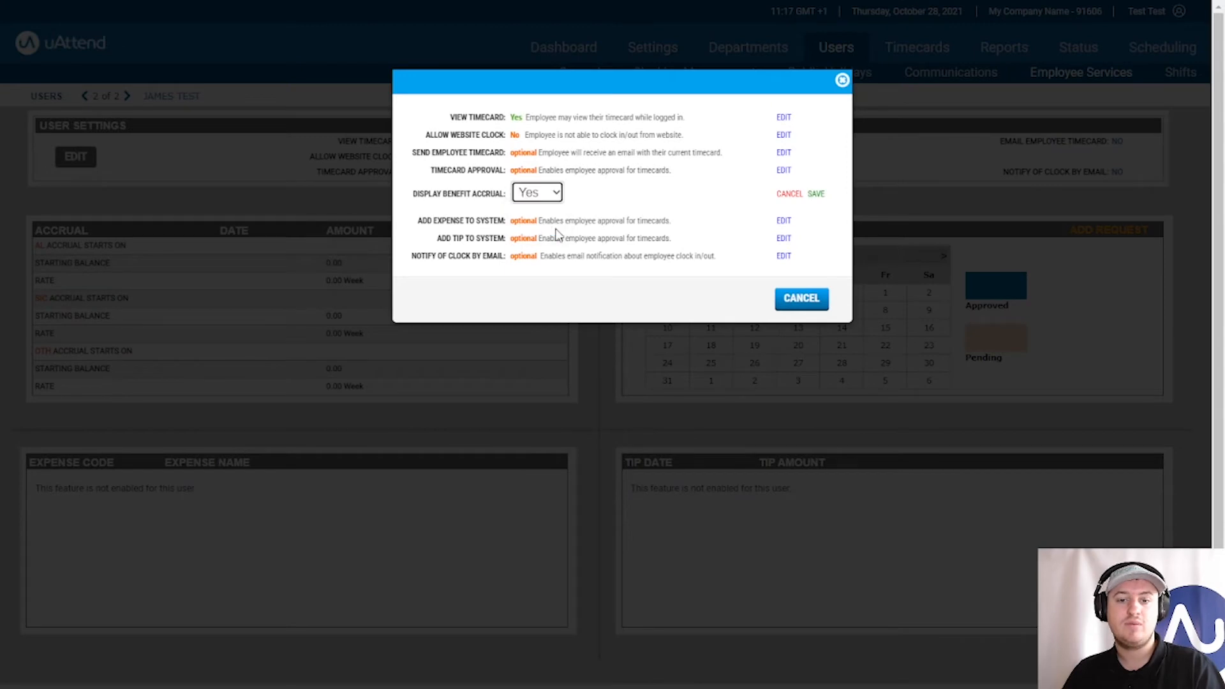
{"action": "left_click", "coordinate": [815, 193]}
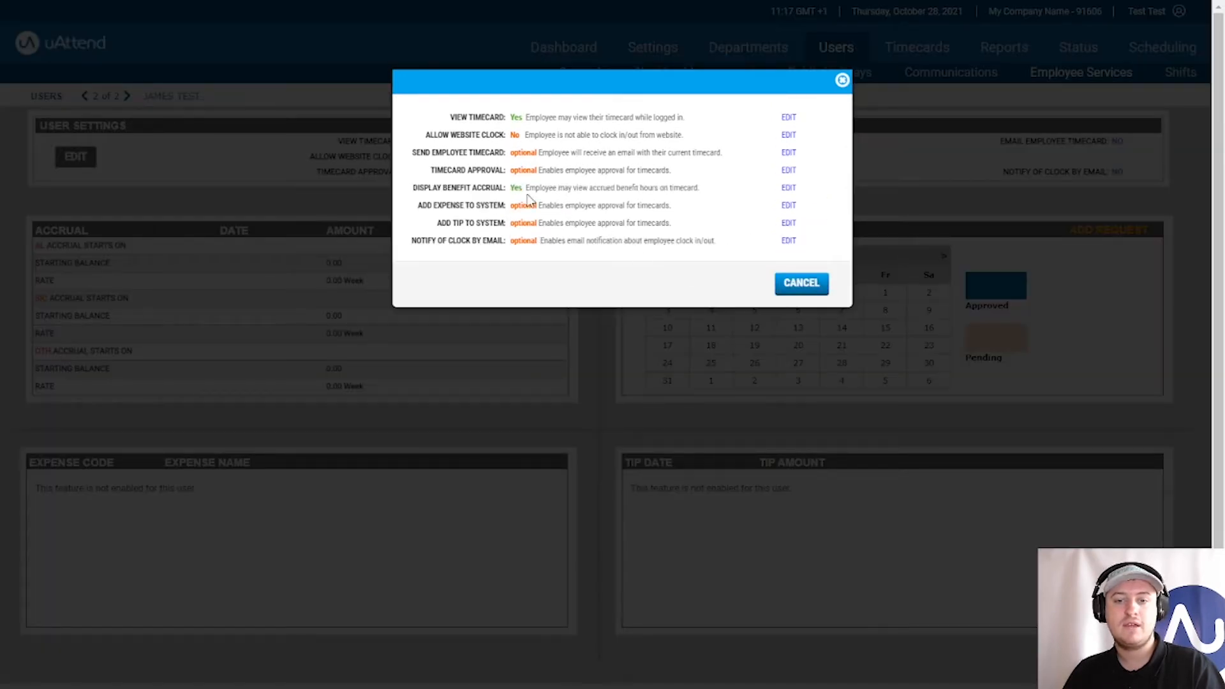
{"action": "left_click", "coordinate": [800, 283]}
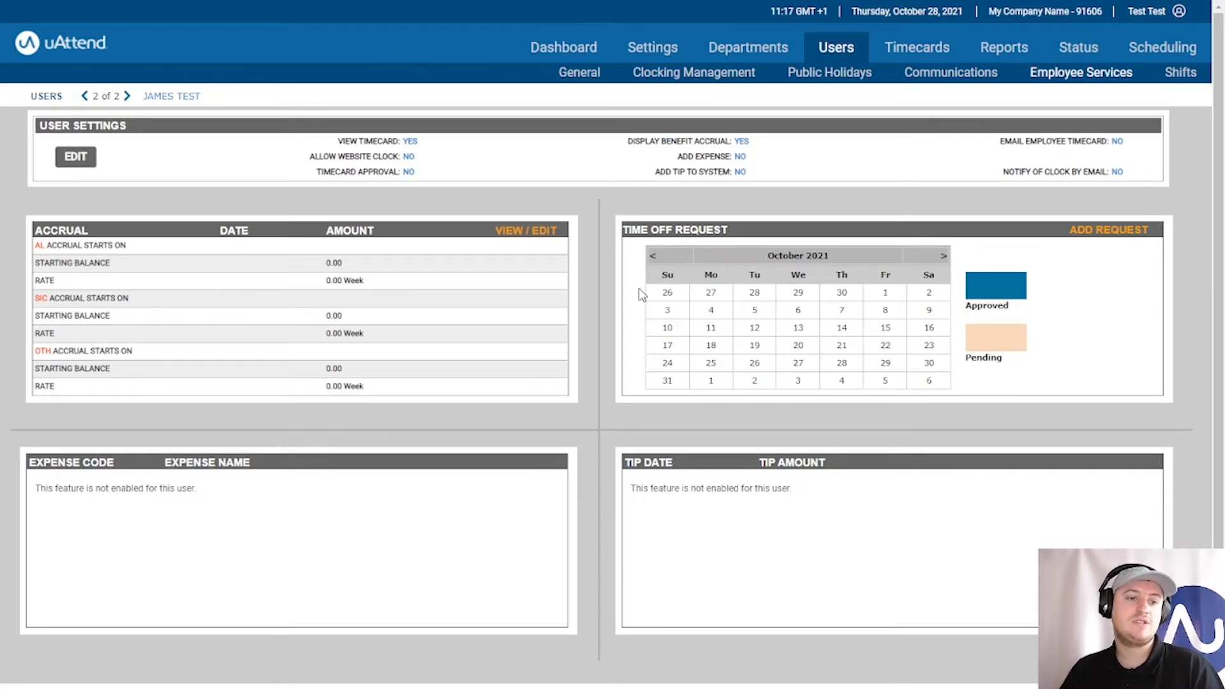
{"action": "mouse_move", "coordinate": [140, 227]}
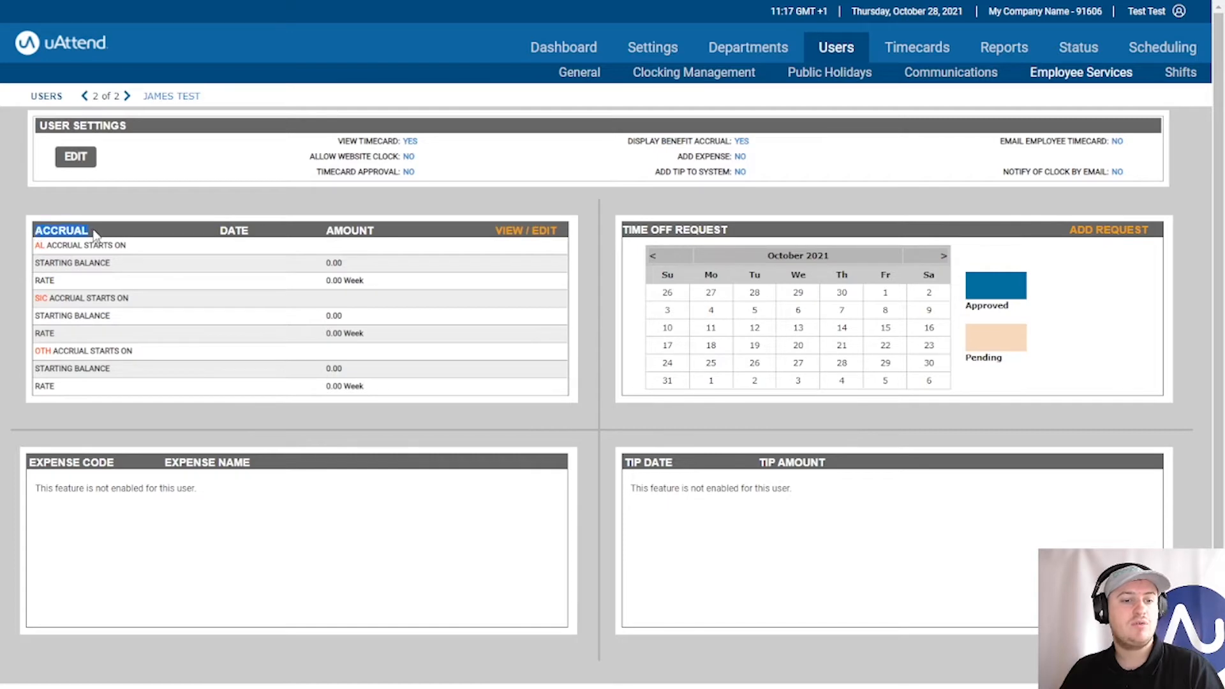
Bring up the accrual editor showing James Test's AL, SIC and OTH balances.
{"action": "left_click", "coordinate": [524, 230]}
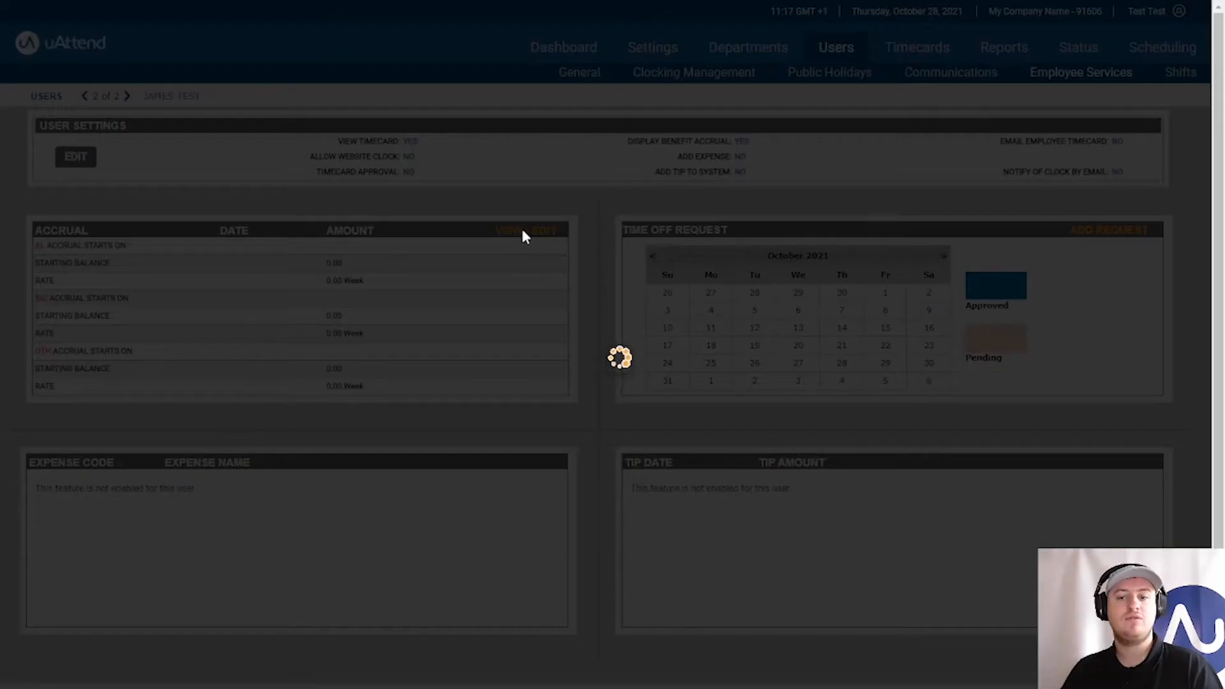
{"action": "left_click", "coordinate": [524, 231]}
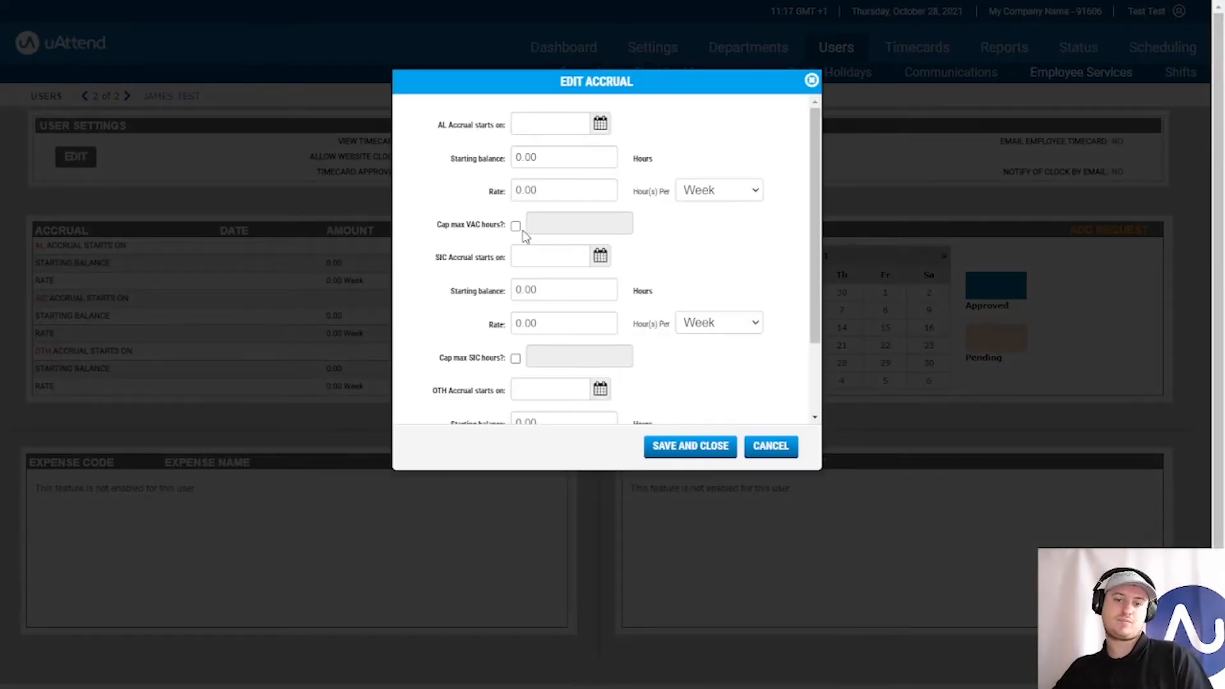
{"action": "mouse_move", "coordinate": [523, 238]}
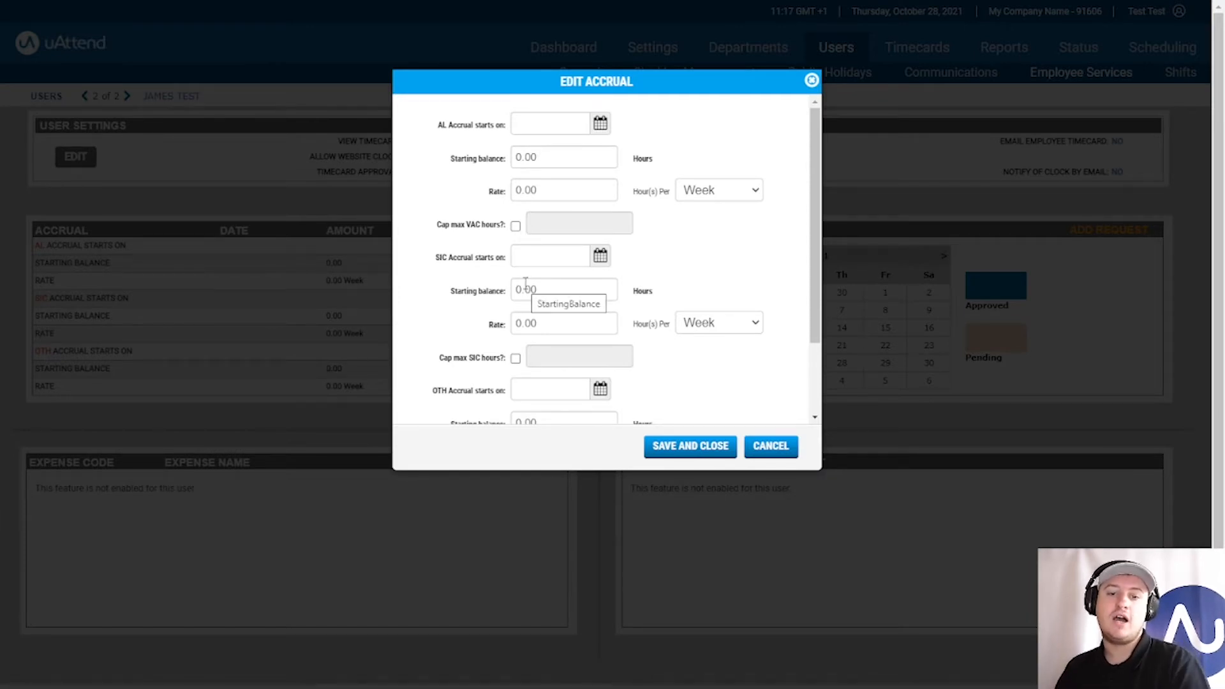
{"action": "scroll", "scroll_direction": "down", "scroll_amount": 3}
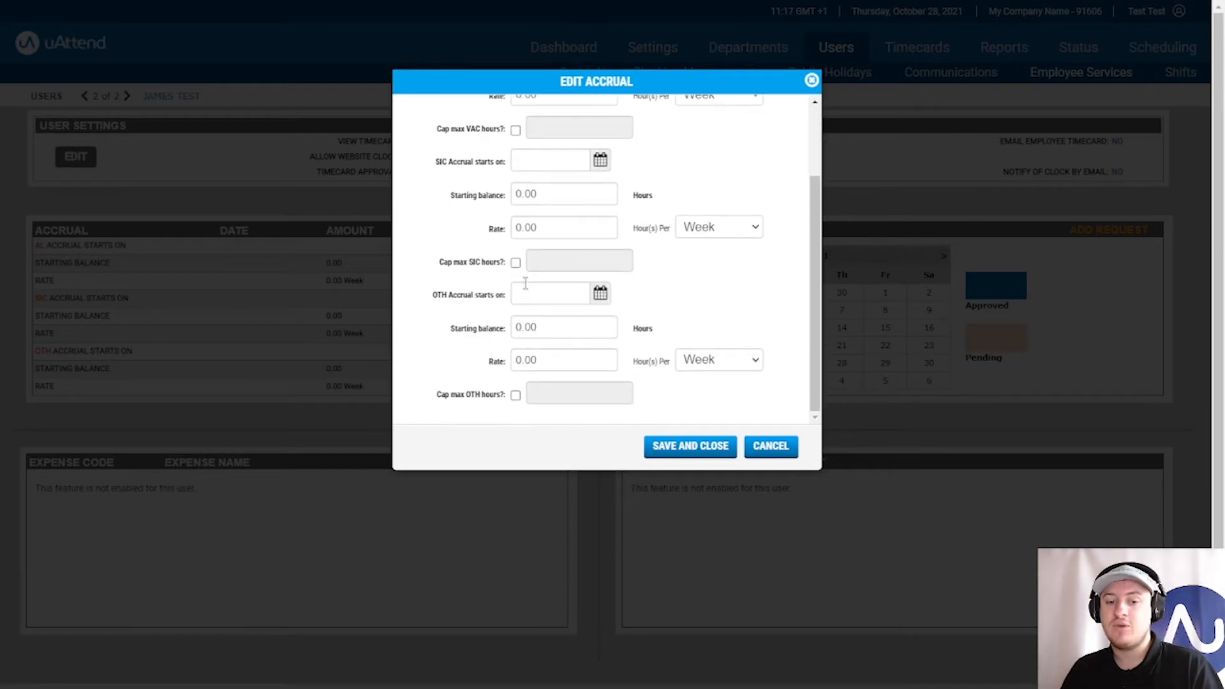
{"action": "scroll", "scroll_direction": "up", "scroll_amount": 3}
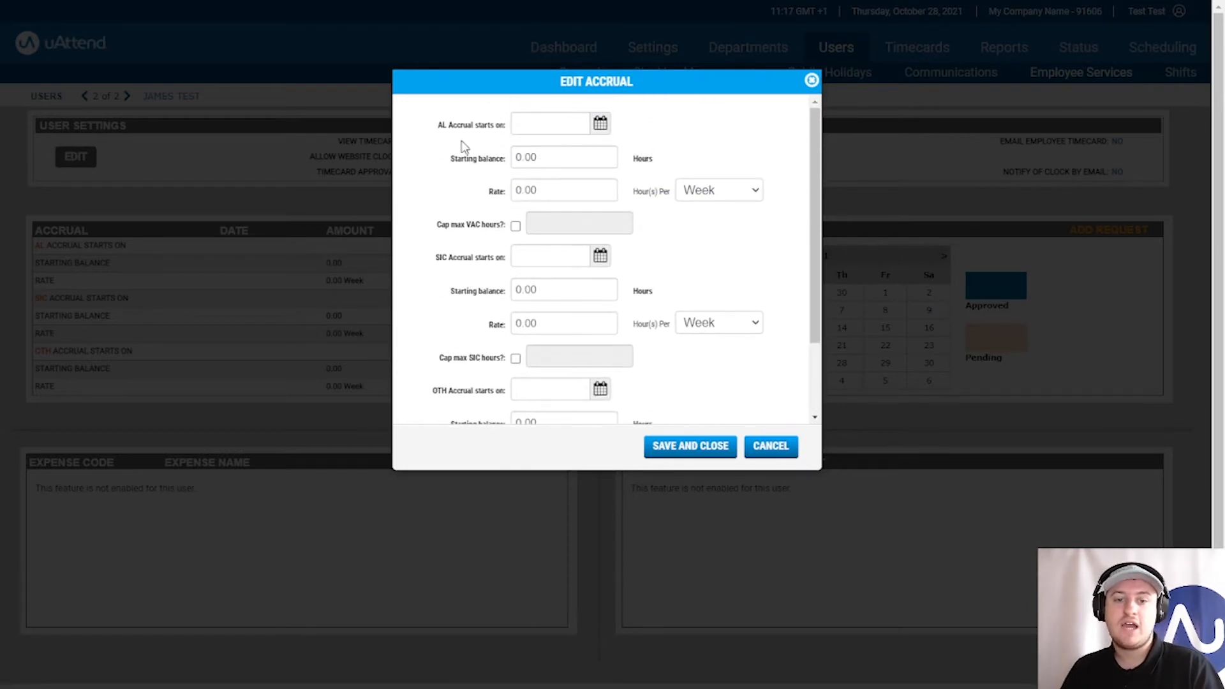
{"action": "mouse_move", "coordinate": [791, 179]}
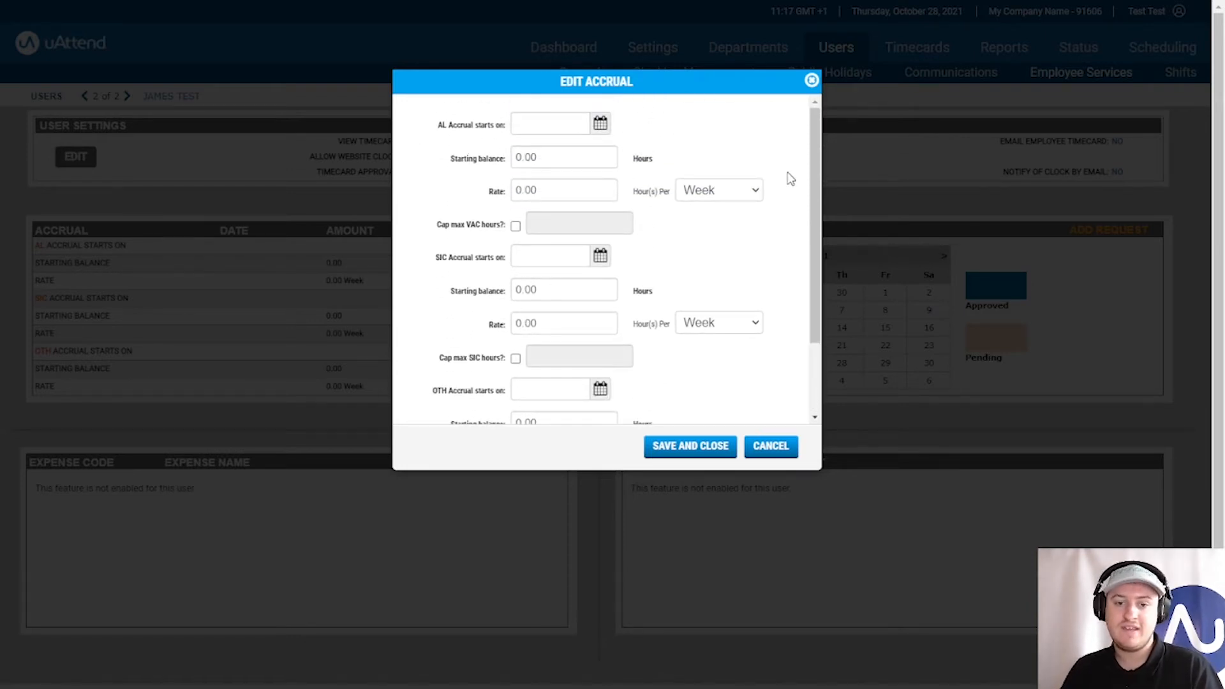
{"action": "mouse_move", "coordinate": [488, 275]}
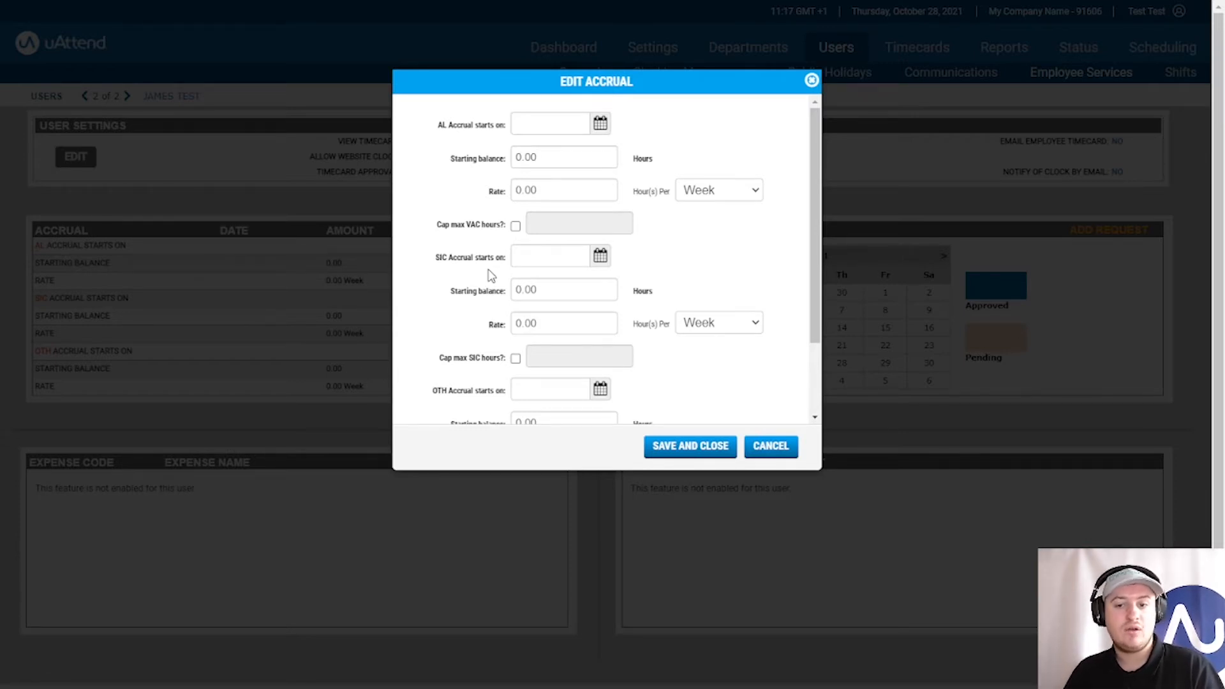
{"action": "scroll", "scroll_direction": "down", "scroll_amount": 3}
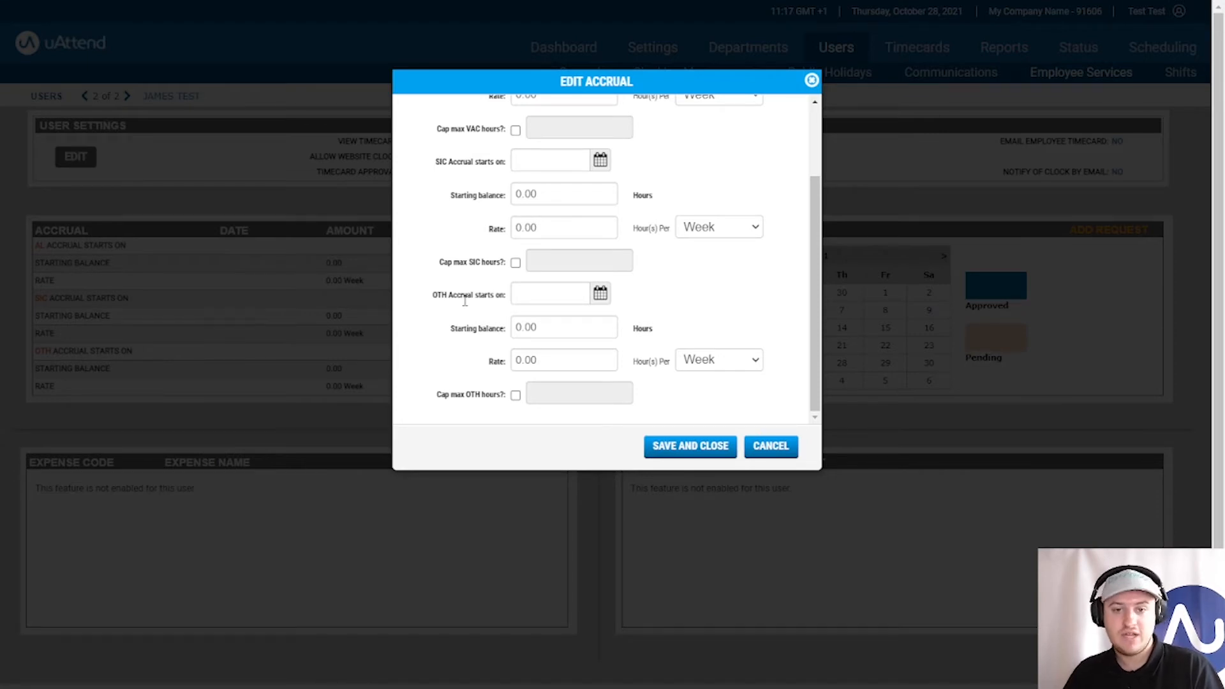
{"action": "scroll", "scroll_direction": "up", "scroll_amount": 3}
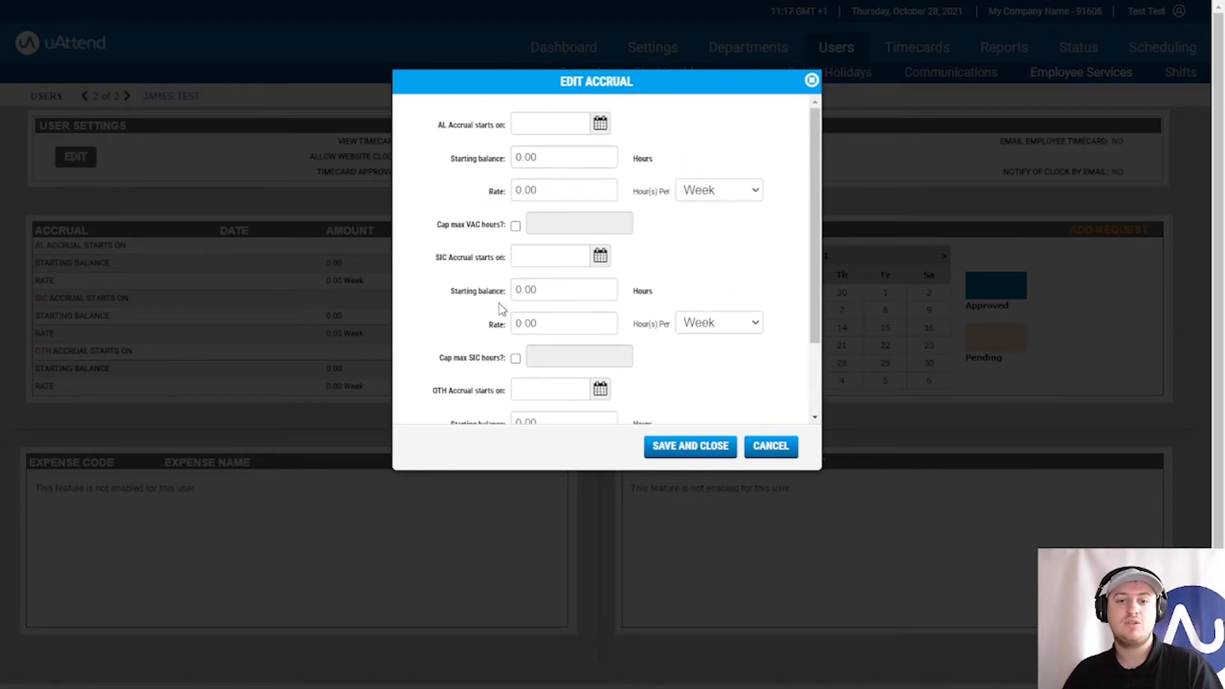
{"action": "double_click", "coordinate": [468, 124]}
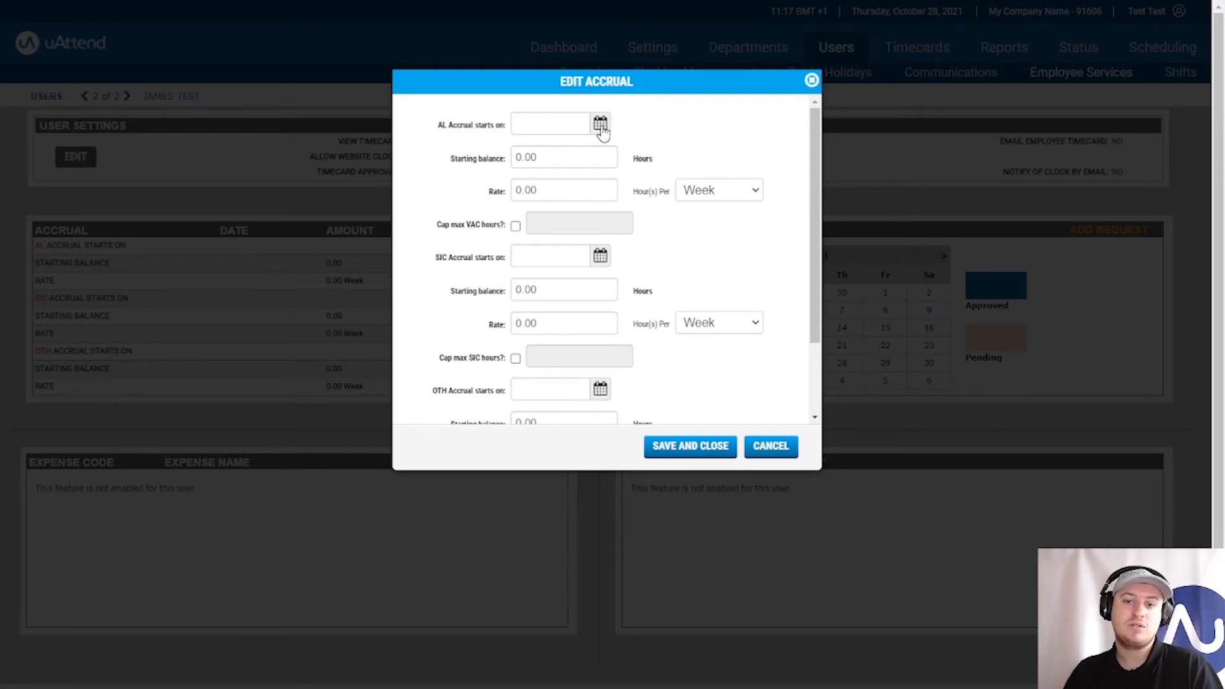
Set the AL accrual start date to 01-01-2021 via the calendar picker.
{"action": "left_click", "coordinate": [599, 124]}
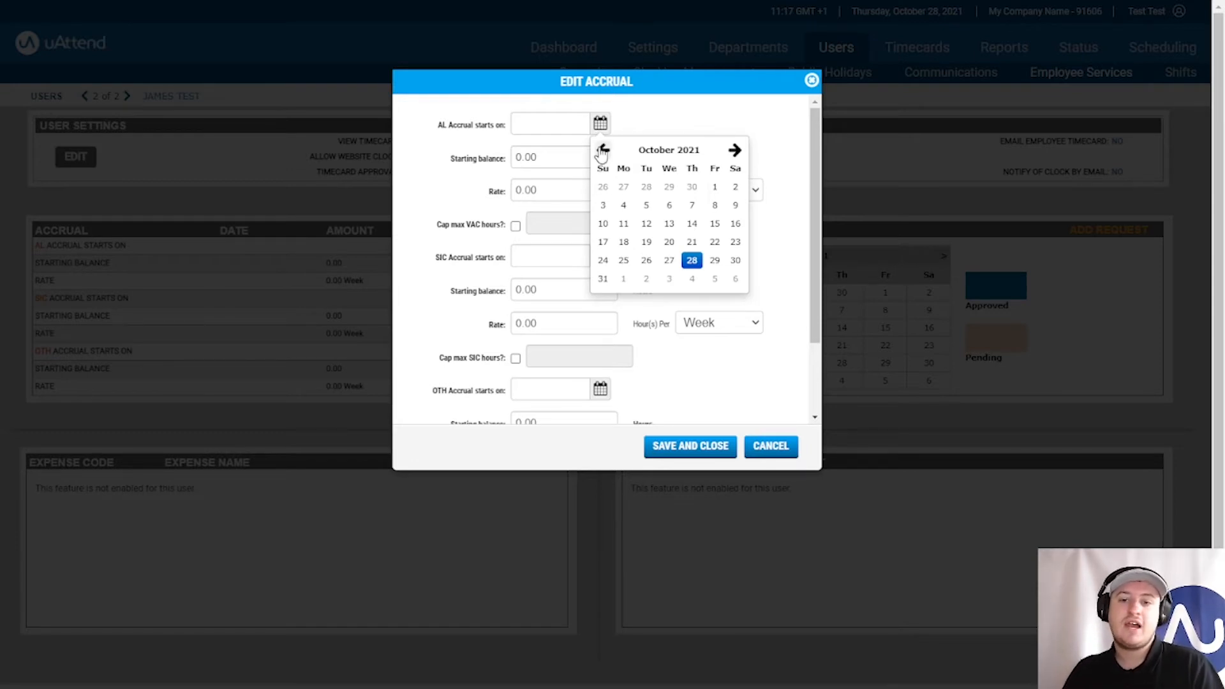
{"action": "left_click", "coordinate": [602, 150]}
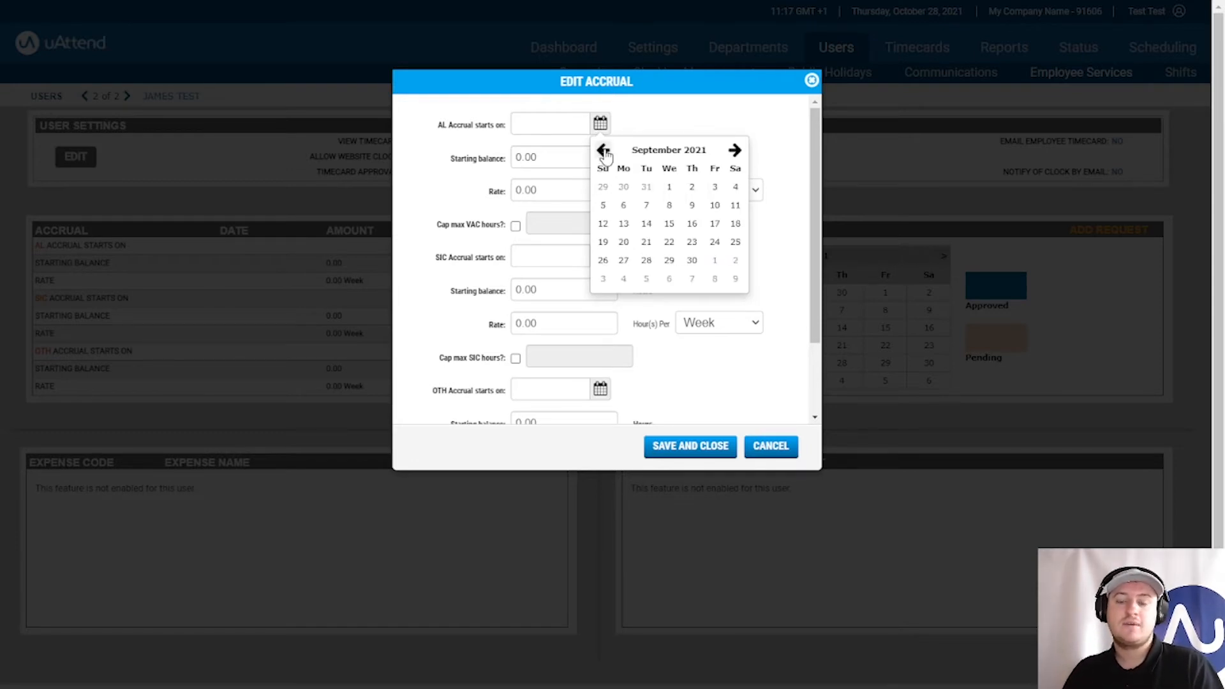
{"action": "left_click", "coordinate": [603, 151]}
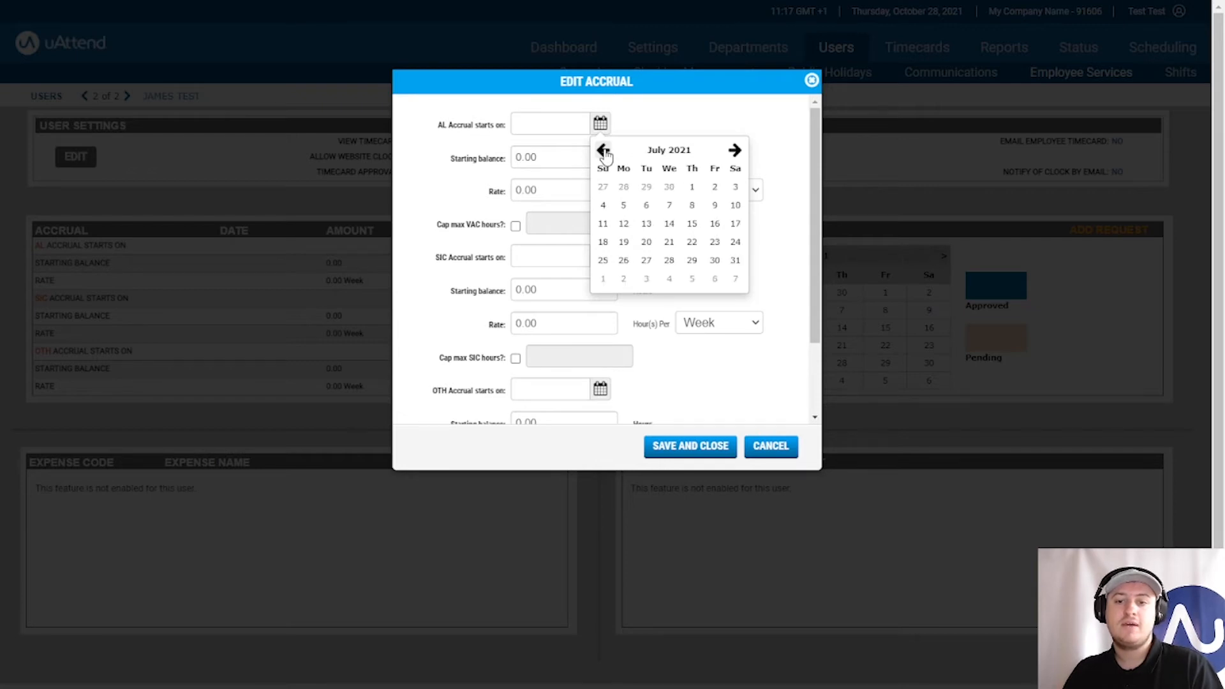
{"action": "left_click", "coordinate": [602, 150]}
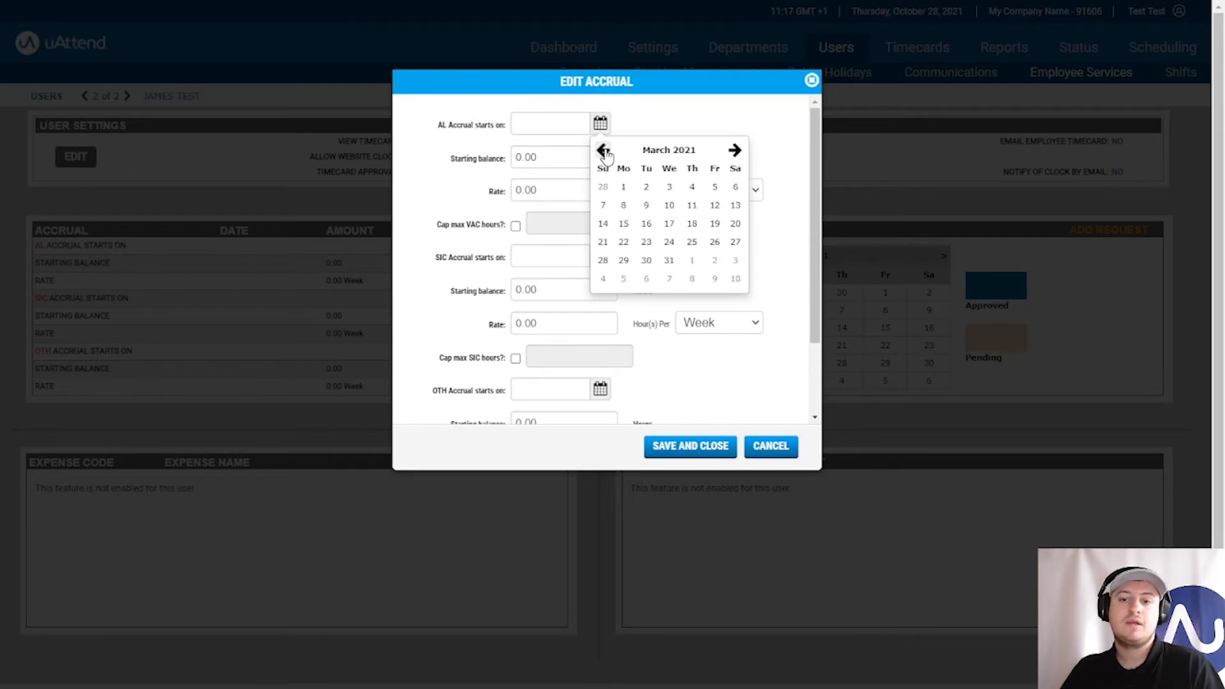
{"action": "left_click", "coordinate": [603, 149]}
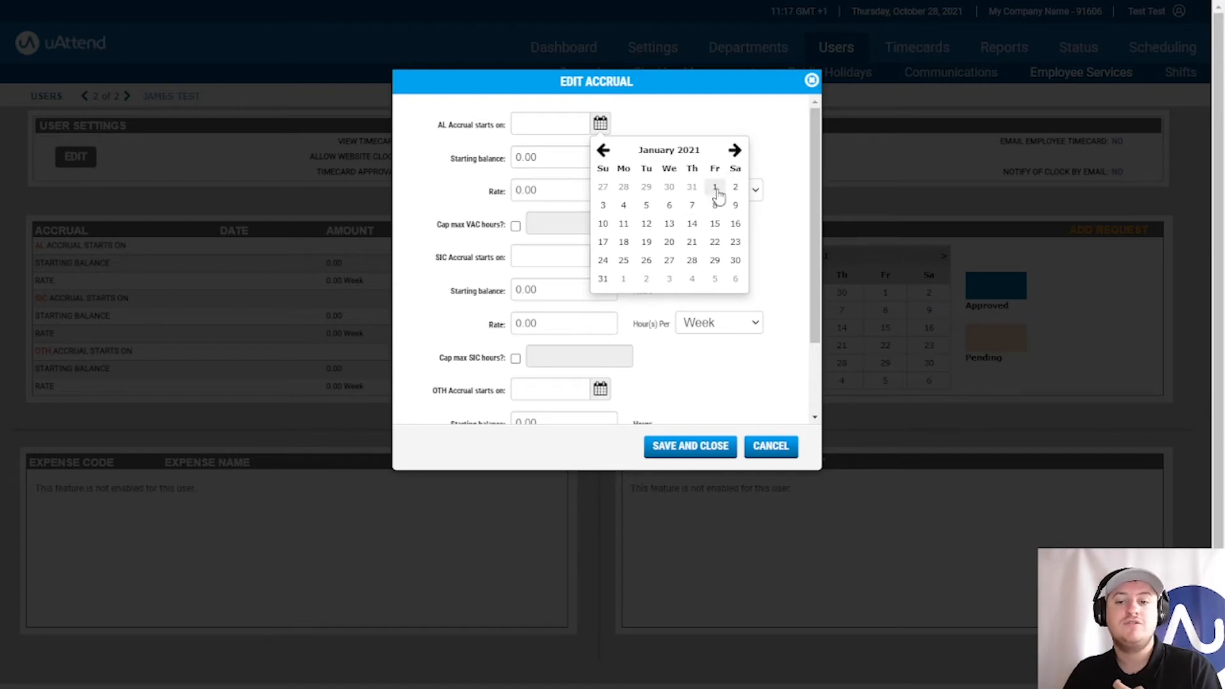
{"action": "left_click", "coordinate": [713, 186]}
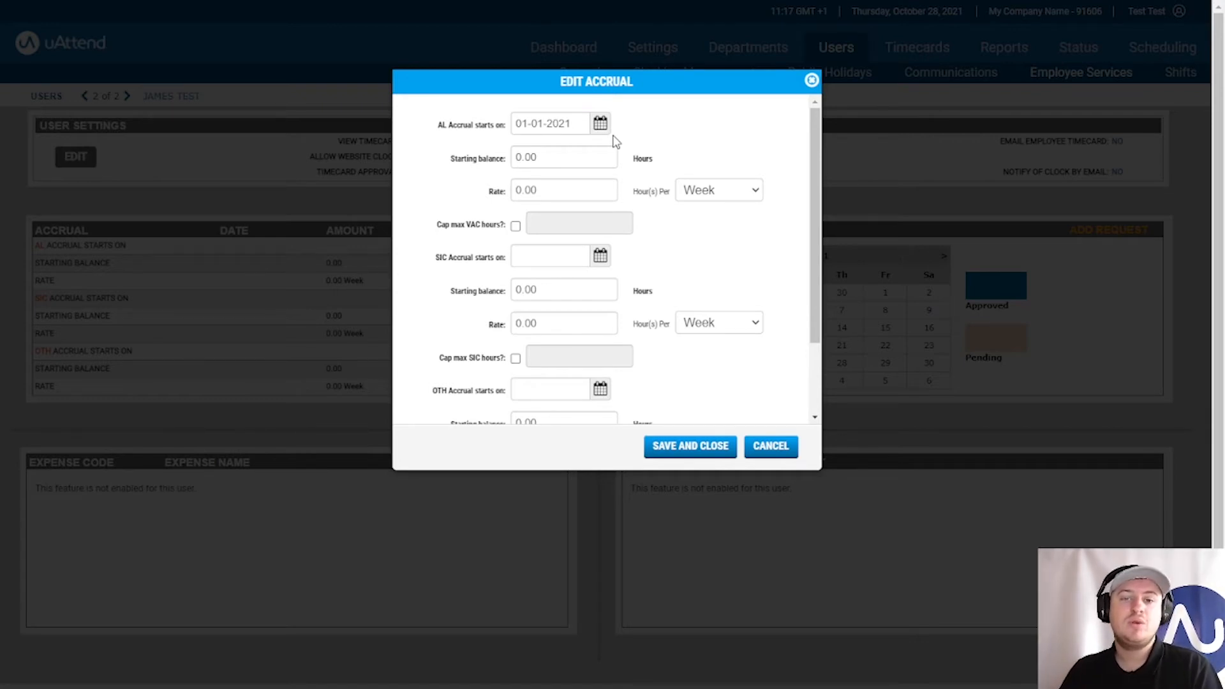
{"action": "mouse_move", "coordinate": [476, 165]}
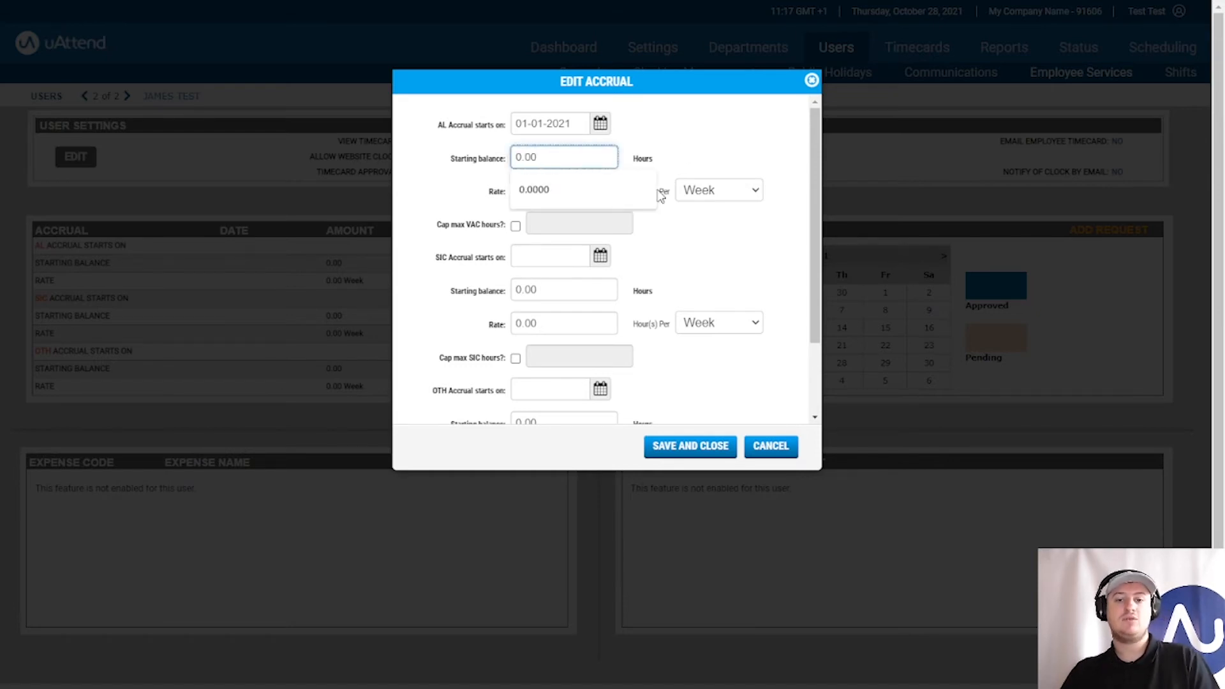
Replace the AL starting balance with 160.00 hours.
{"action": "triple_click", "coordinate": [563, 159]}
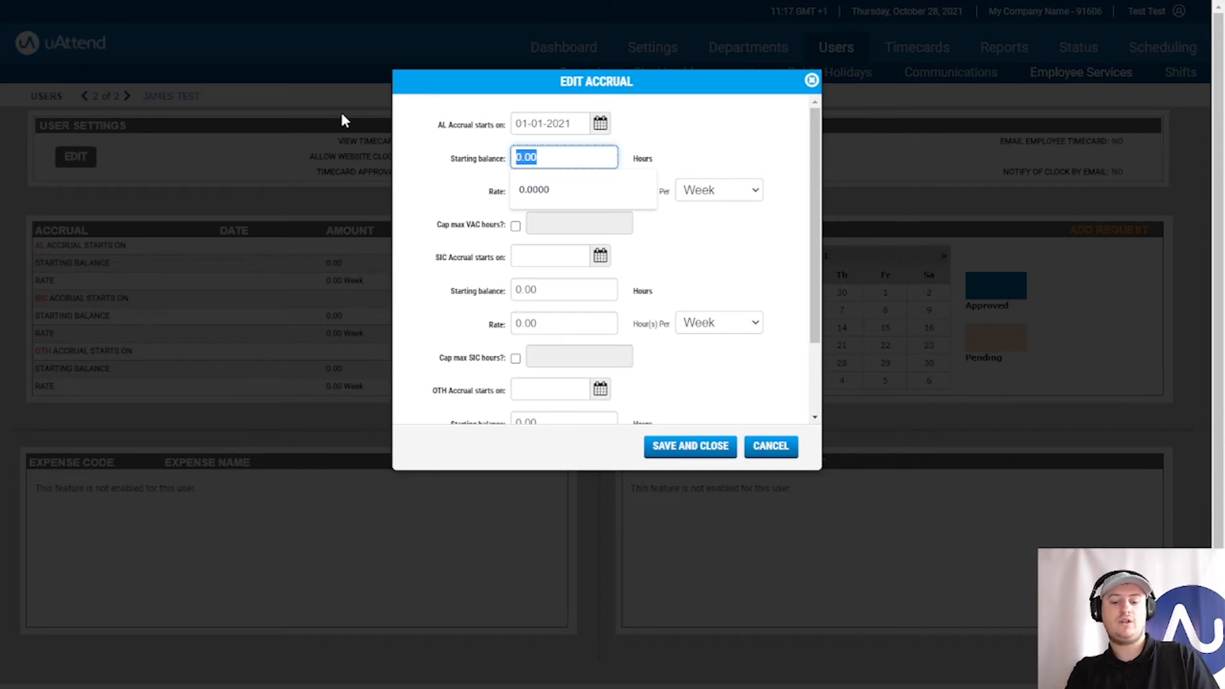
{"action": "type", "text": "160.00"}
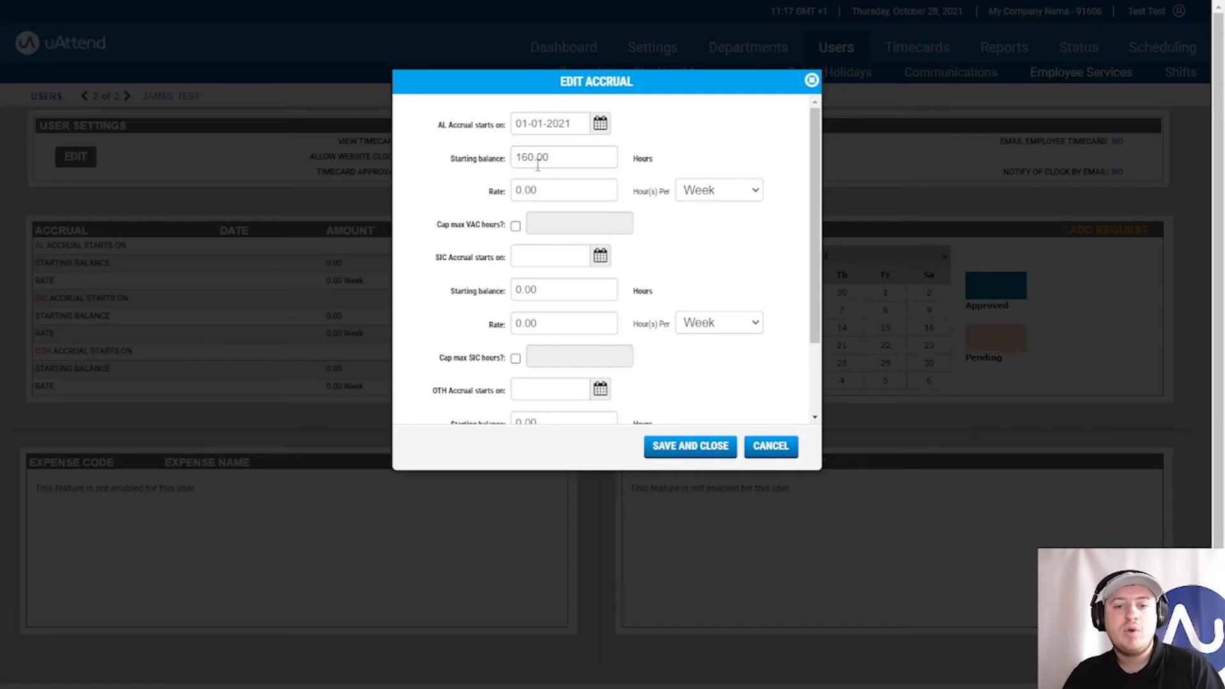
{"action": "mouse_move", "coordinate": [530, 116]}
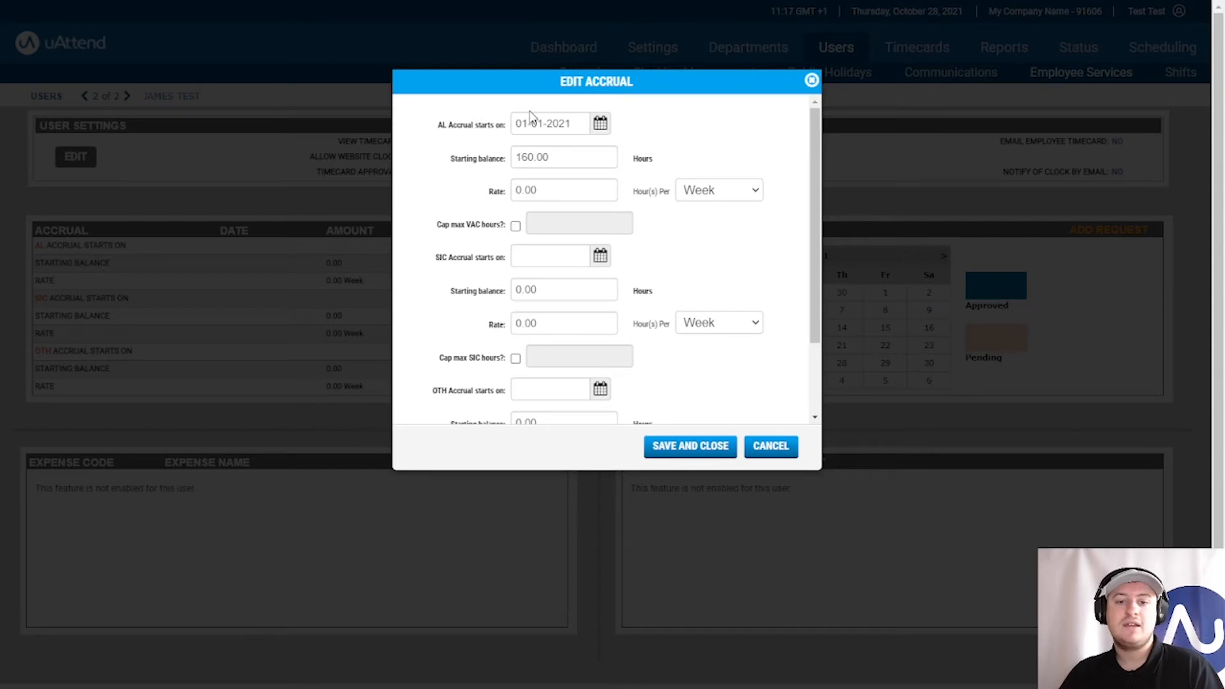
{"action": "mouse_move", "coordinate": [380, 193]}
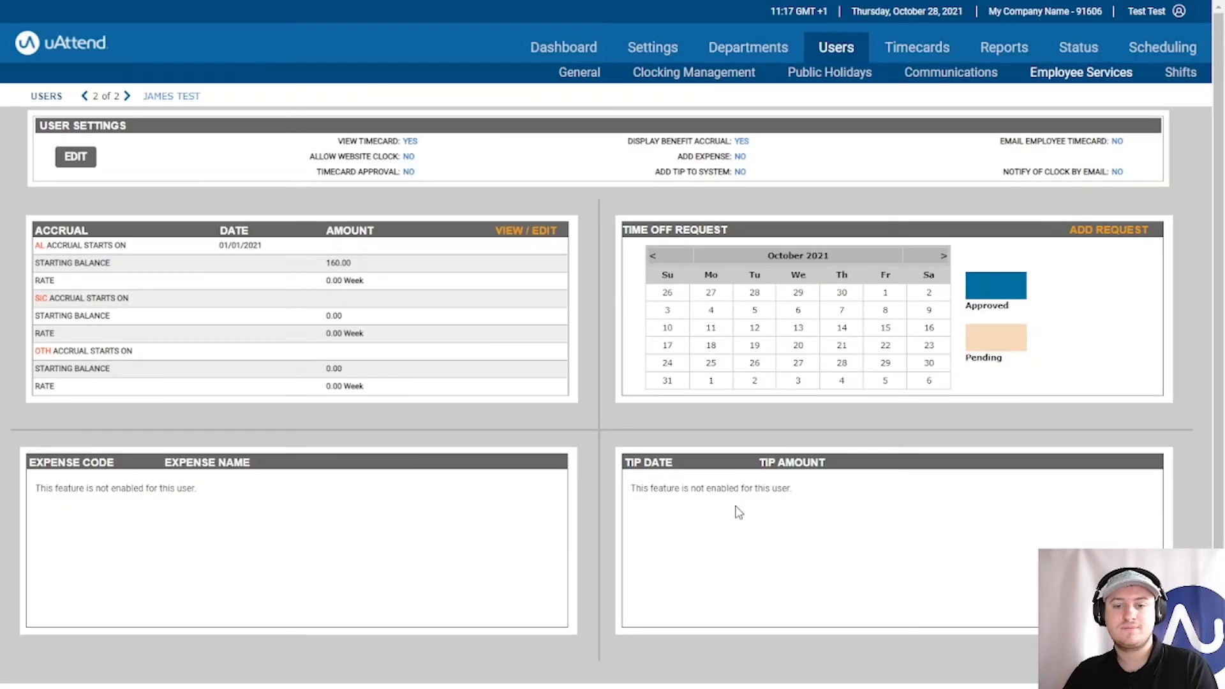
{"action": "mouse_move", "coordinate": [84, 276]}
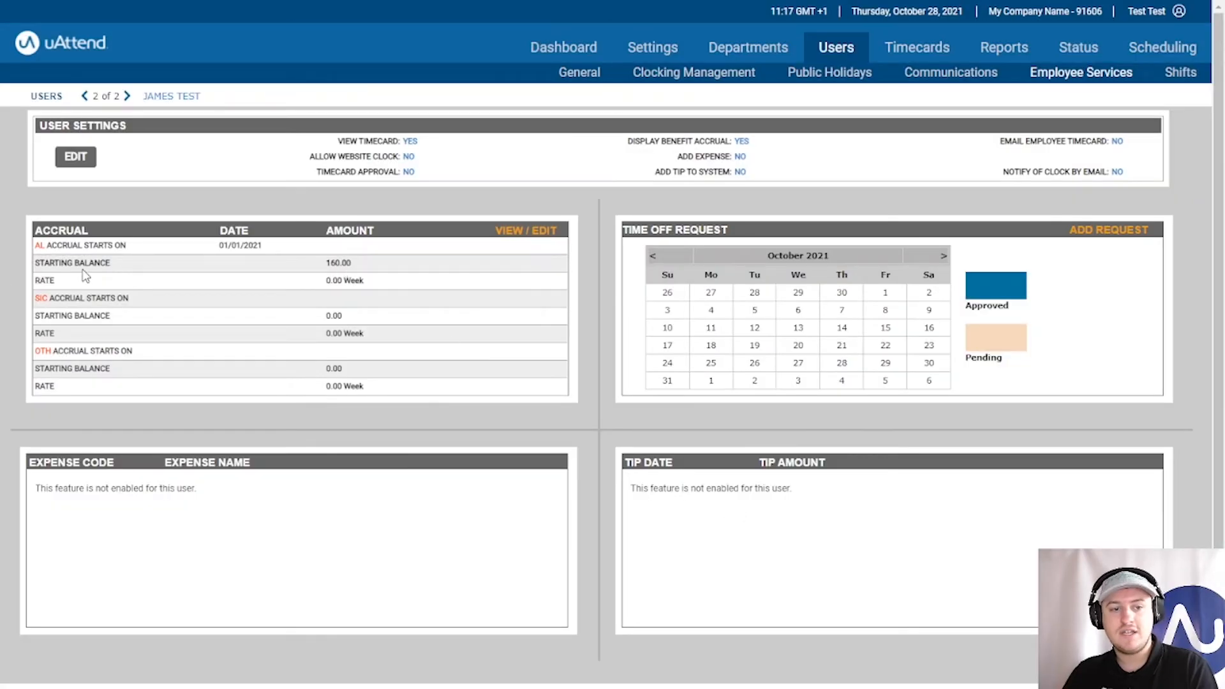
{"action": "mouse_move", "coordinate": [551, 254]}
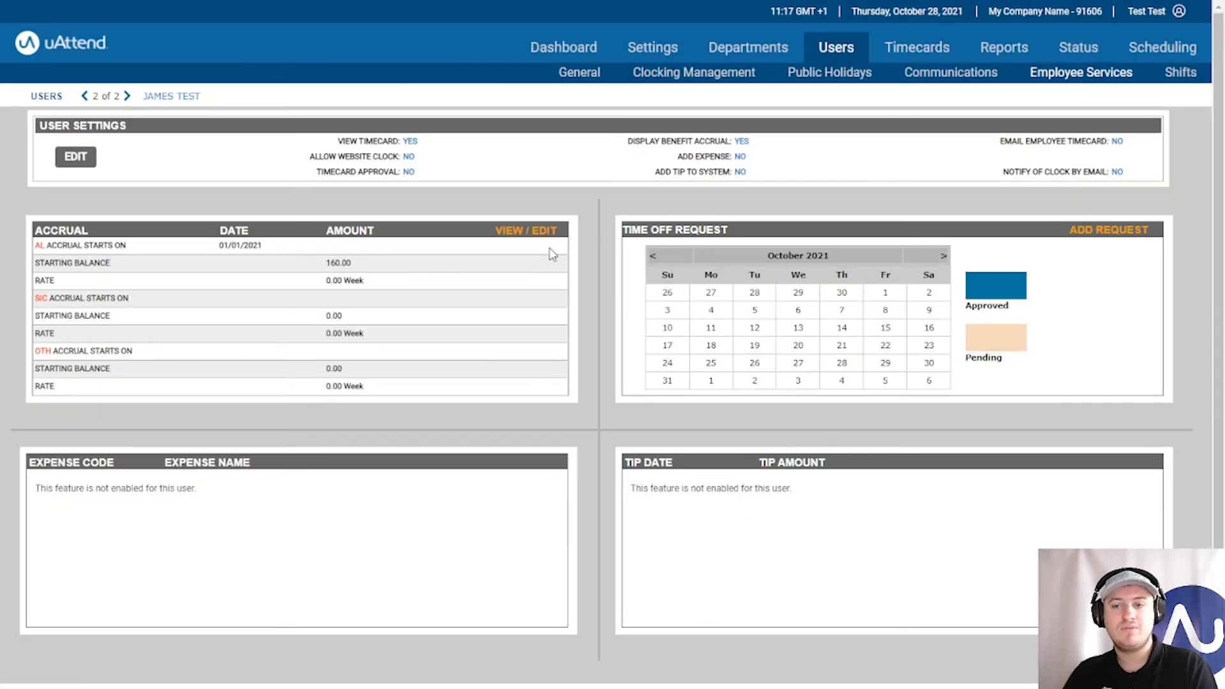
{"action": "mouse_move", "coordinate": [916, 48]}
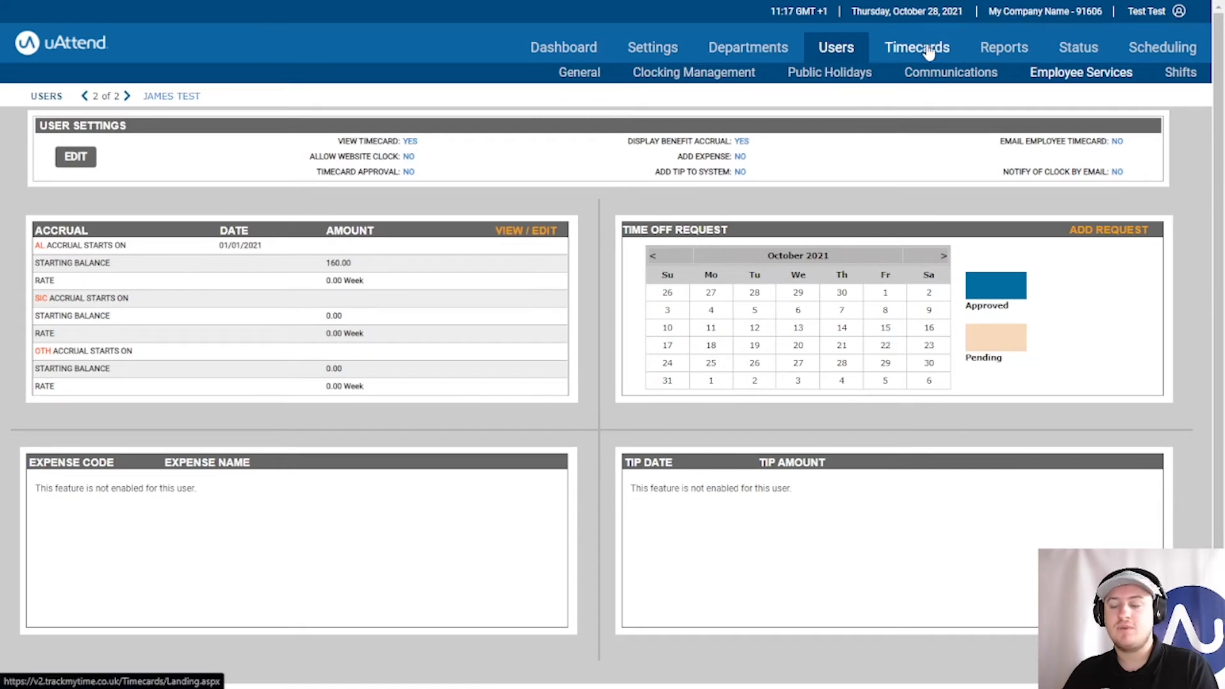
{"action": "left_click", "coordinate": [916, 47]}
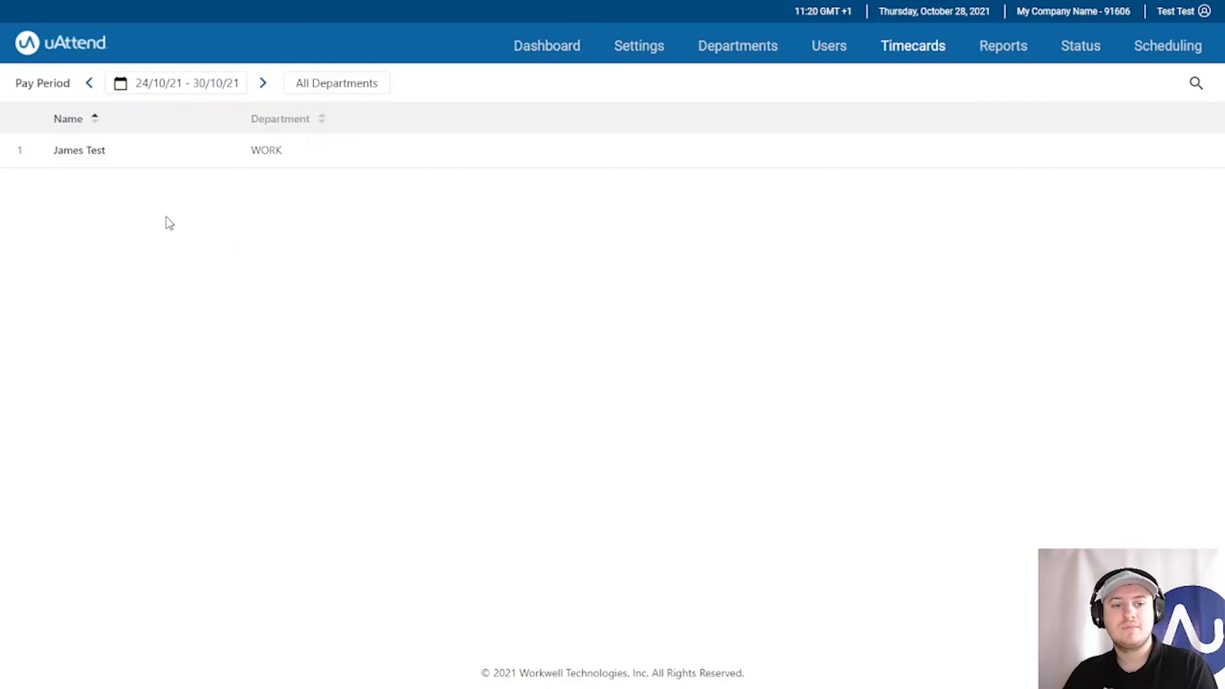
{"action": "left_click", "coordinate": [78, 150]}
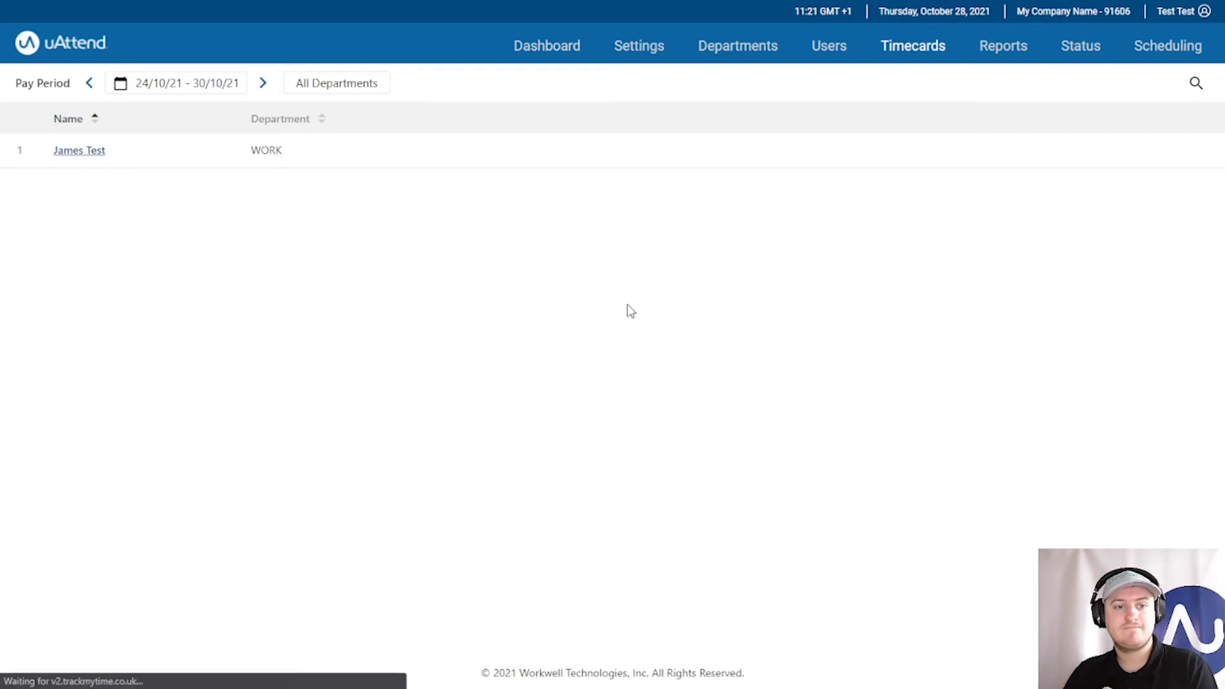
{"action": "left_click", "coordinate": [79, 151]}
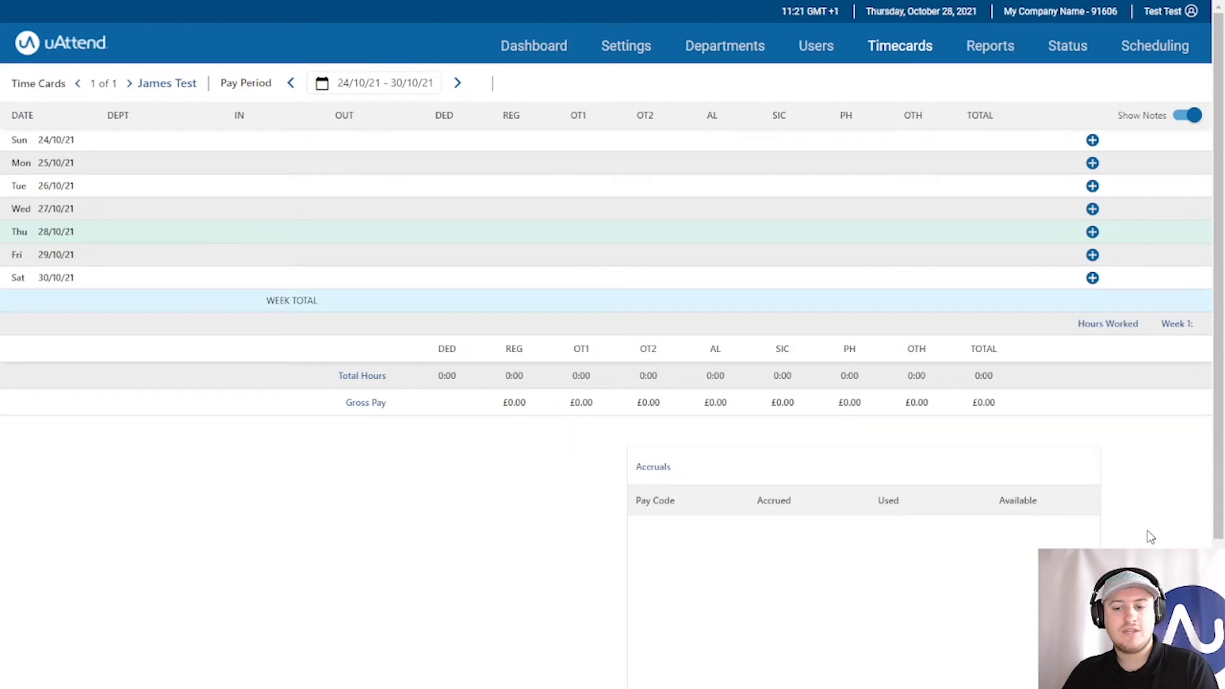
{"action": "scroll", "scroll_direction": "down", "scroll_amount": 3}
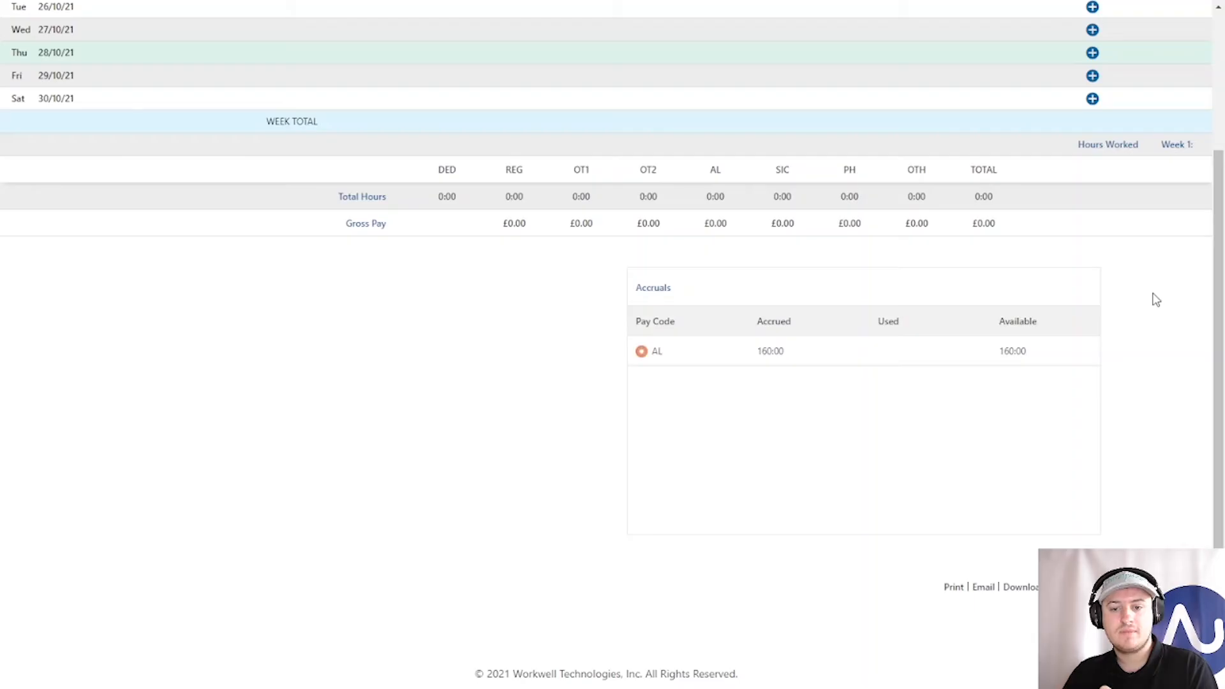
{"action": "double_click", "coordinate": [769, 351]}
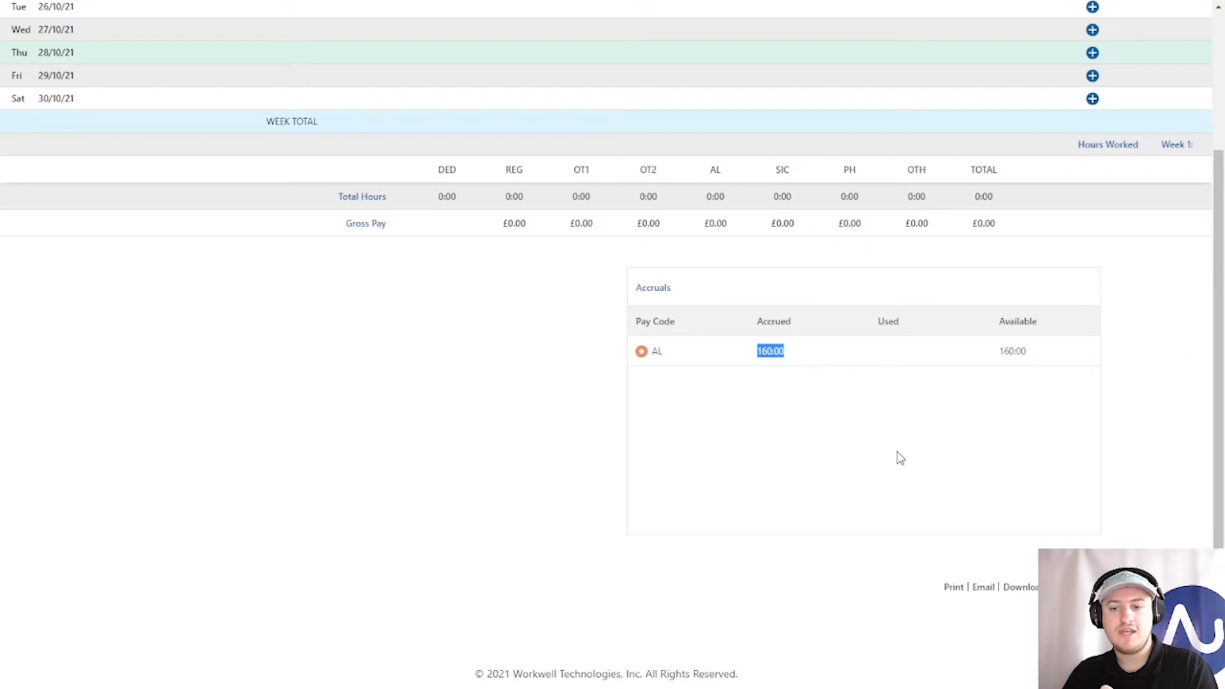
{"action": "left_click", "coordinate": [900, 457]}
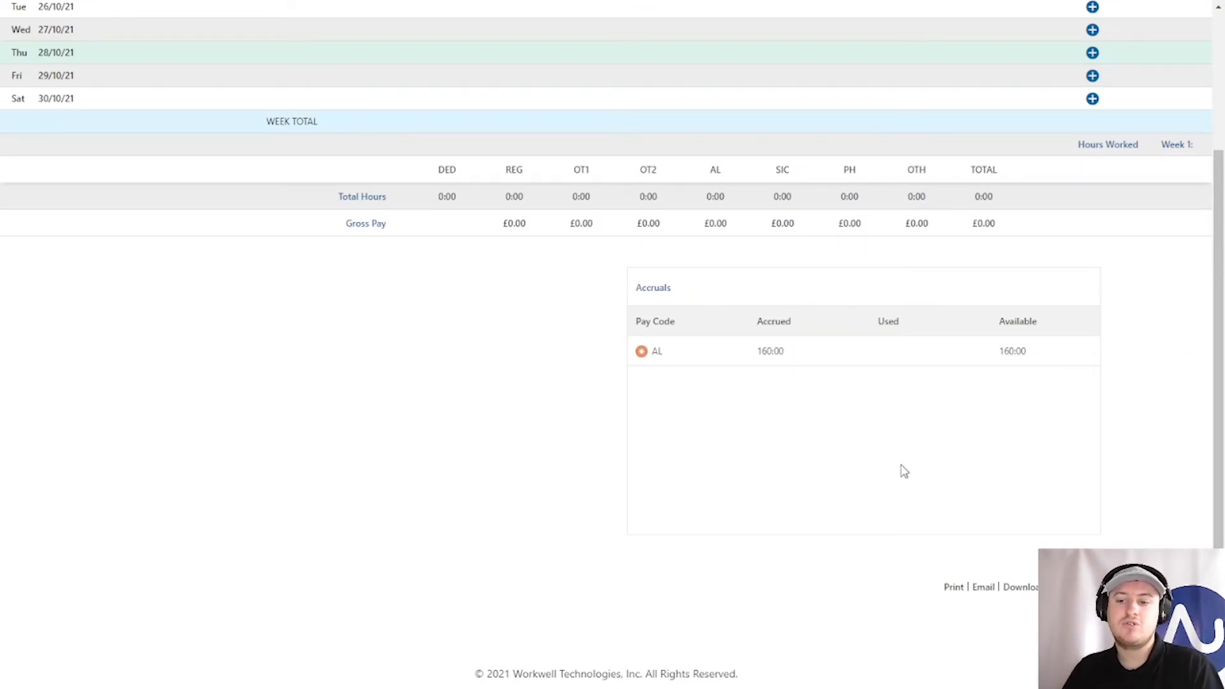
{"action": "mouse_move", "coordinate": [877, 359]}
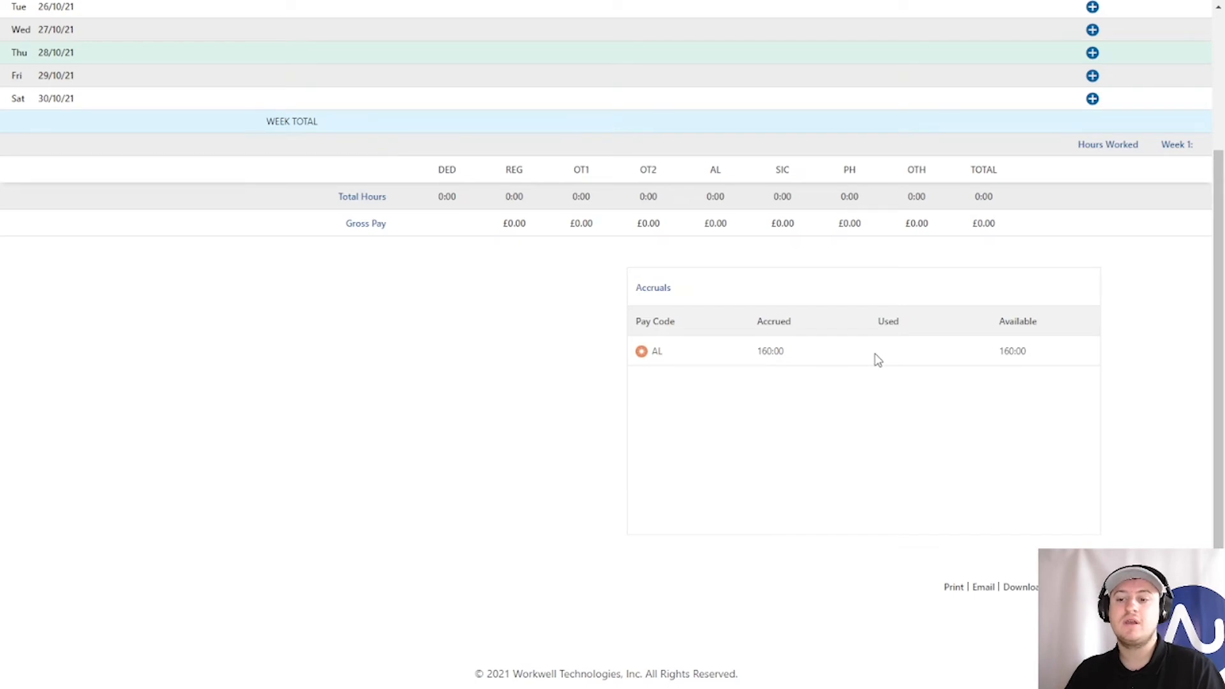
{"action": "mouse_move", "coordinate": [903, 387]}
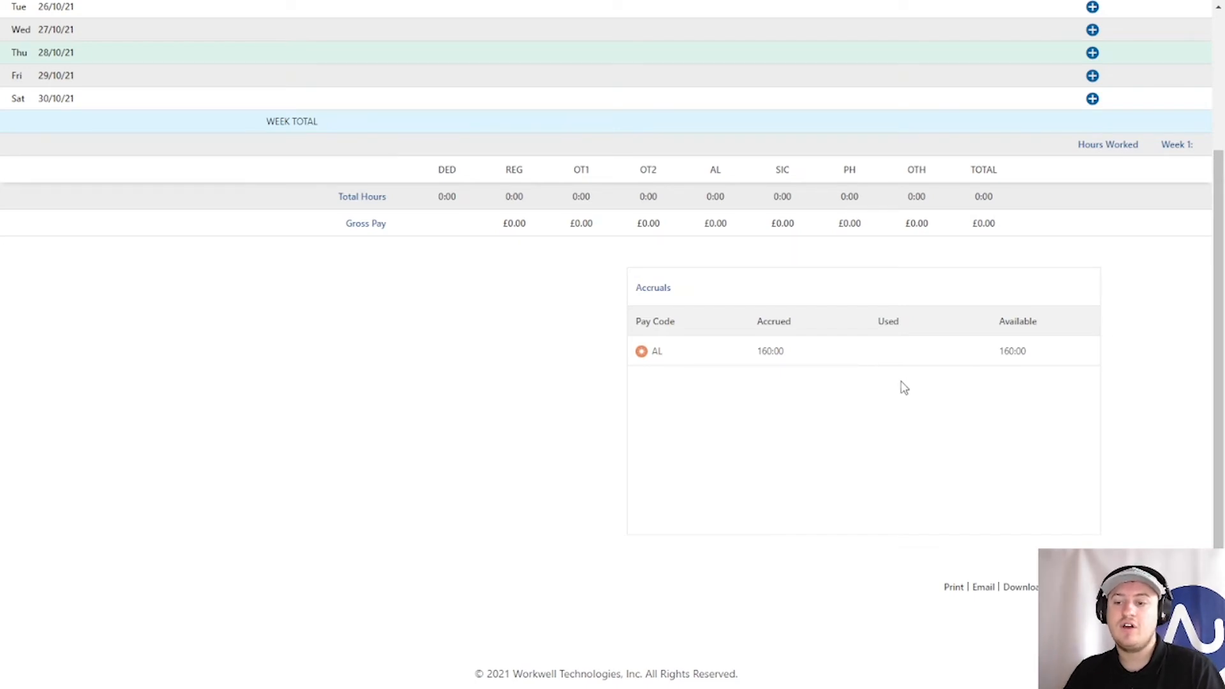
{"action": "mouse_move", "coordinate": [1039, 363]}
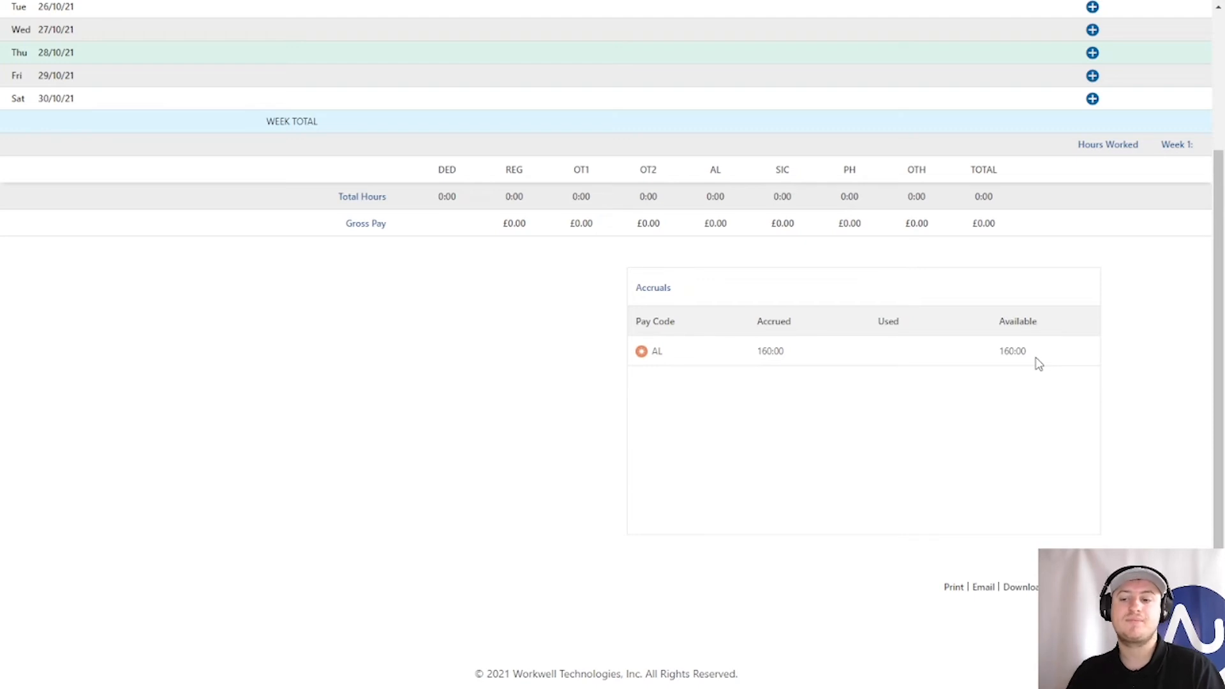
{"action": "scroll", "scroll_direction": "up", "scroll_amount": 3}
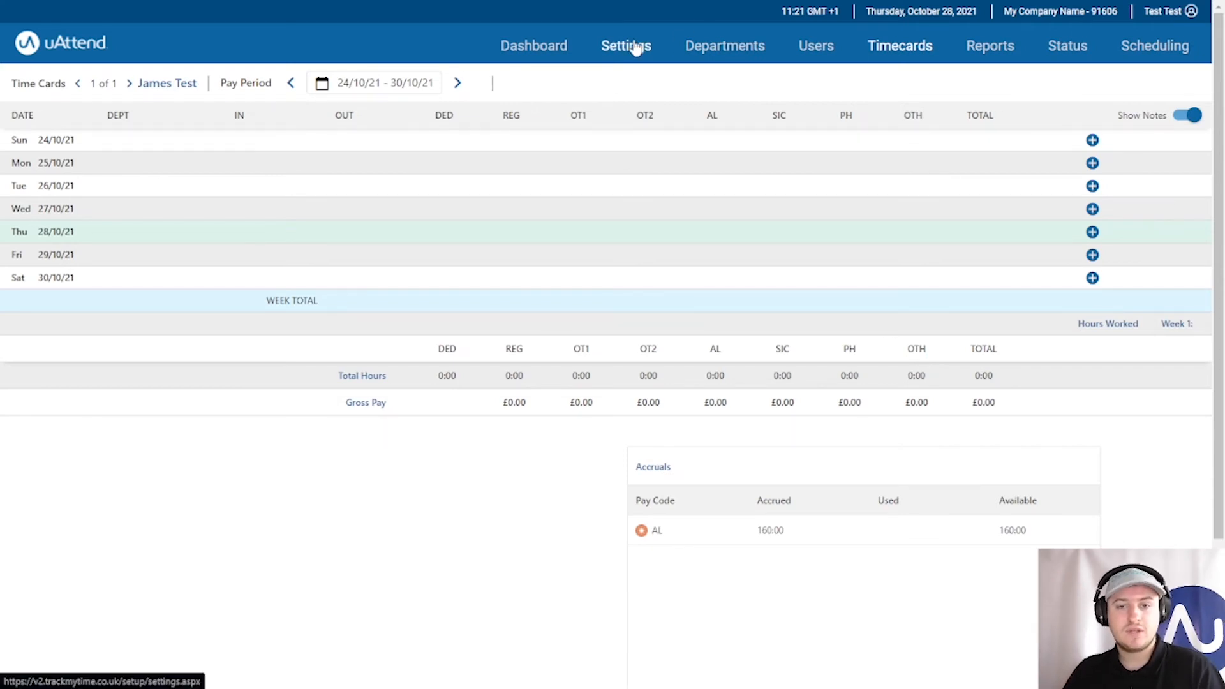
Set company Accrual Rounding to Ten Thousandths (000.0000), save, and return to Users.
{"action": "left_click", "coordinate": [625, 46]}
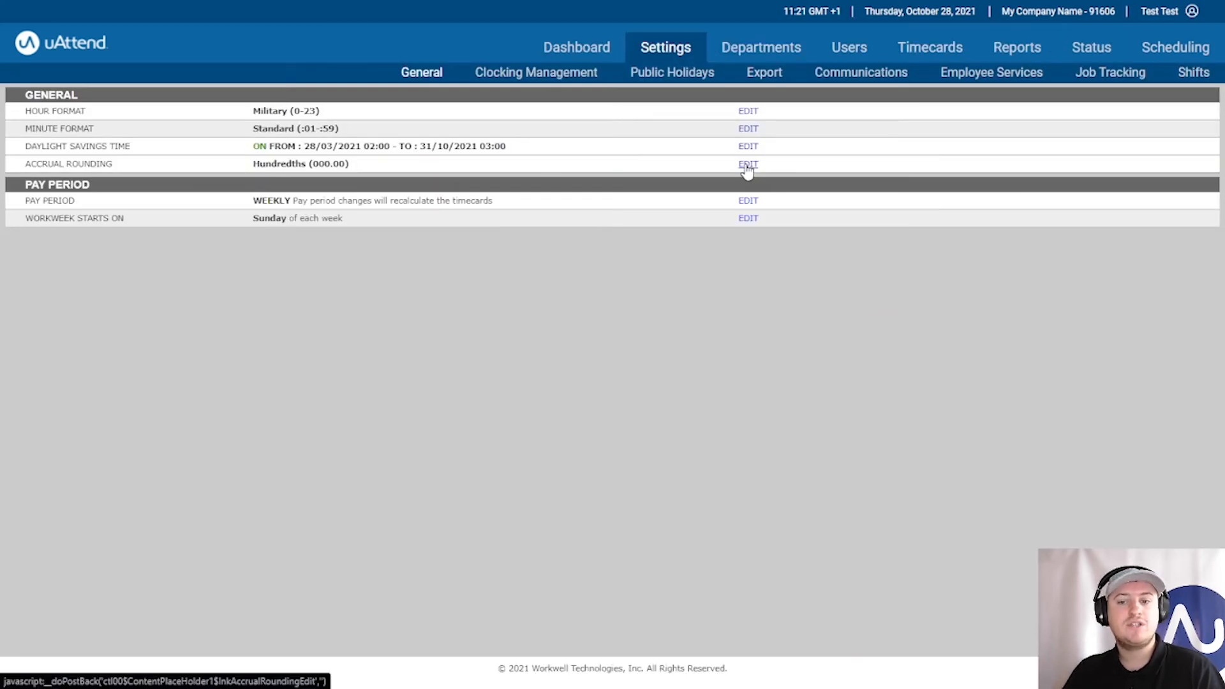
{"action": "left_click", "coordinate": [747, 163]}
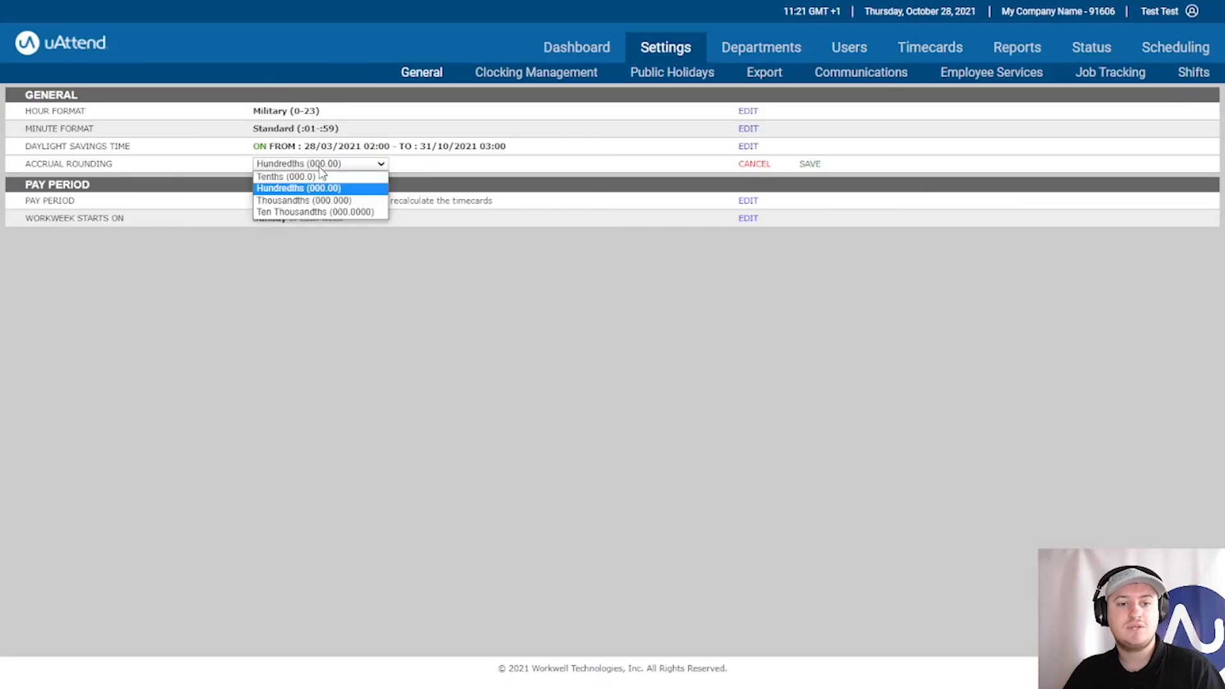
{"action": "mouse_move", "coordinate": [317, 213]}
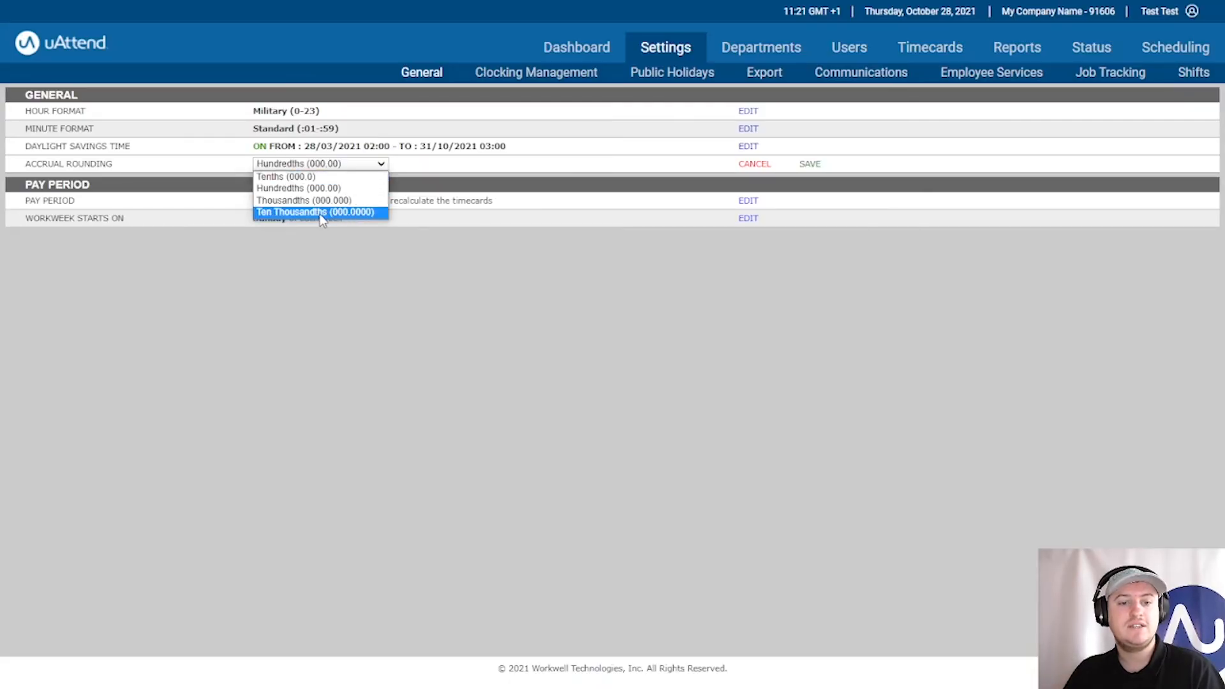
{"action": "left_click", "coordinate": [316, 211]}
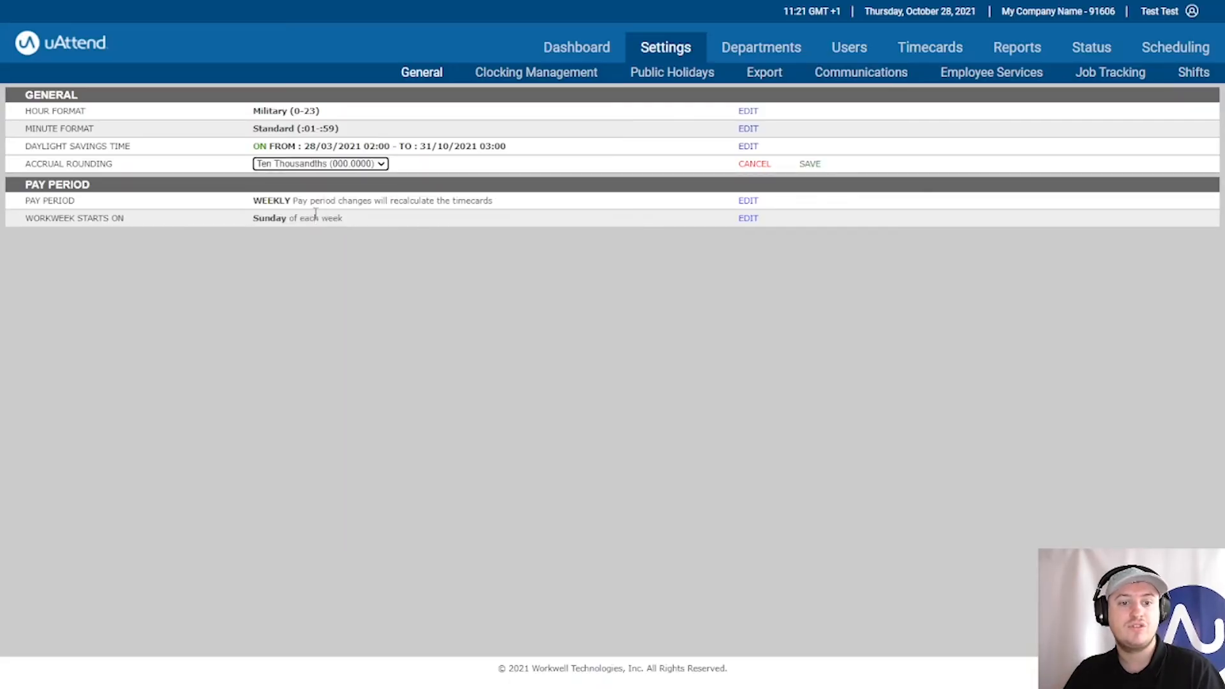
{"action": "left_click", "coordinate": [809, 164]}
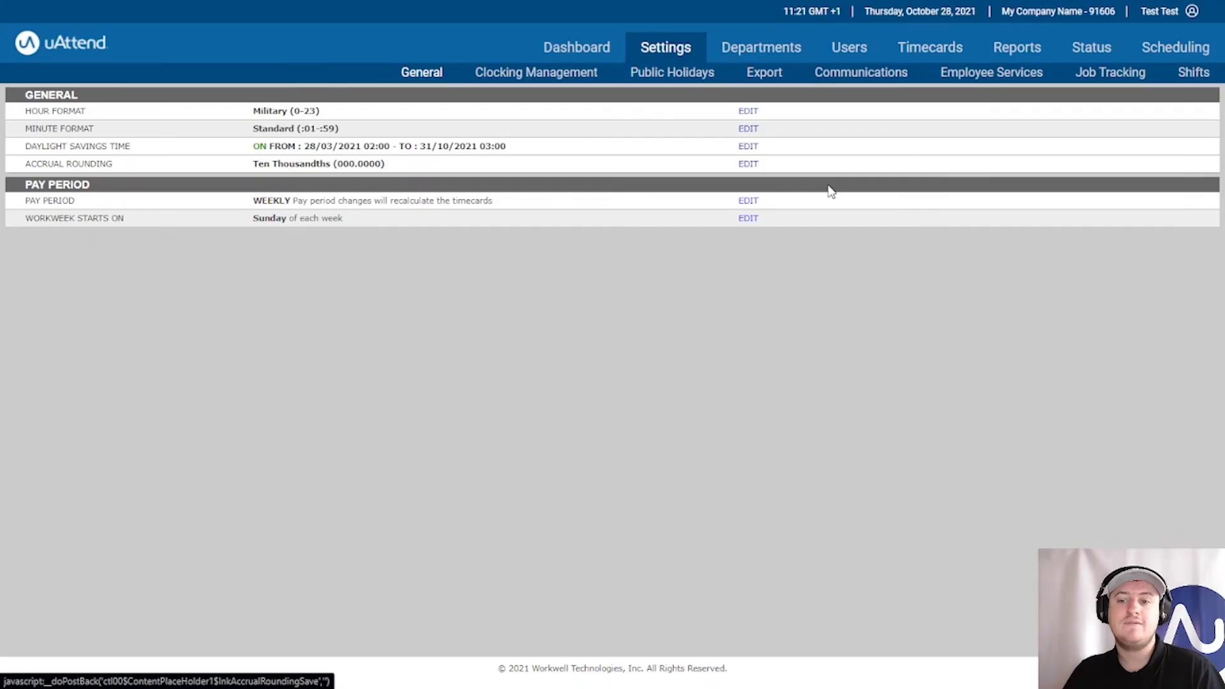
{"action": "mouse_move", "coordinate": [874, 135]}
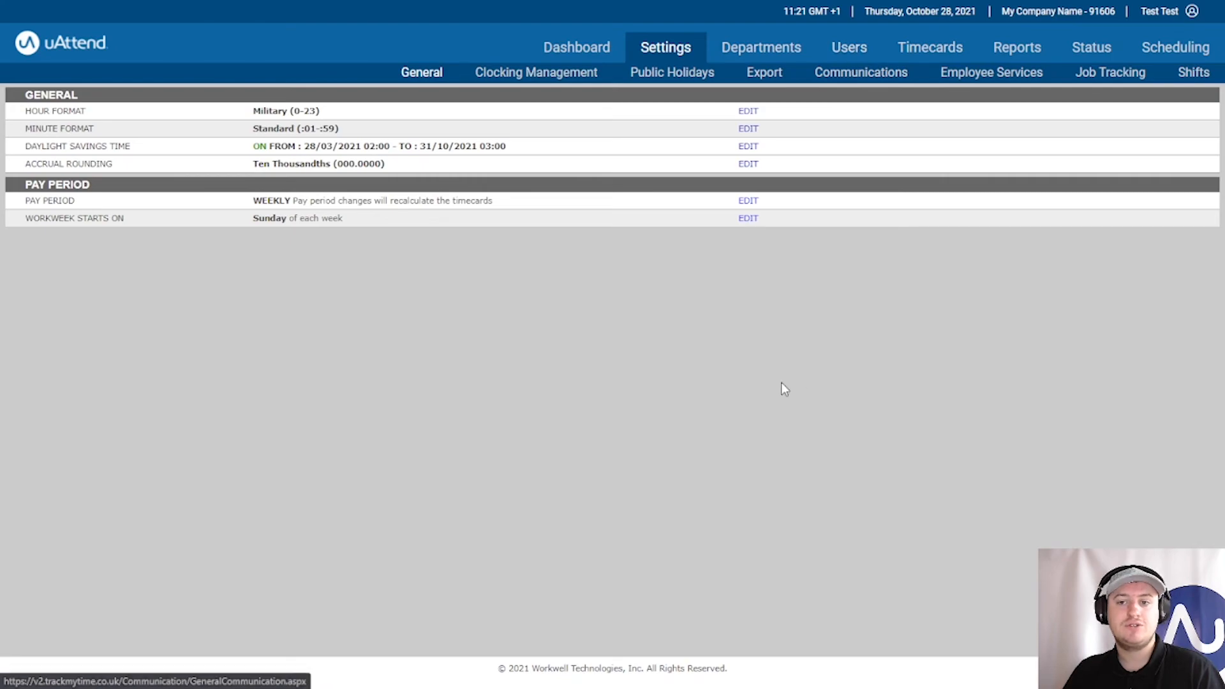
{"action": "left_click", "coordinate": [827, 47]}
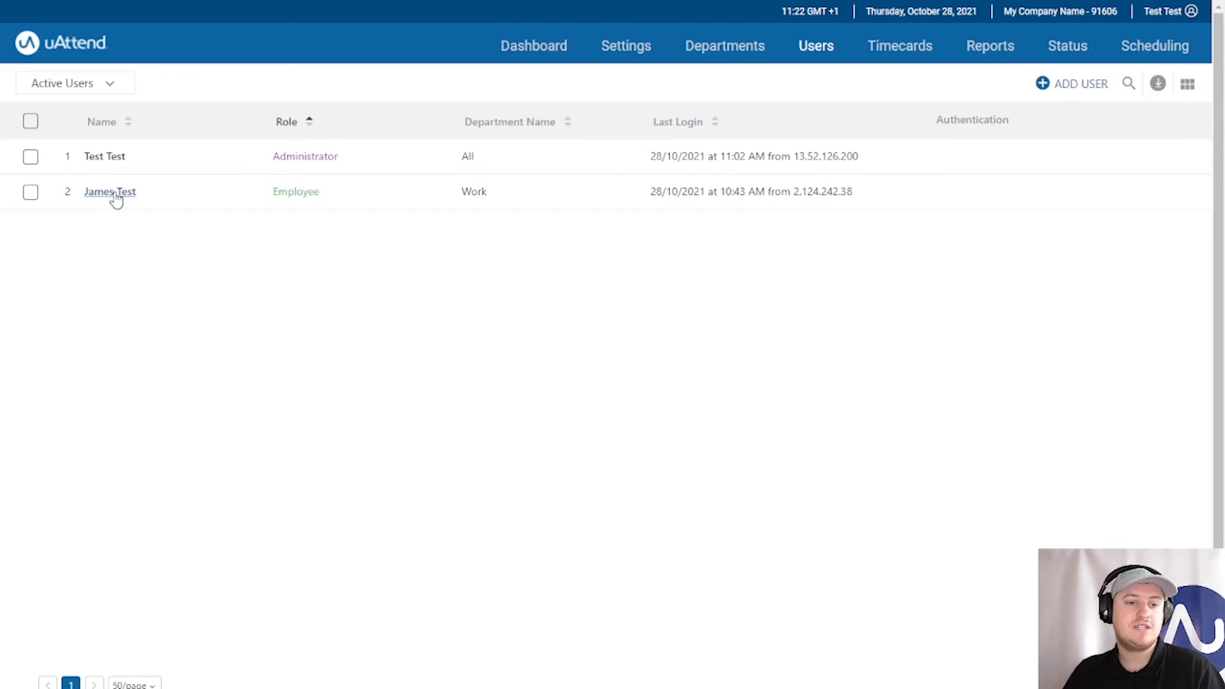
Reopen James Test's employee services page and his accrual editor.
{"action": "left_click", "coordinate": [110, 192]}
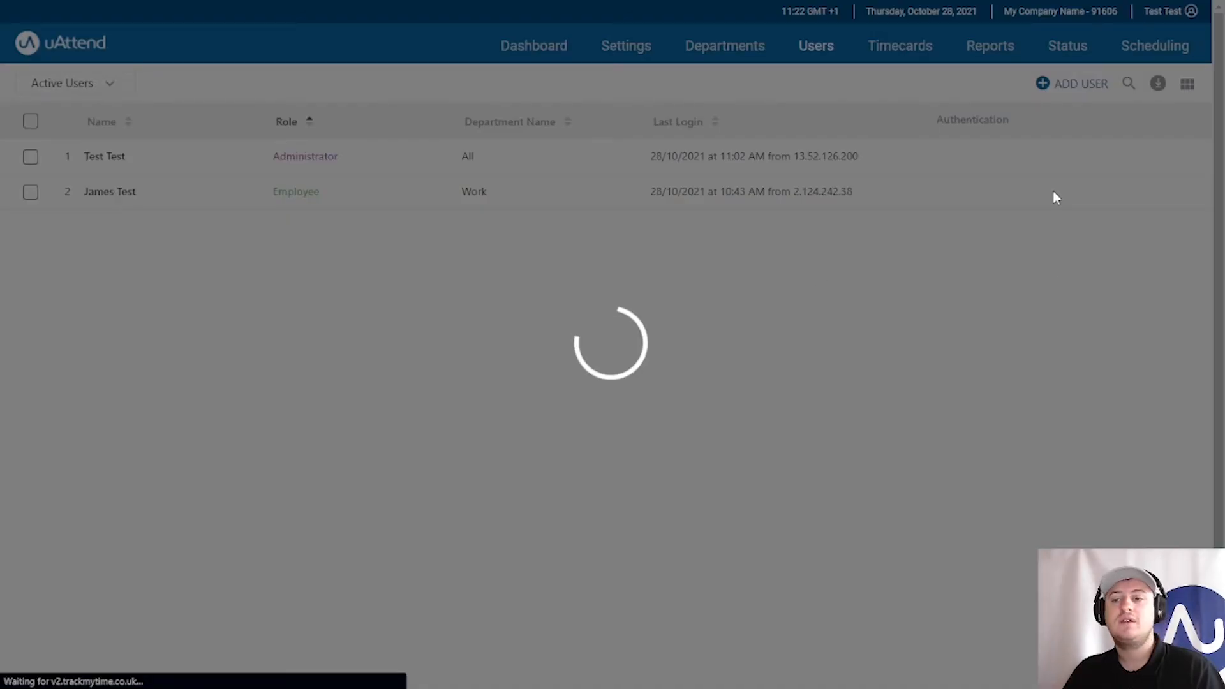
{"action": "left_click", "coordinate": [110, 191]}
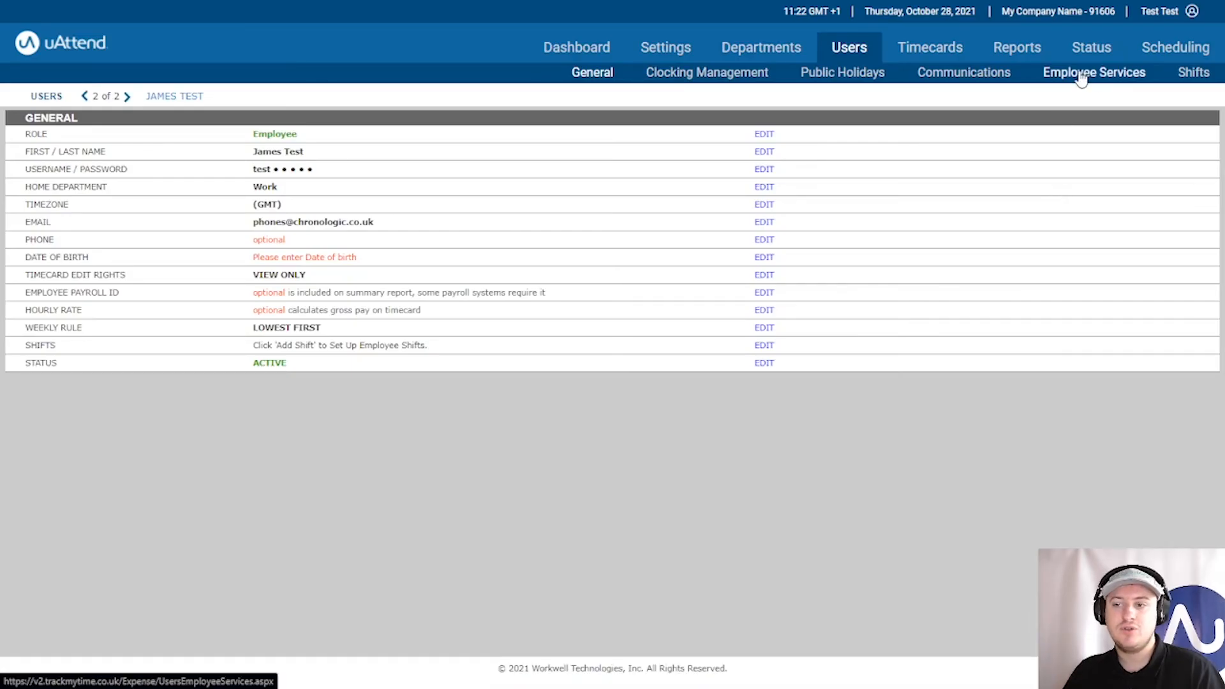
{"action": "left_click", "coordinate": [1093, 71]}
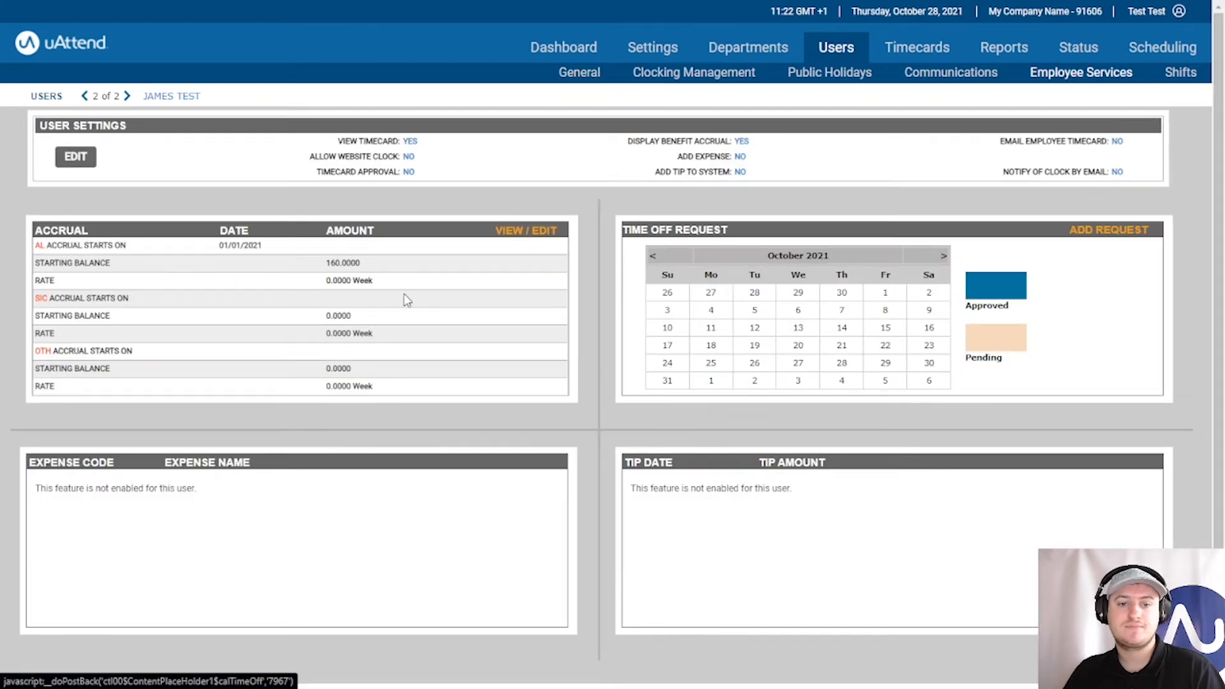
{"action": "mouse_move", "coordinate": [89, 228]}
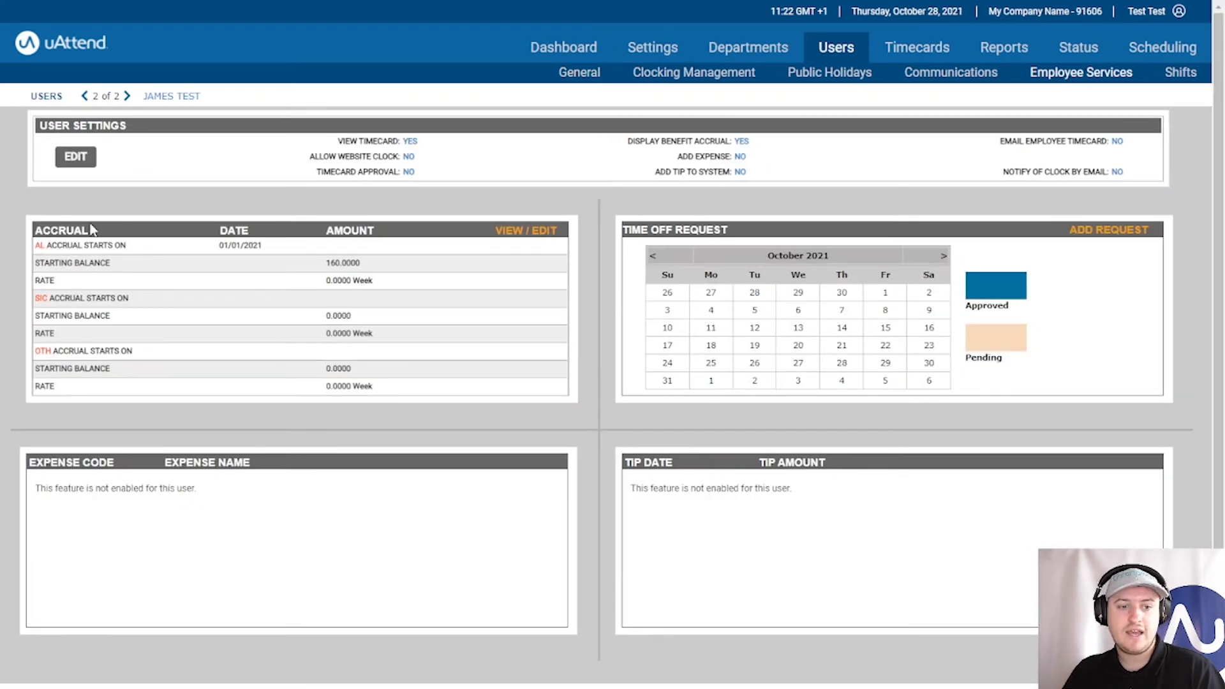
{"action": "left_click", "coordinate": [524, 229]}
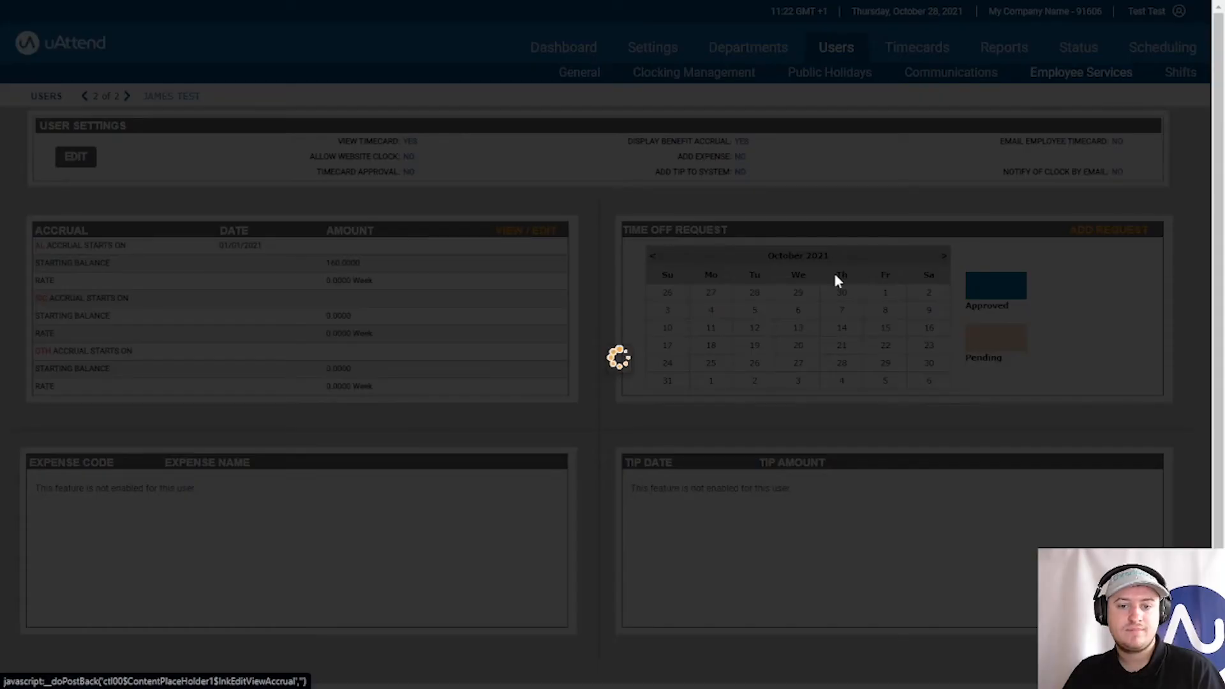
Set AL starting balance to 0.0000 and accrue 0.1207 hours per hour worked.
{"action": "left_click", "coordinate": [524, 230]}
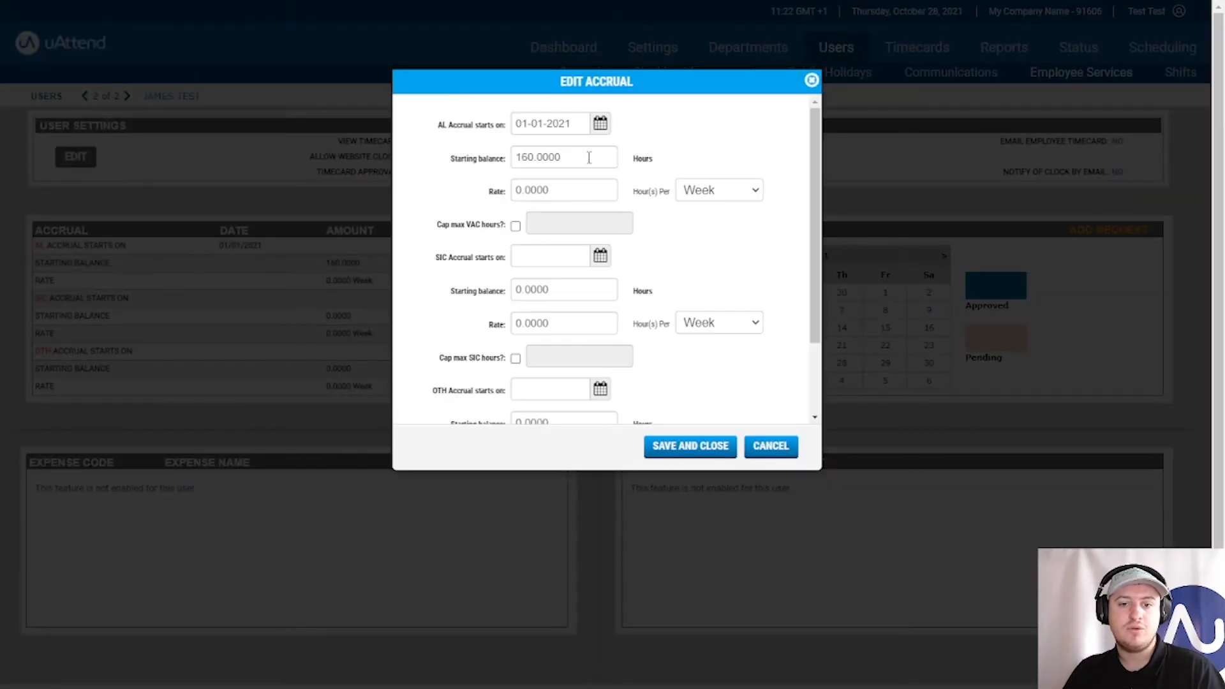
{"action": "mouse_move", "coordinate": [764, 219]}
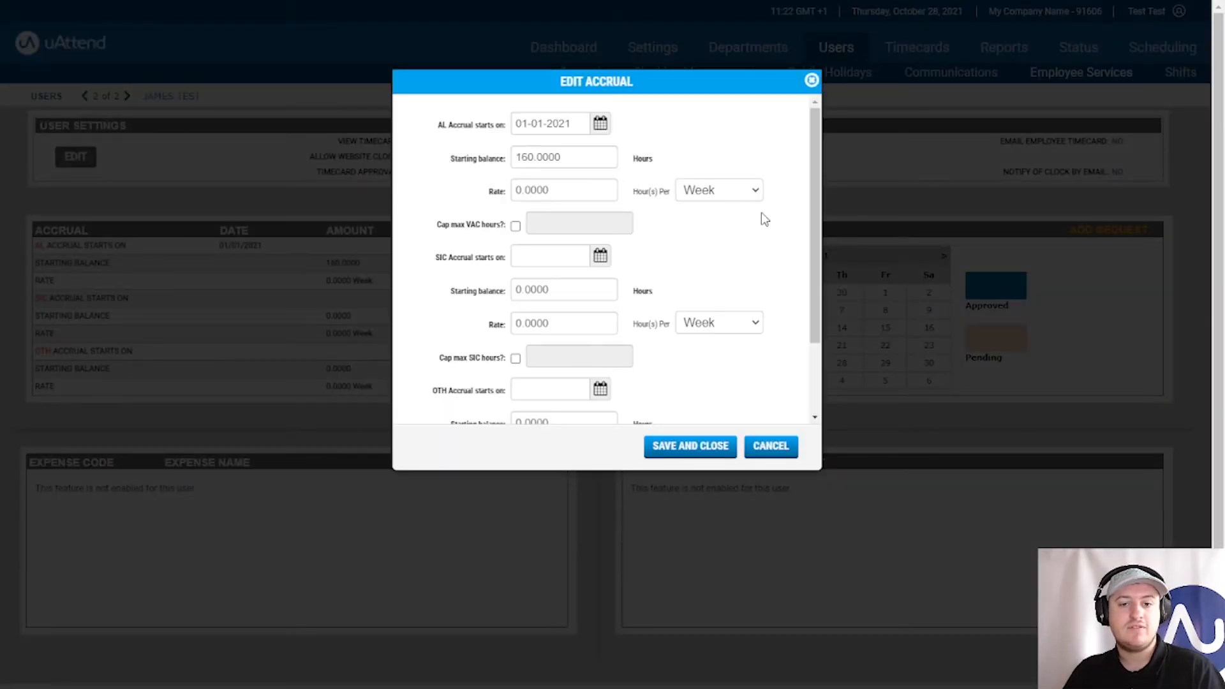
{"action": "left_click", "coordinate": [564, 157]}
{"action": "type", "text": "0.1207"}
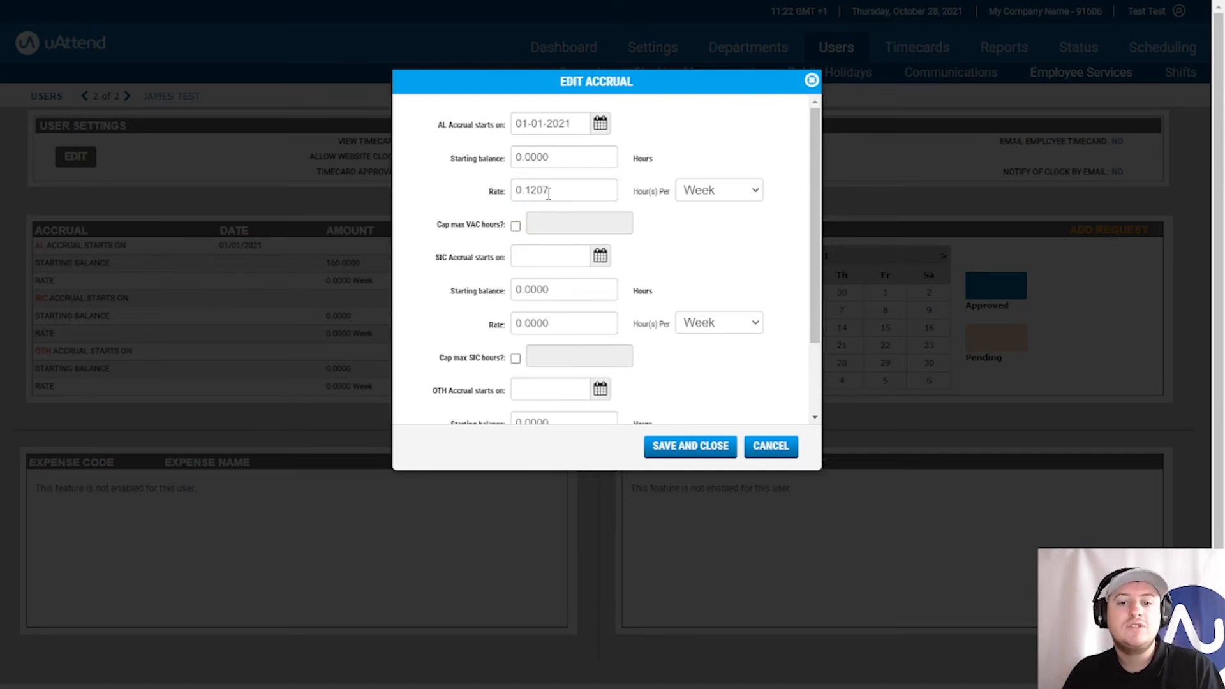
{"action": "mouse_move", "coordinate": [725, 207]}
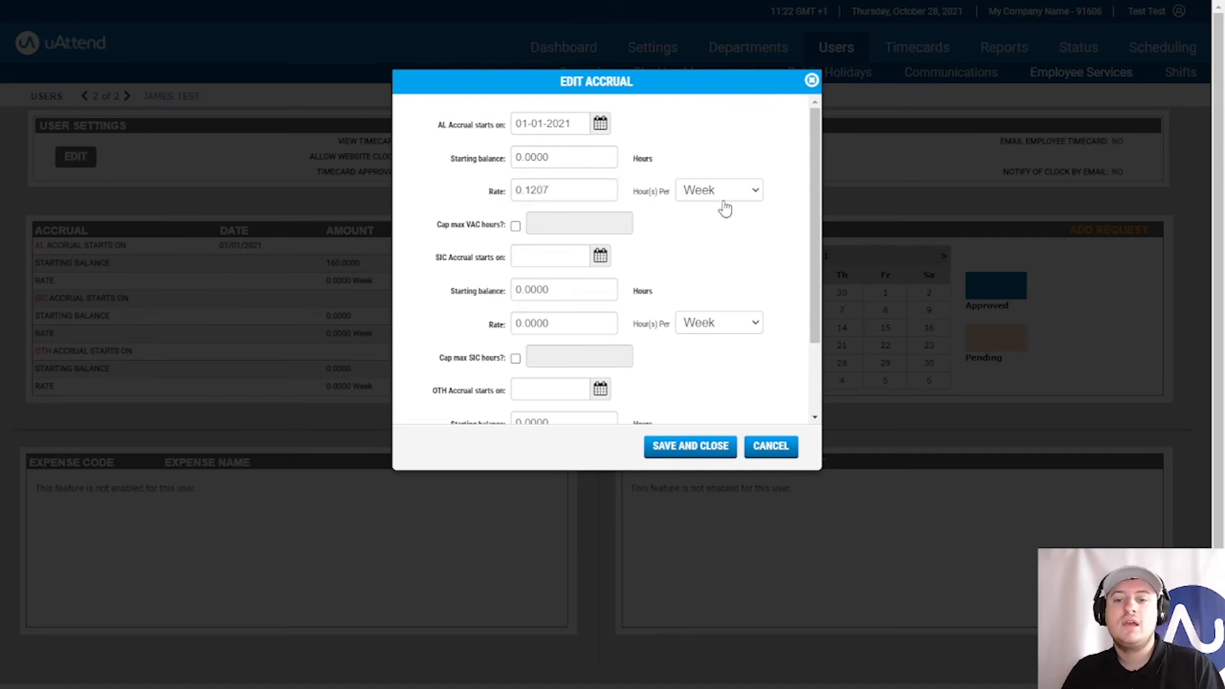
{"action": "left_click", "coordinate": [717, 190]}
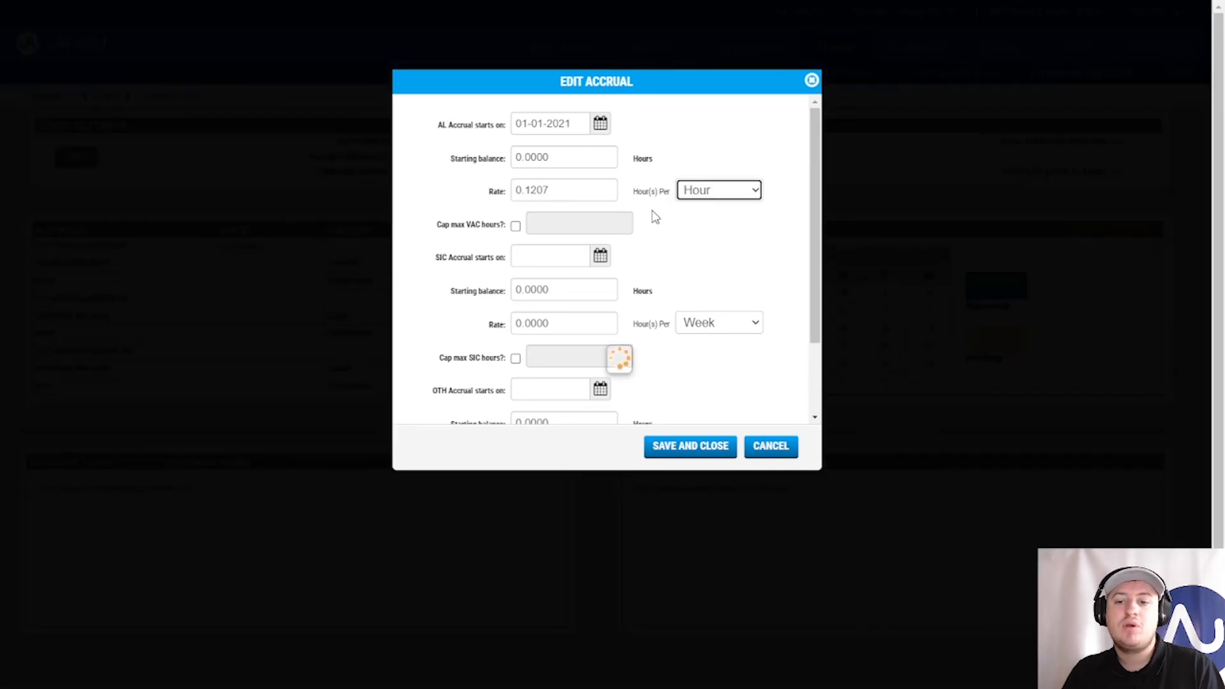
{"action": "left_click", "coordinate": [716, 190]}
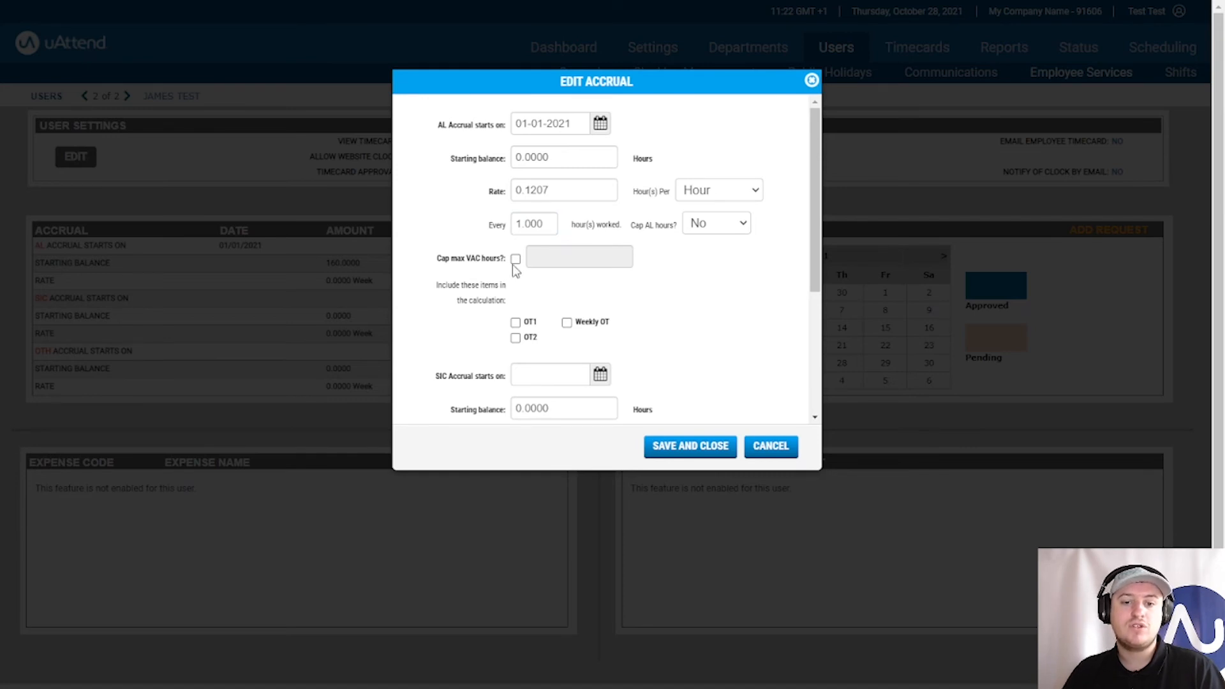
Cap AL accrual at 160 hours per 1.00 hour worked and save the settings.
{"action": "left_click", "coordinate": [515, 259]}
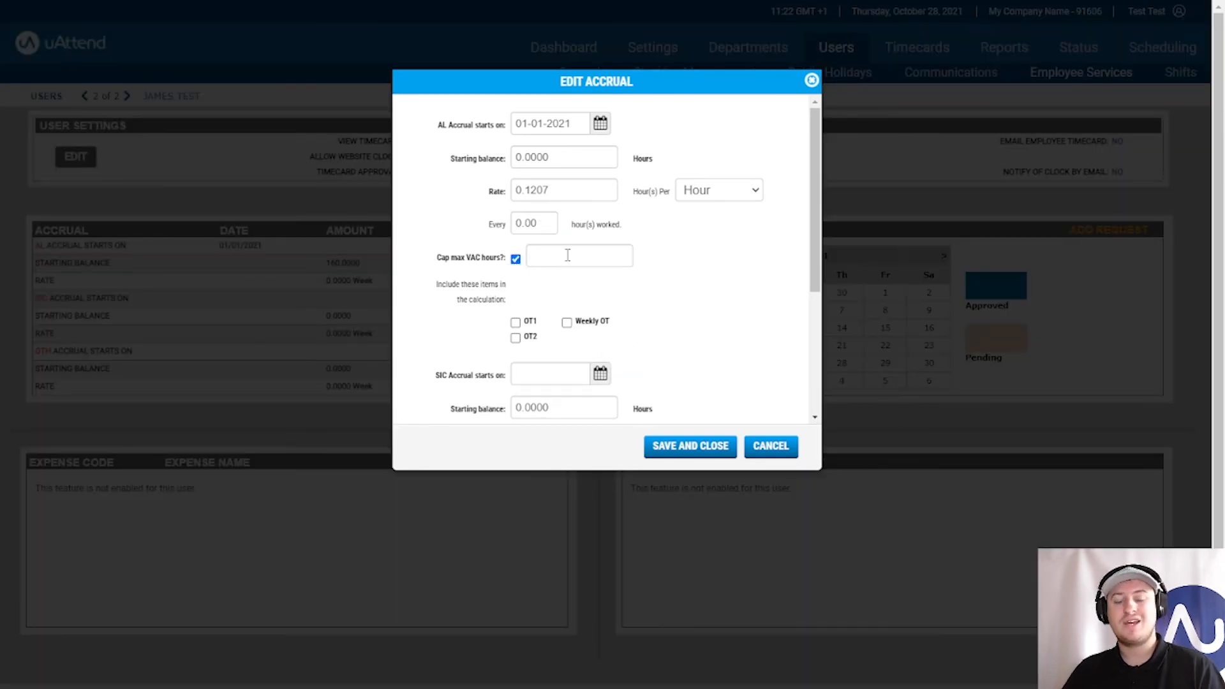
{"action": "mouse_move", "coordinate": [566, 255]}
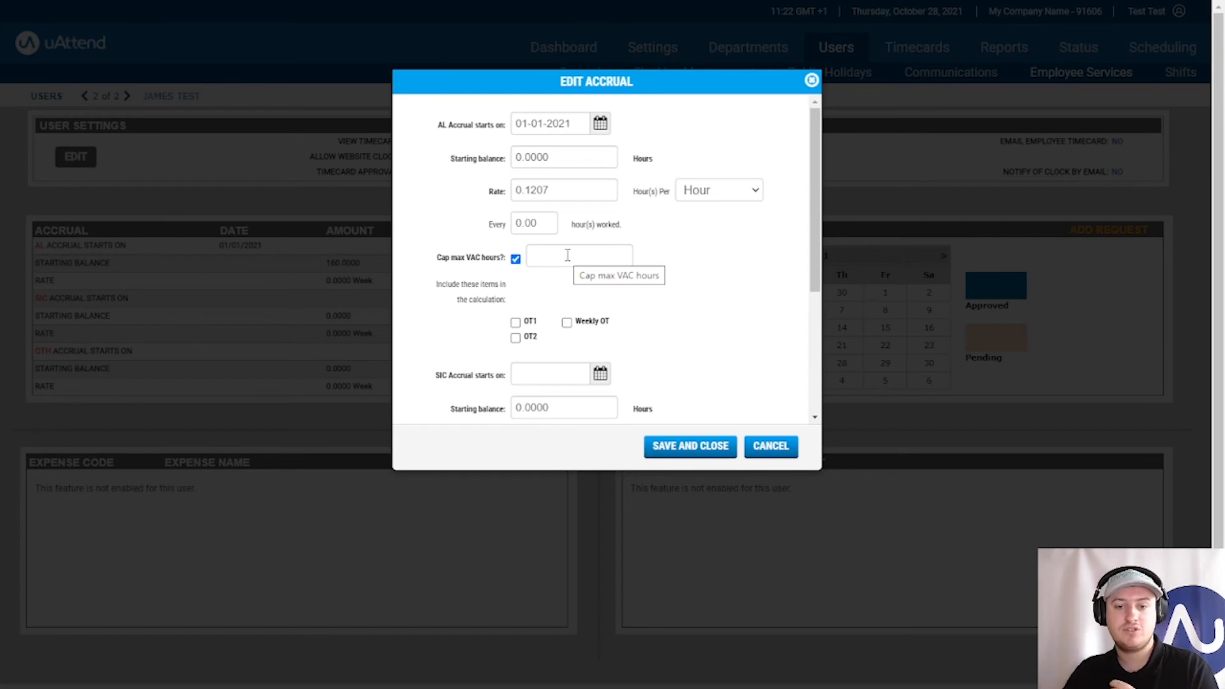
{"action": "type", "text": "160.000"}
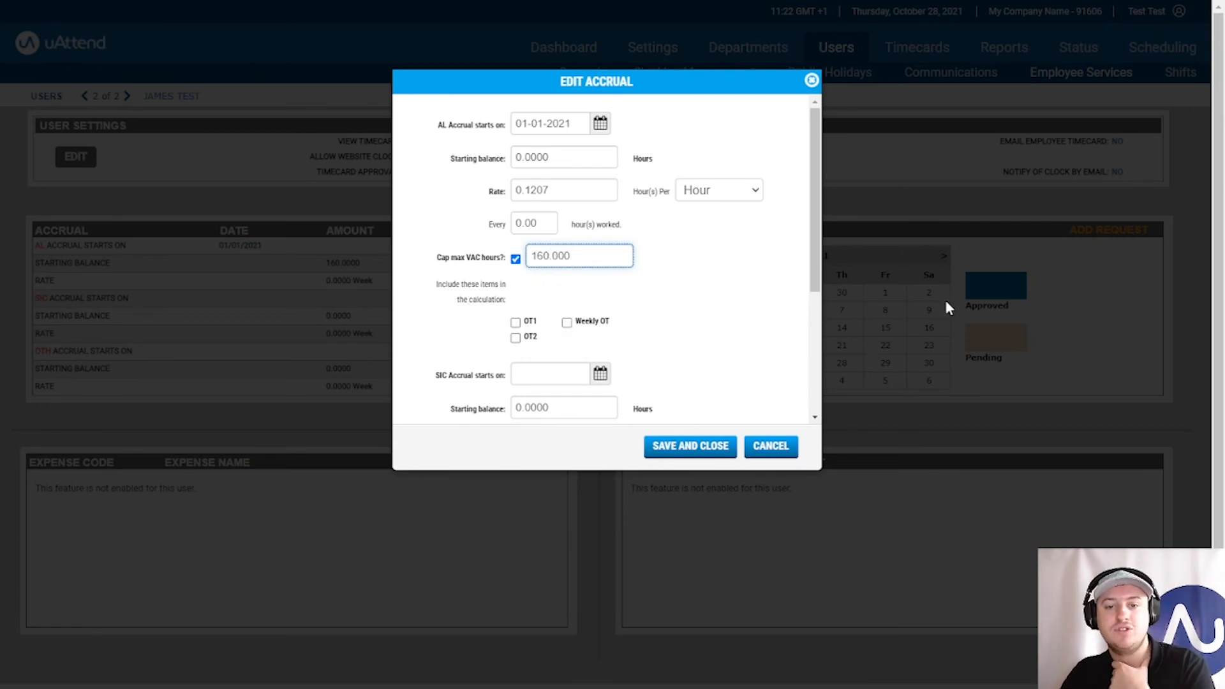
{"action": "mouse_move", "coordinate": [773, 356]}
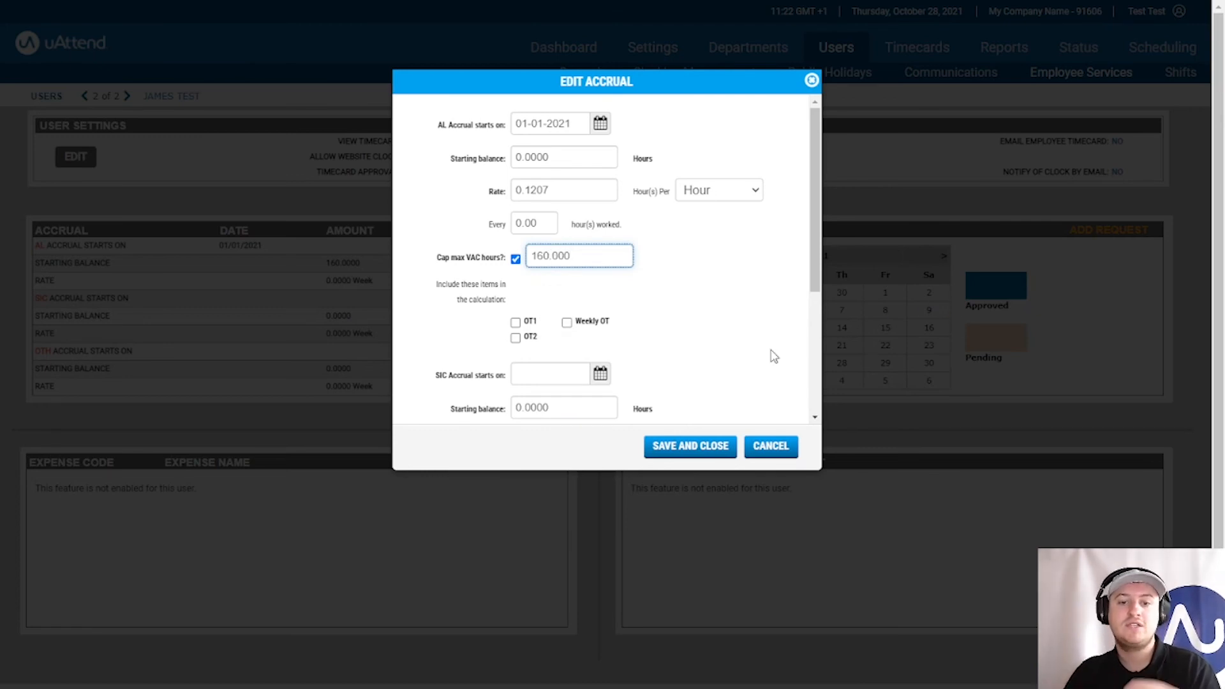
{"action": "mouse_move", "coordinate": [569, 280]}
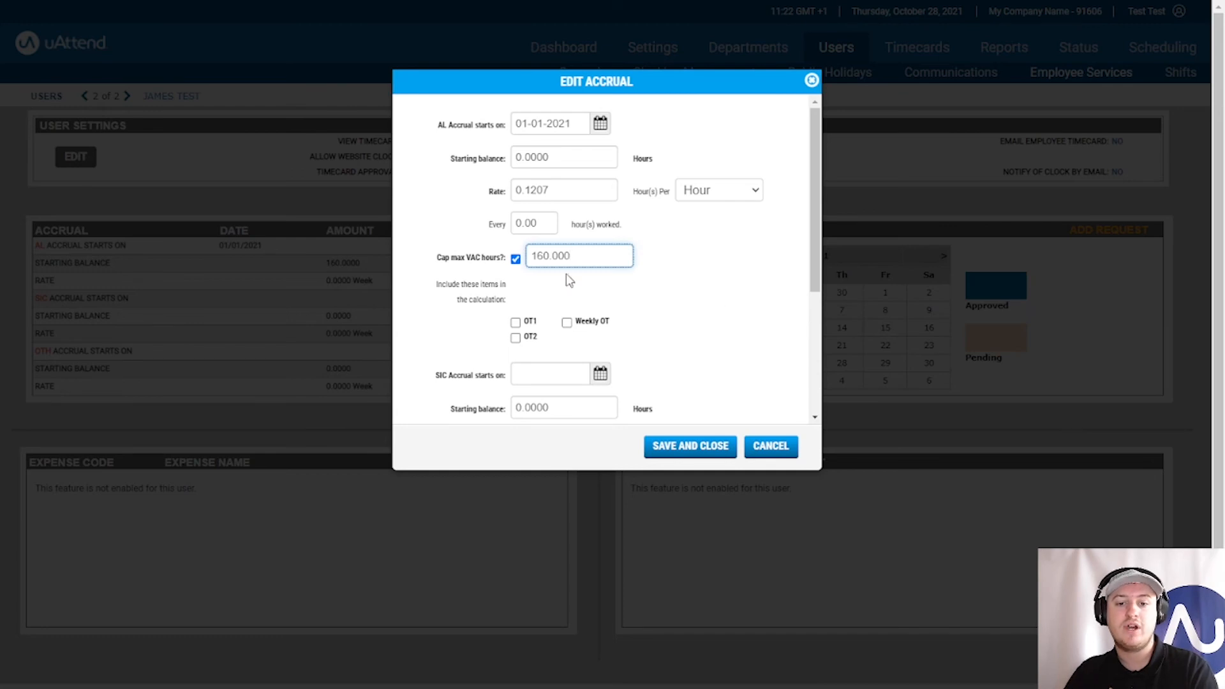
{"action": "mouse_move", "coordinate": [699, 270]}
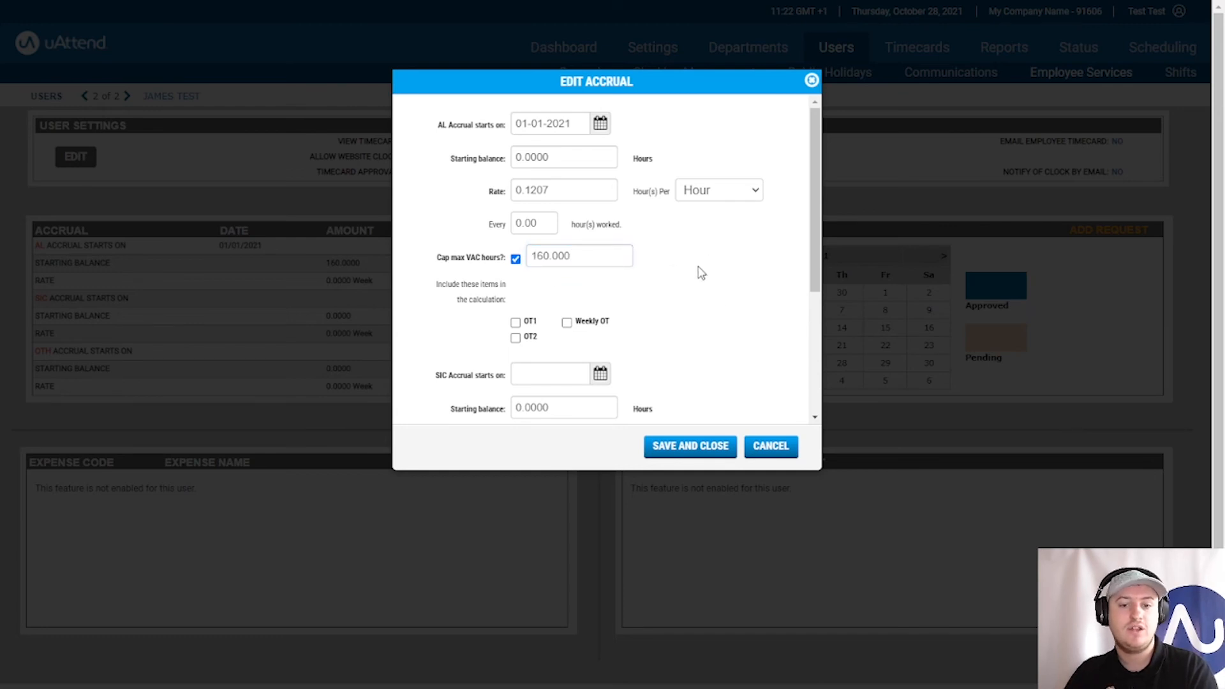
{"action": "mouse_move", "coordinate": [482, 234]}
{"action": "type", "text": "1"}
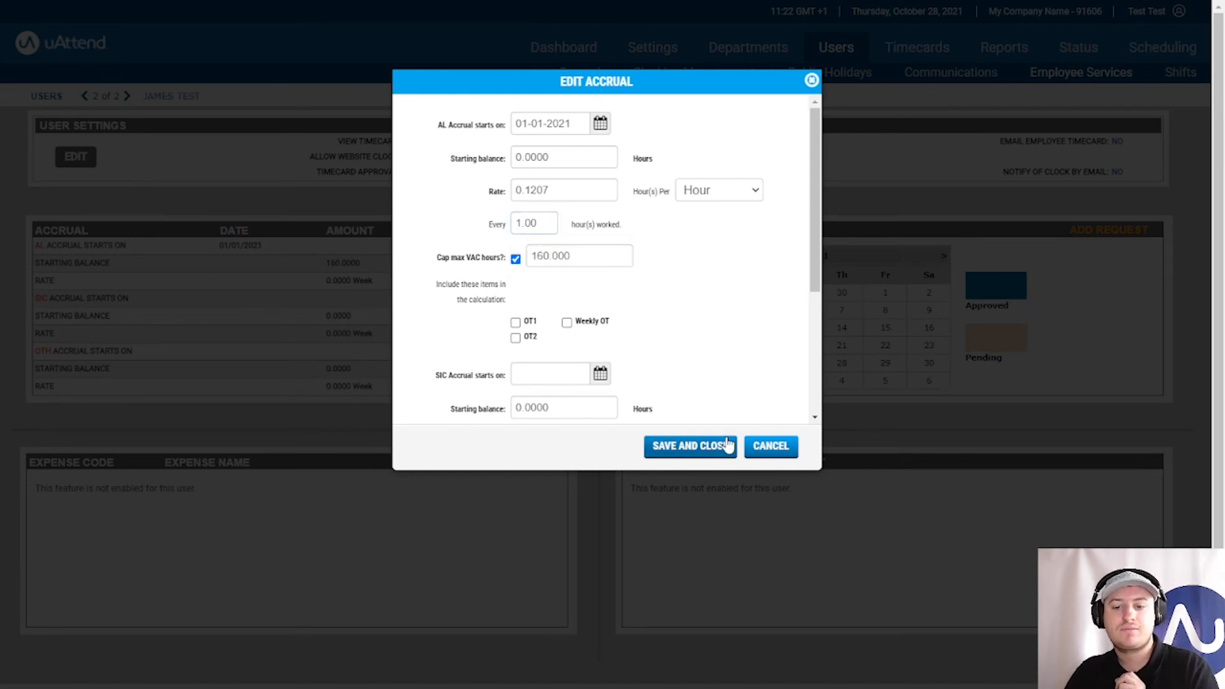
{"action": "left_click", "coordinate": [688, 446]}
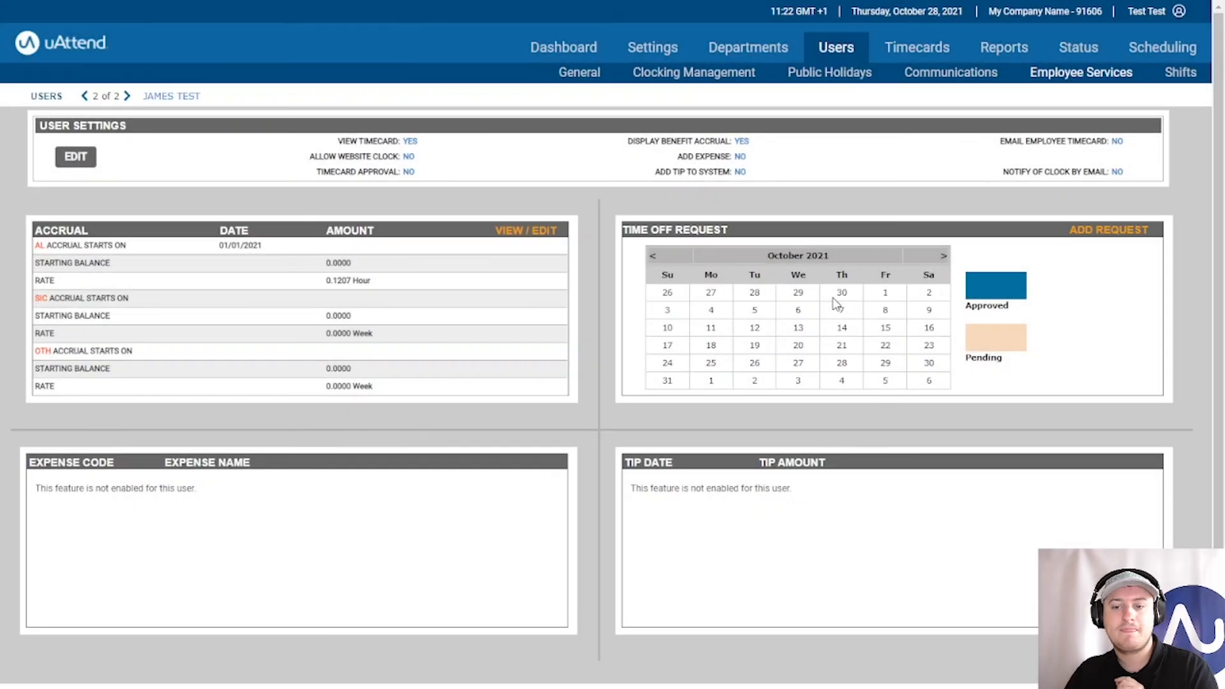
{"action": "mouse_move", "coordinate": [281, 301]}
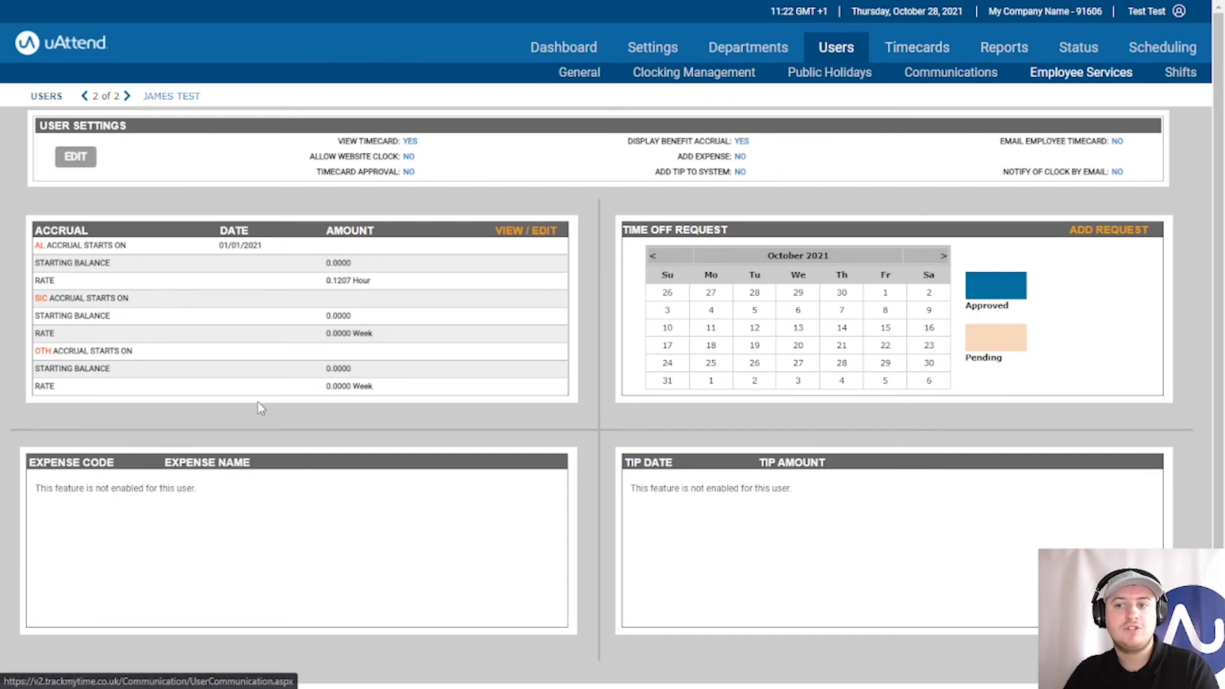
Open James Test's 24/10/21–30/10/21 timecard from the Timecards area and review its empty accruals table.
{"action": "left_click", "coordinate": [916, 47]}
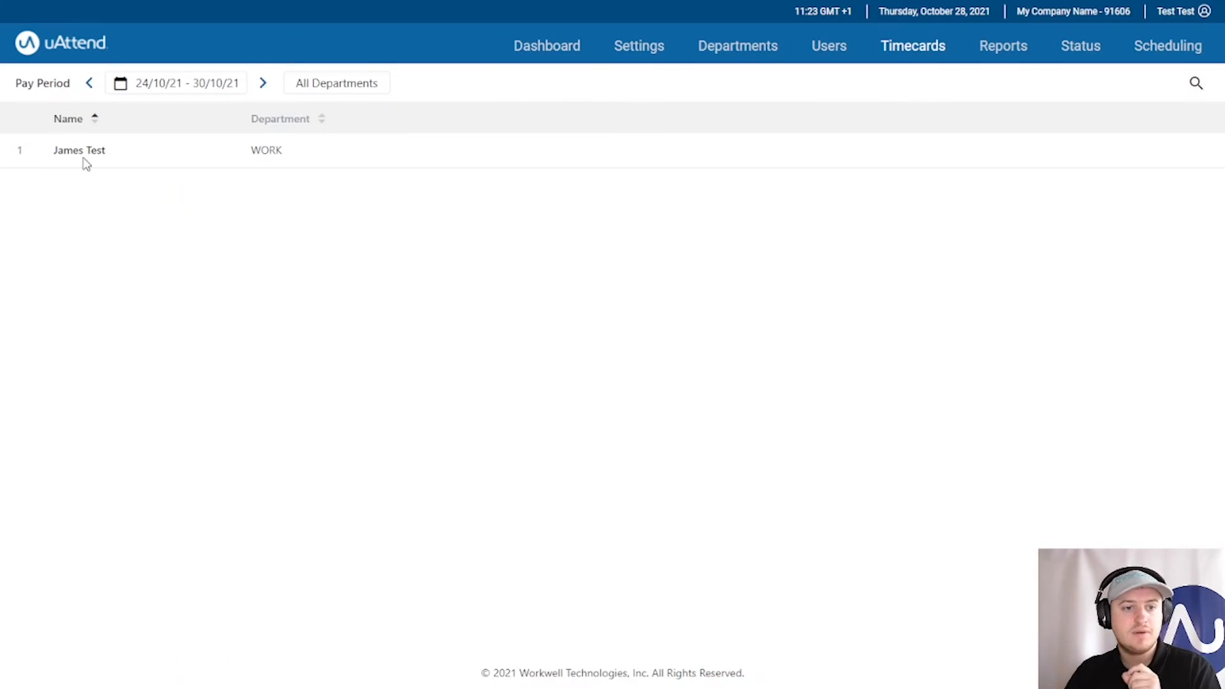
{"action": "left_click", "coordinate": [78, 150]}
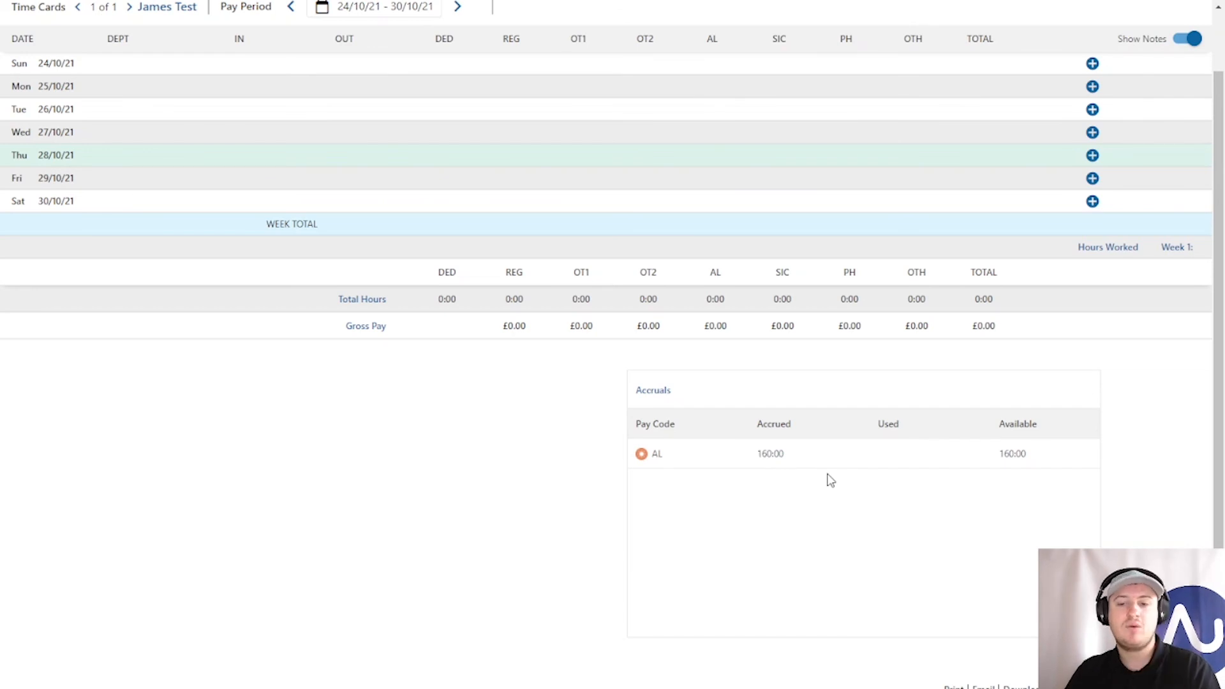
{"action": "scroll", "scroll_direction": "down", "scroll_amount": 3}
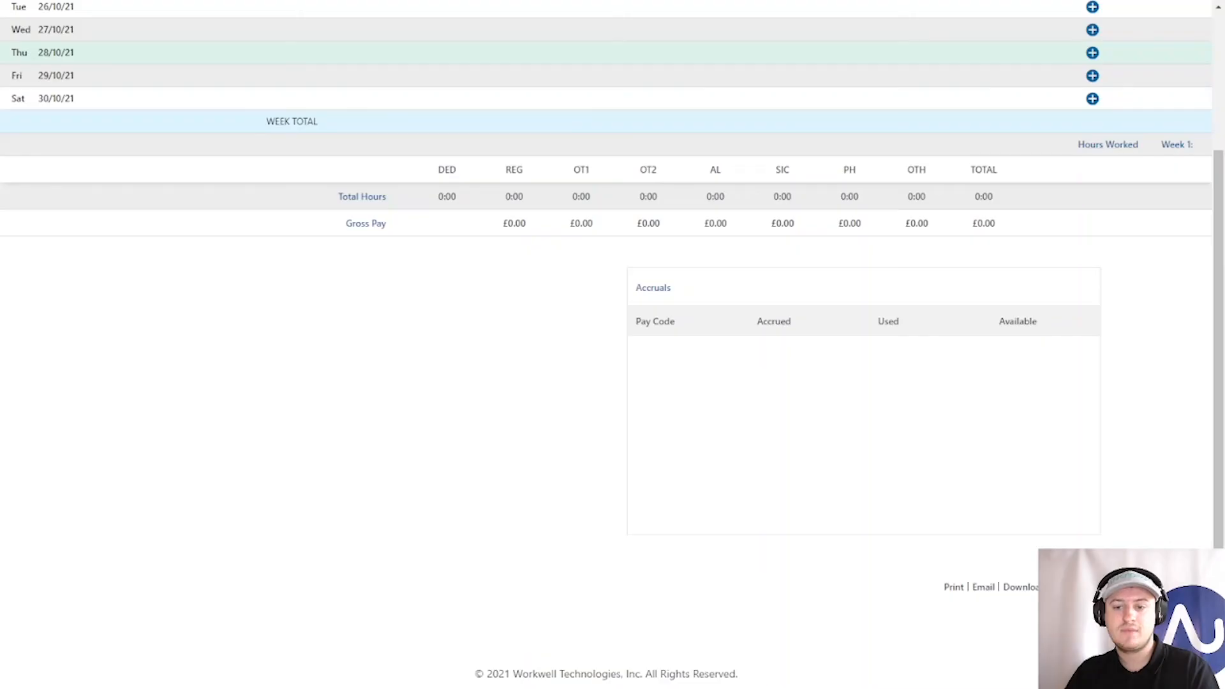
{"action": "mouse_move", "coordinate": [796, 424]}
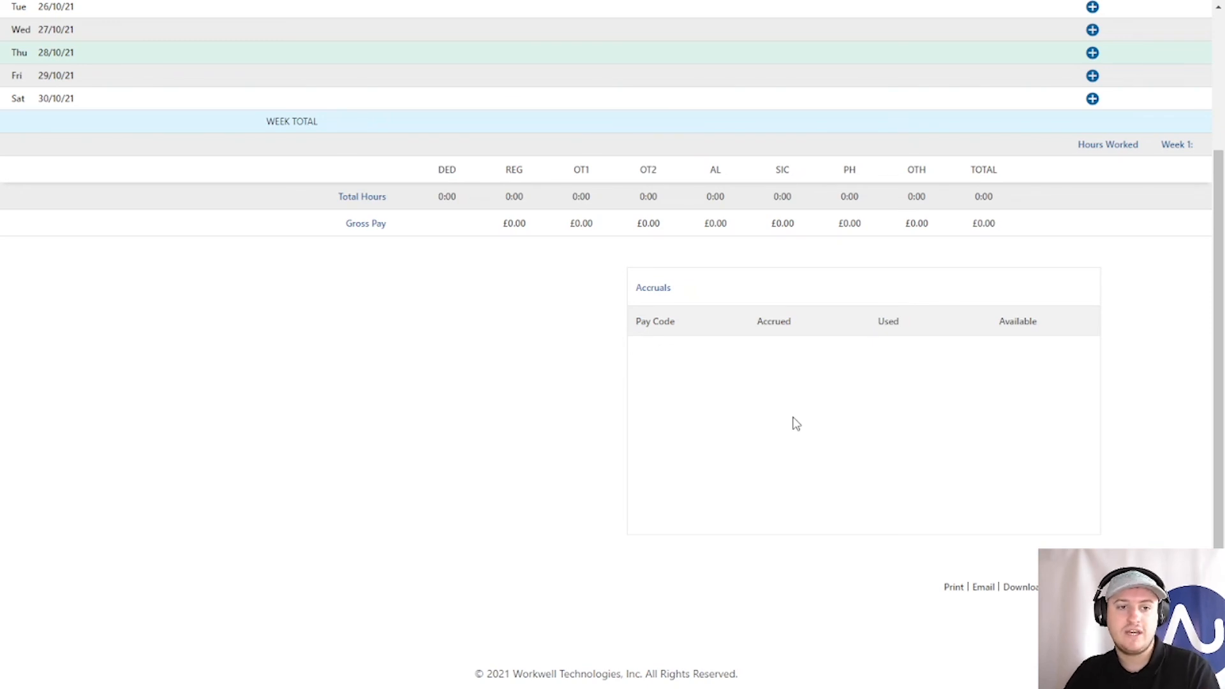
{"action": "scroll", "scroll_direction": "up", "scroll_amount": 3}
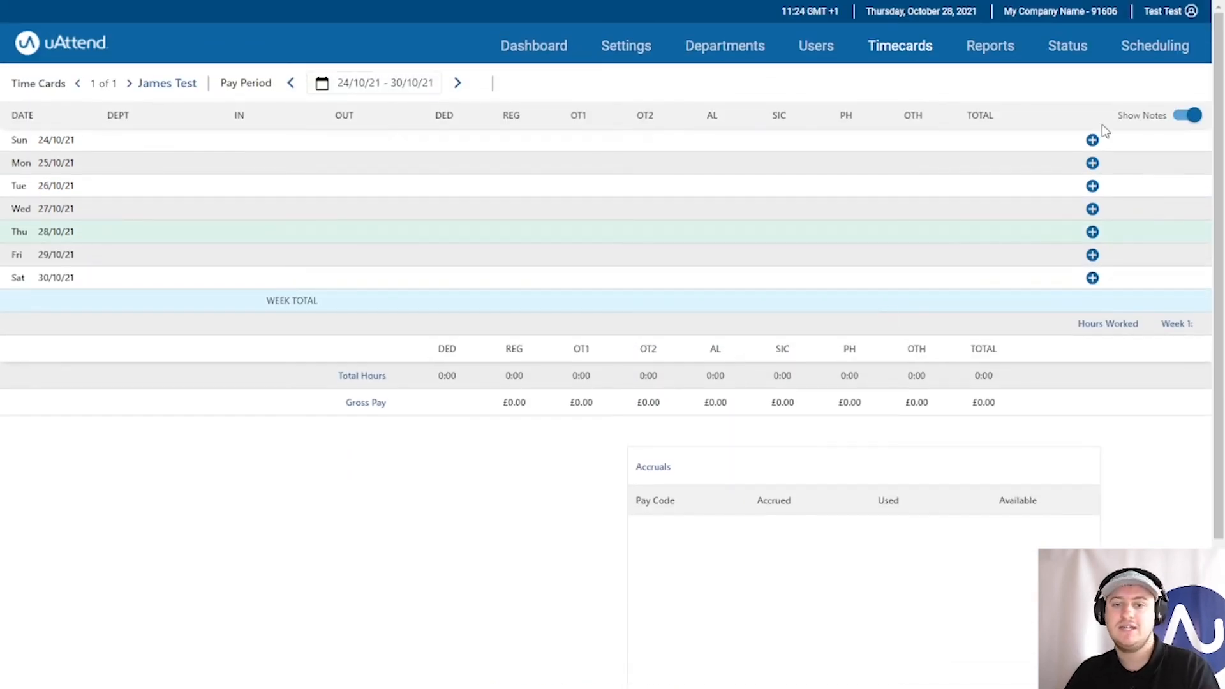
{"action": "mouse_move", "coordinate": [1092, 162]}
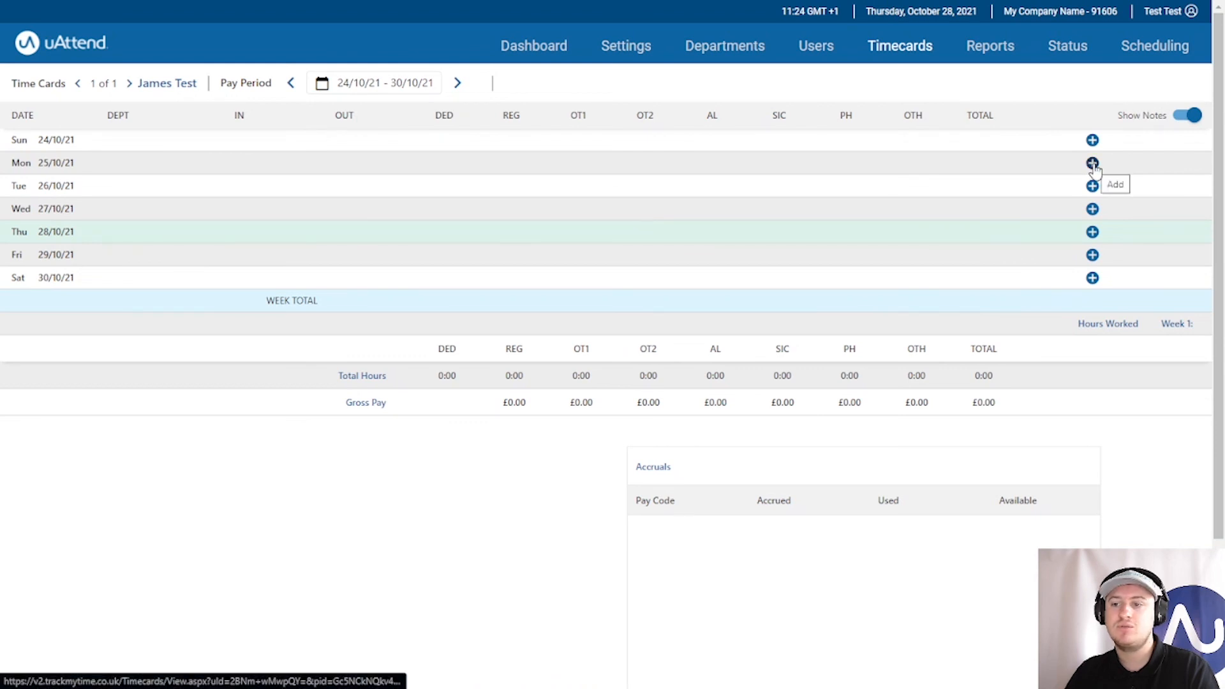
Add a Monday 25/10/21 Work clocking from 09:00 to 17:00.
{"action": "left_click", "coordinate": [1092, 162]}
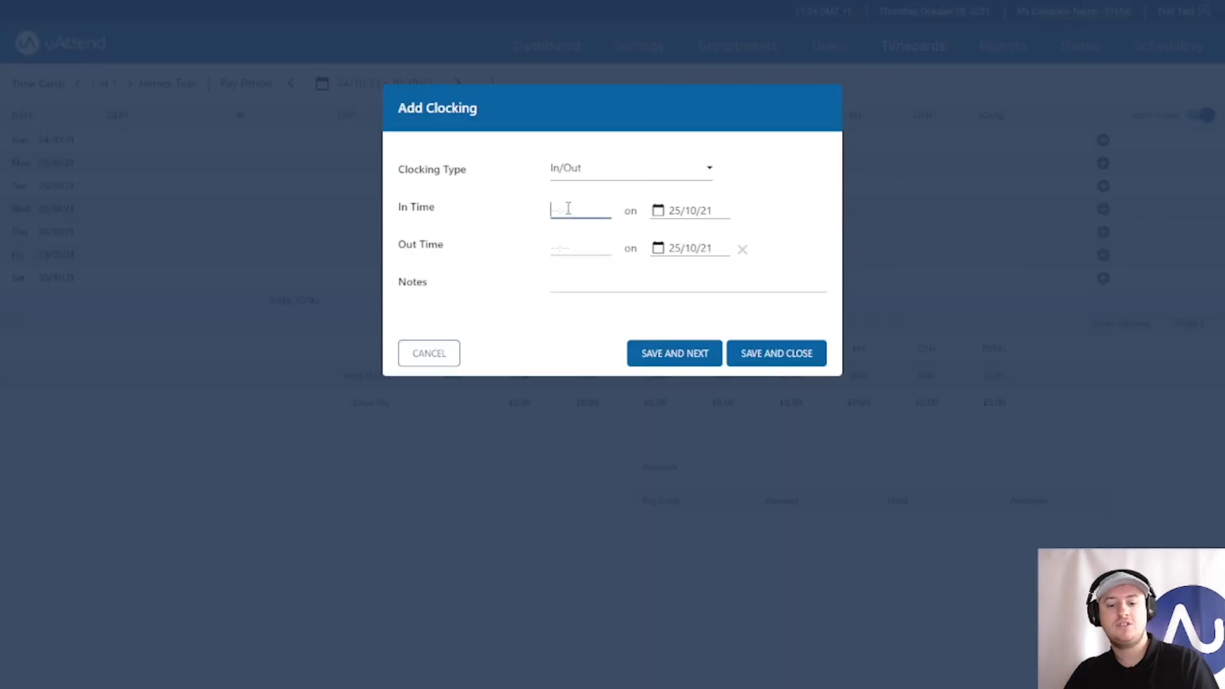
{"action": "type", "text": "09:00"}
{"action": "left_click", "coordinate": [580, 247]}
{"action": "type", "text": "17:00"}
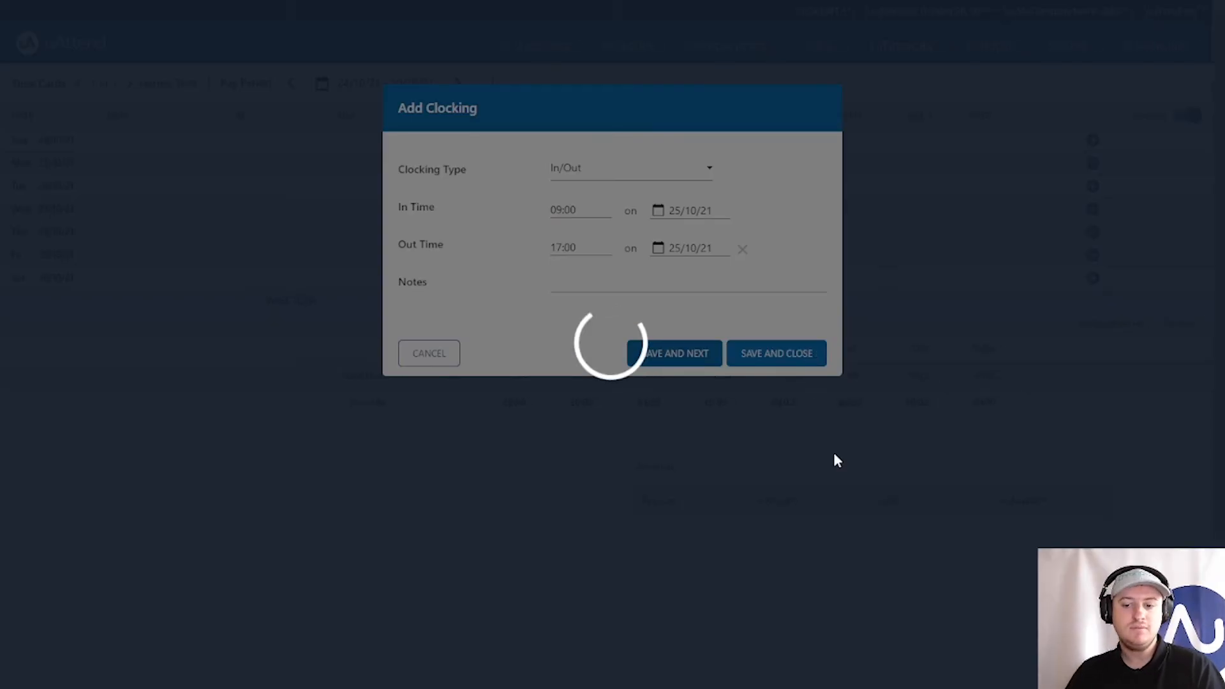
{"action": "left_click", "coordinate": [774, 353]}
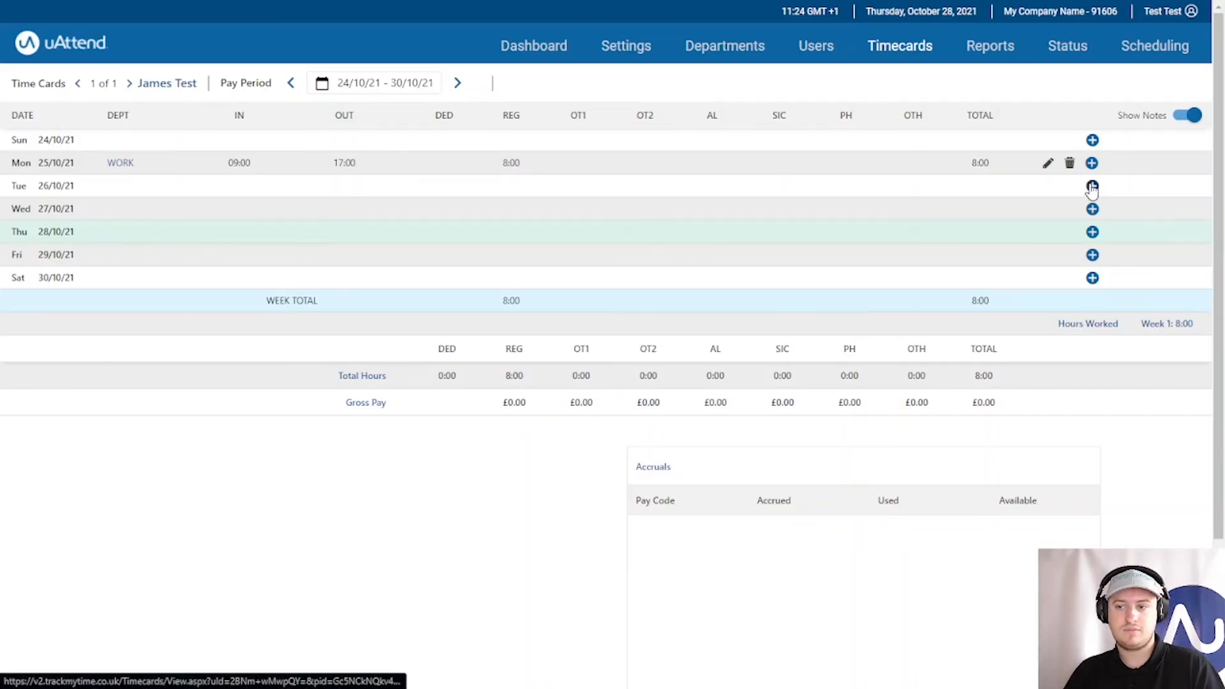
Add a Tuesday 26/10/21 Work clocking from 09:00 to 18:00, bringing AL accrued to 2:03.
{"action": "left_click", "coordinate": [1091, 186]}
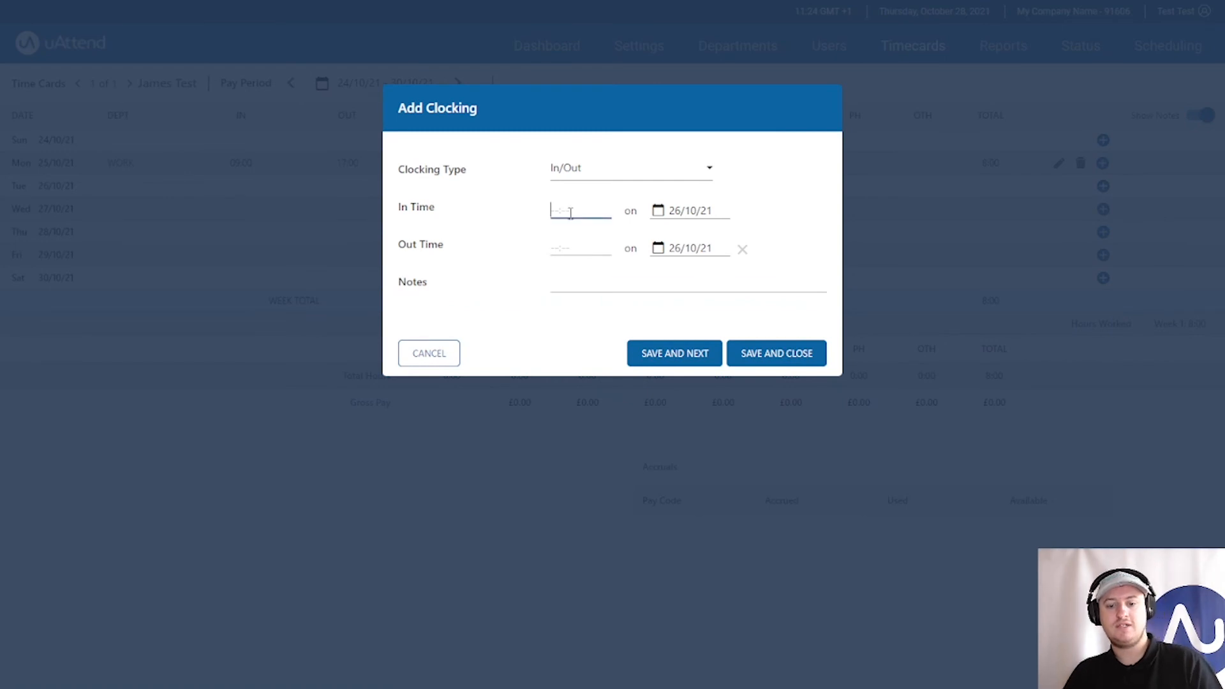
{"action": "type", "text": "09:00"}
{"action": "left_click", "coordinate": [579, 247]}
{"action": "type", "text": "18:00"}
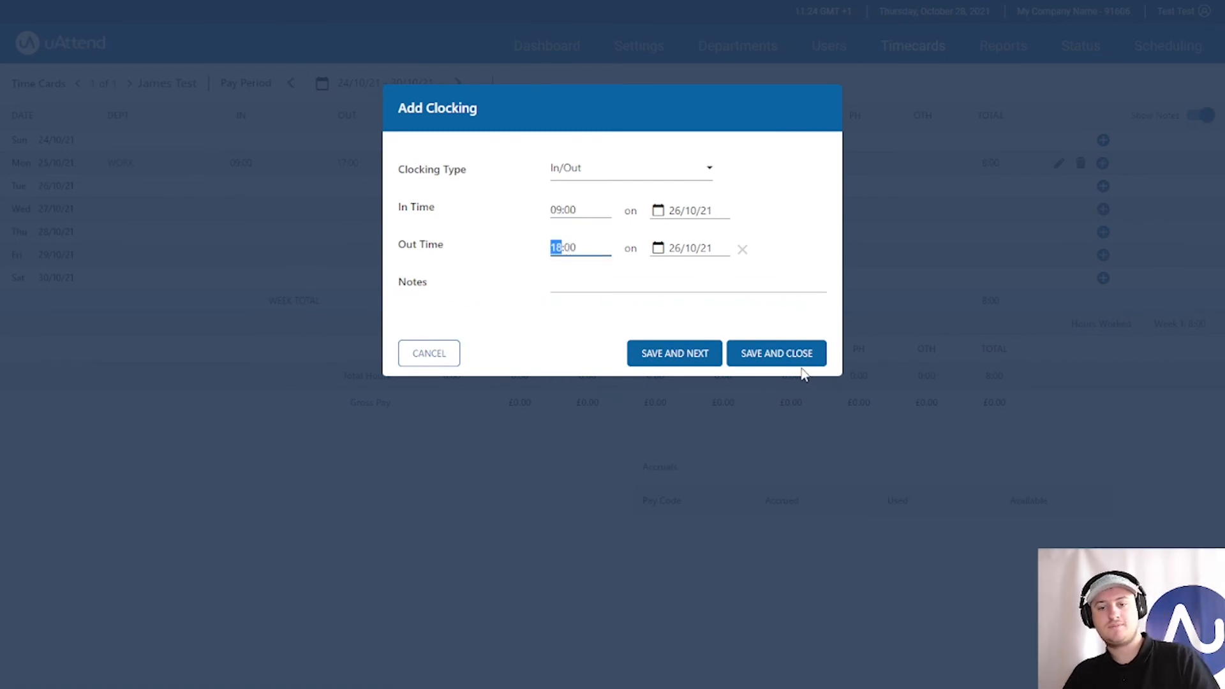
{"action": "left_click", "coordinate": [774, 352]}
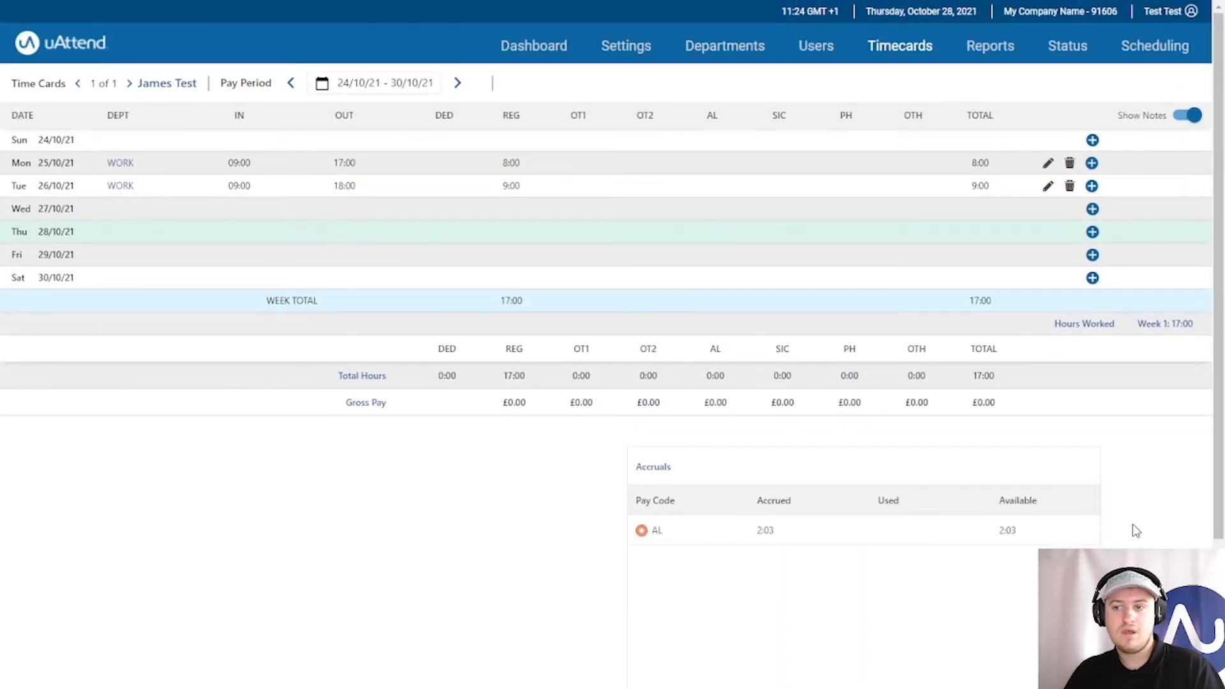
{"action": "scroll", "scroll_direction": "down", "scroll_amount": 3}
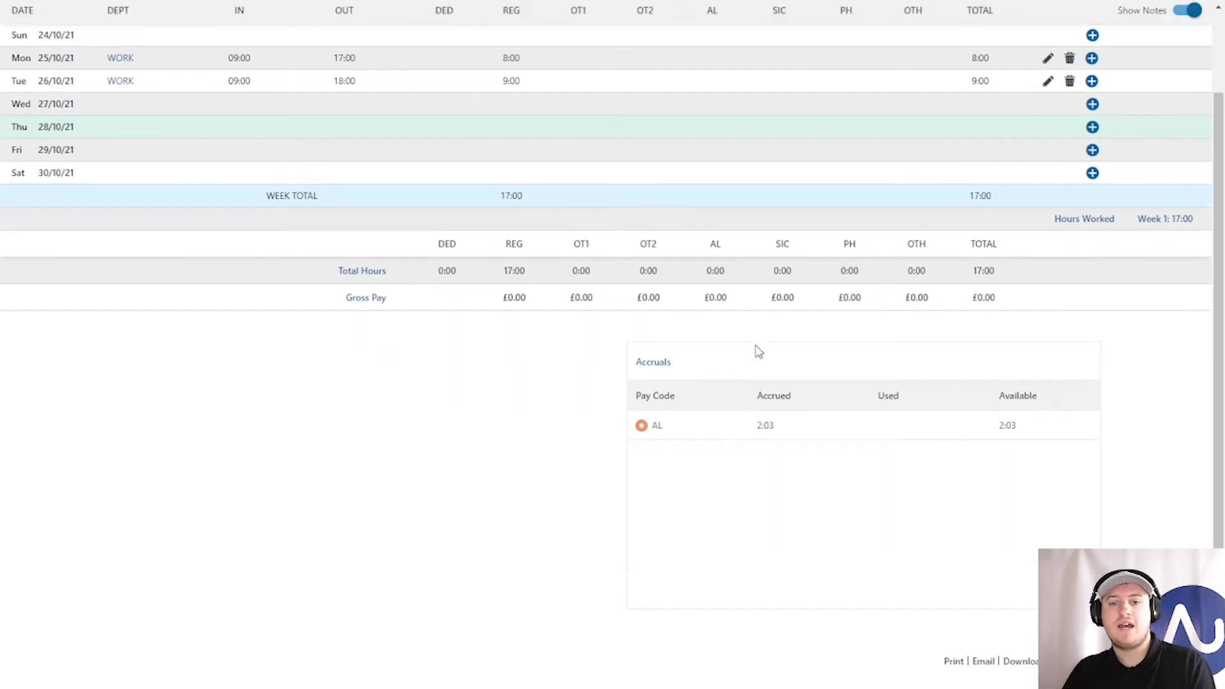
{"action": "scroll", "scroll_direction": "up", "scroll_amount": 3}
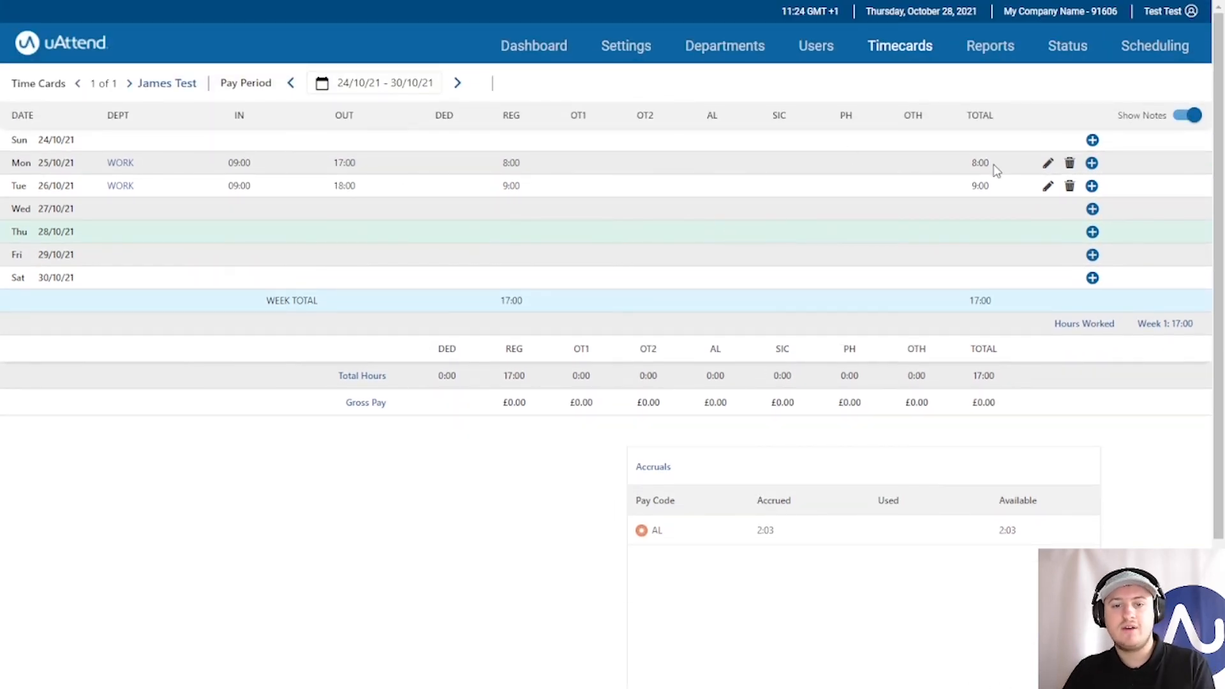
{"action": "double_click", "coordinate": [511, 185]}
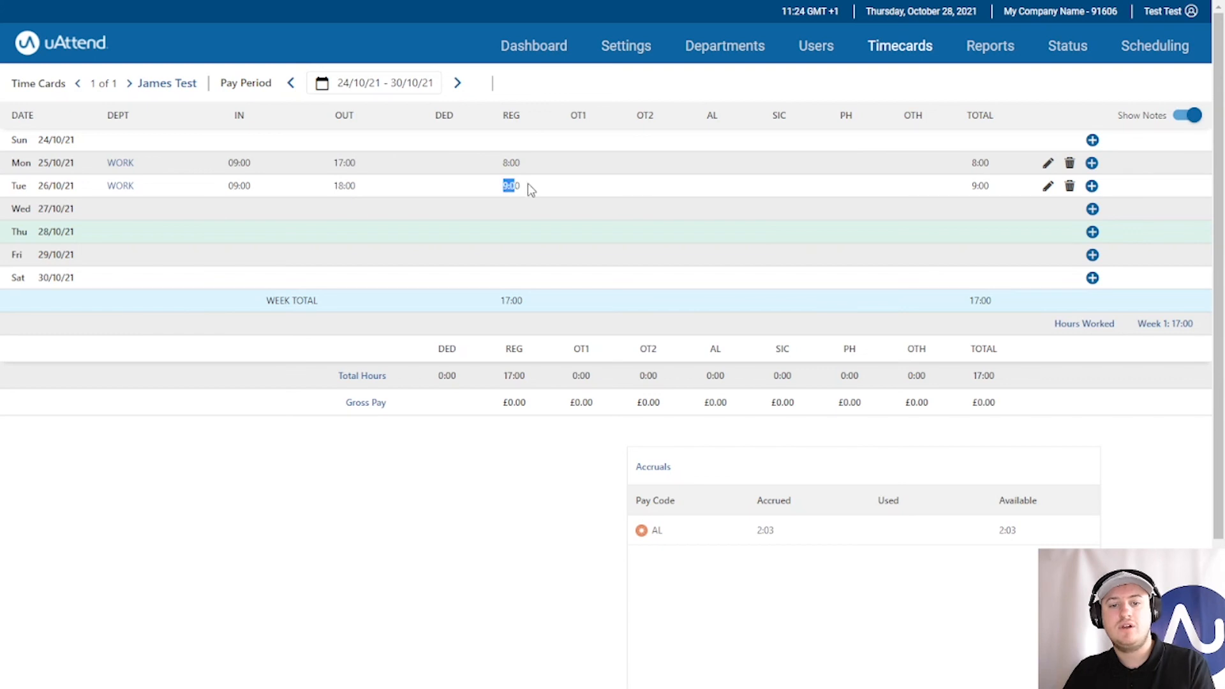
{"action": "scroll", "scroll_direction": "down", "scroll_amount": 3}
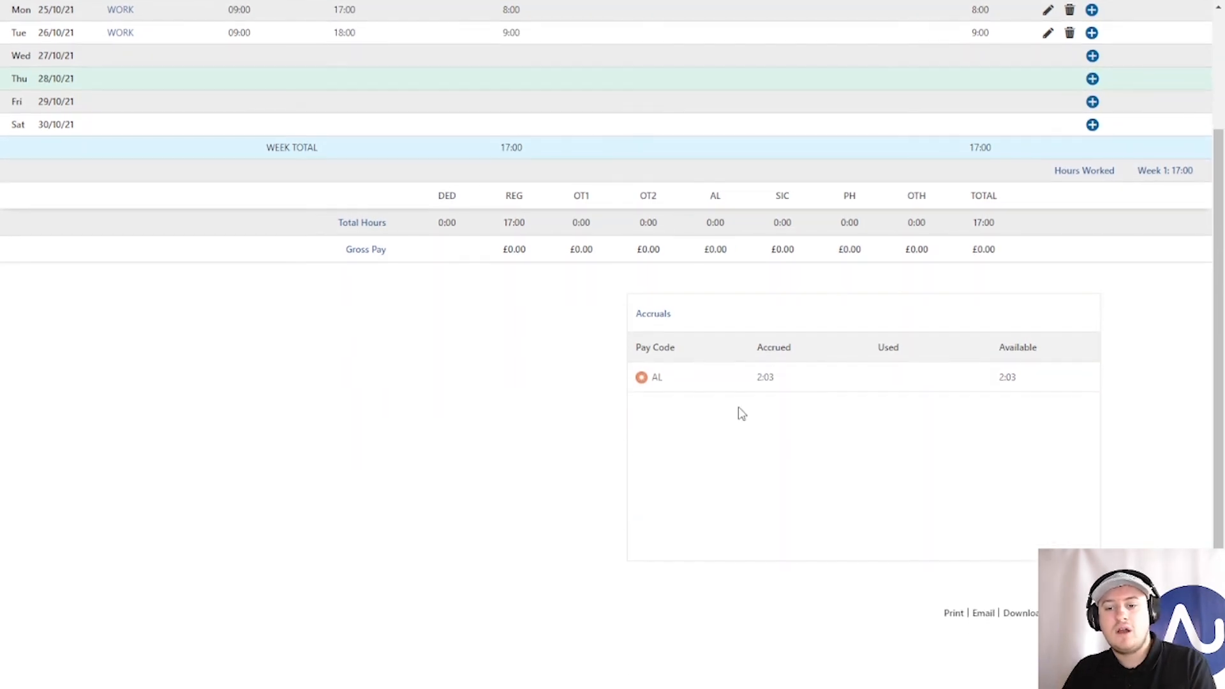
{"action": "mouse_move", "coordinate": [763, 392]}
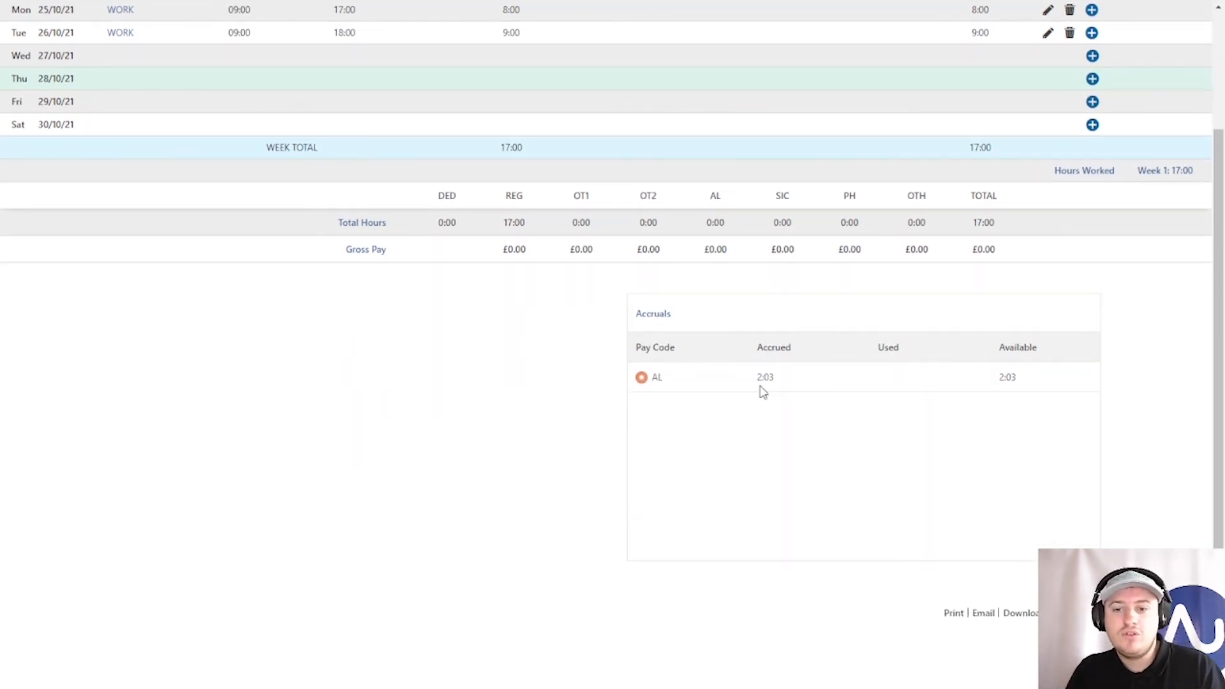
{"action": "scroll", "scroll_direction": "up", "scroll_amount": 3}
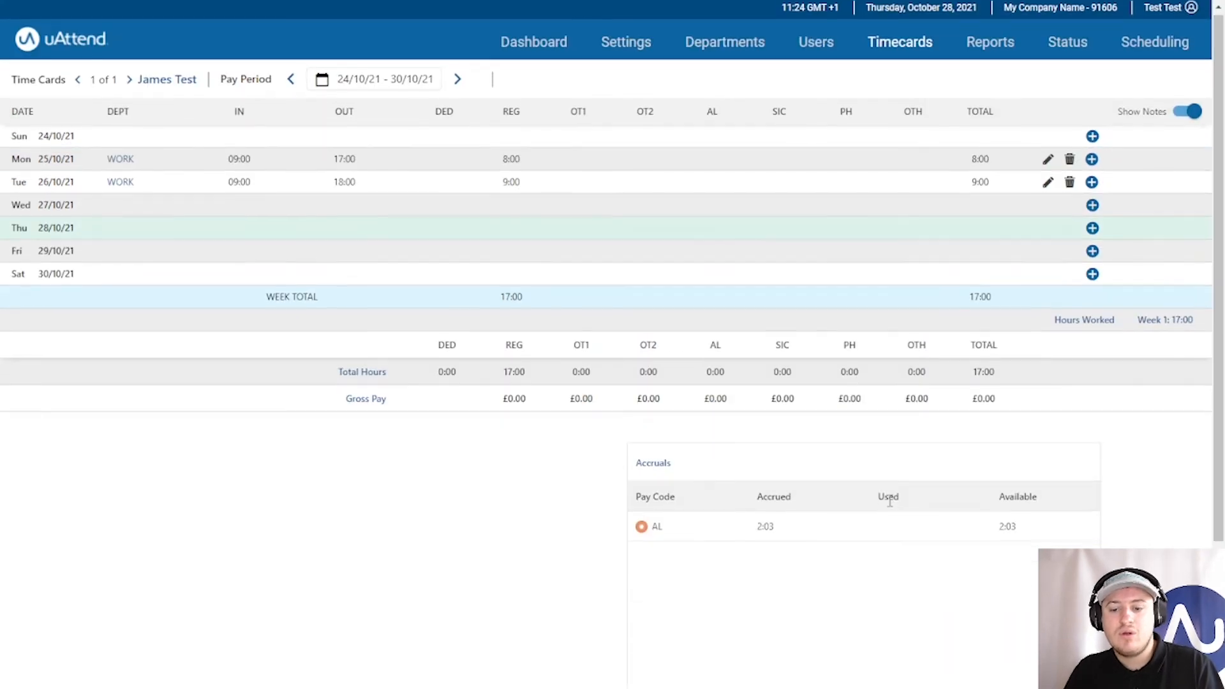
{"action": "scroll", "scroll_direction": "down", "scroll_amount": 3}
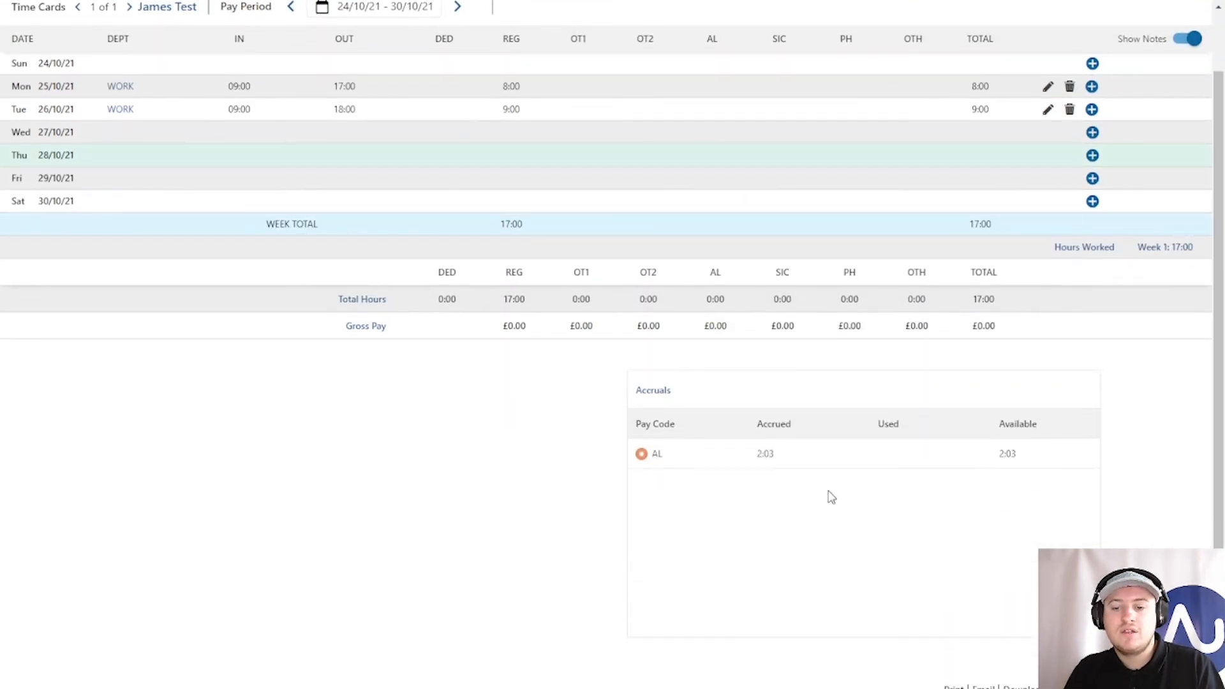